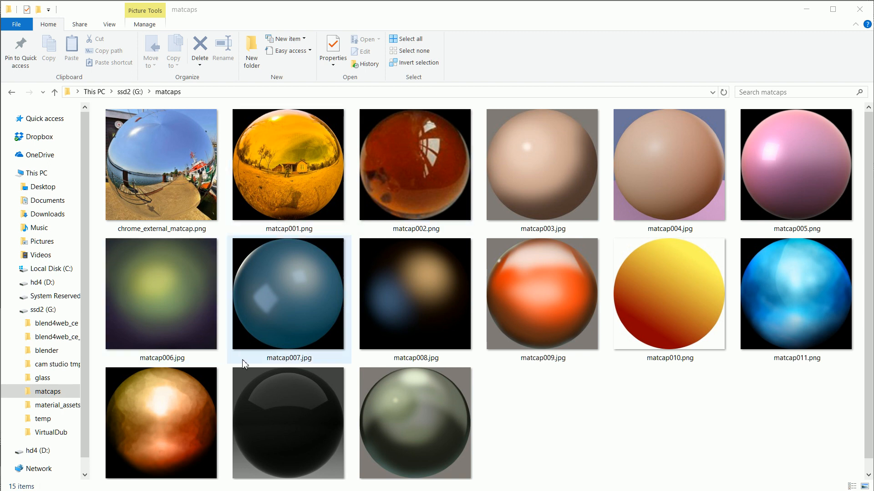
- Orbit the view along the rows of matcap-shaded monkey heads
{"action": "left_click", "coordinate": [540, 165]}
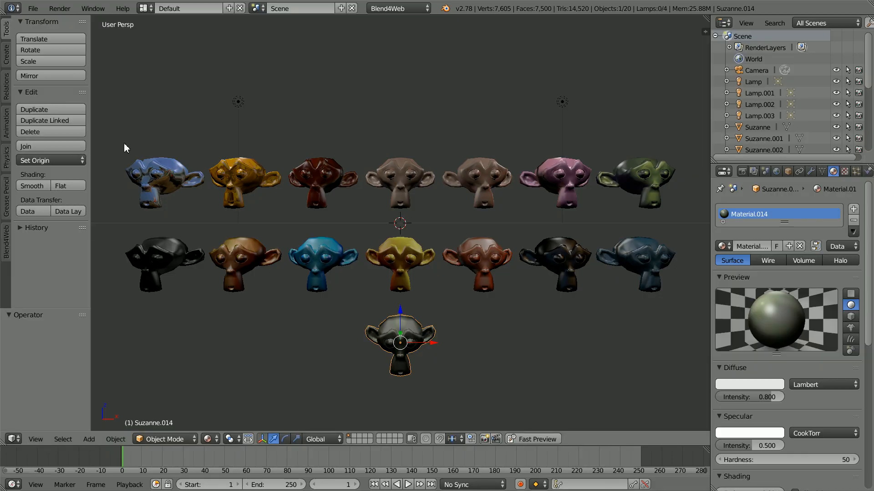
{"action": "left_click_drag", "start_coordinate": [390, 223], "coordinate": [278, 111]}
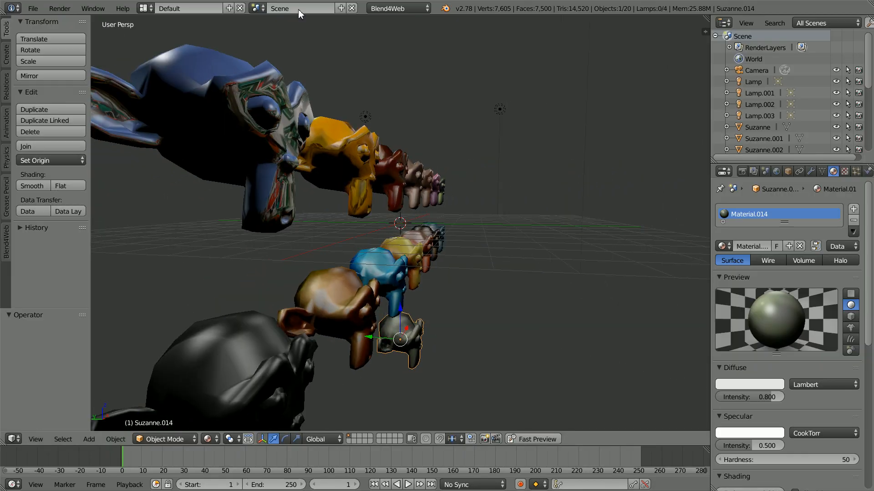
{"action": "mouse_move", "coordinate": [337, 366]}
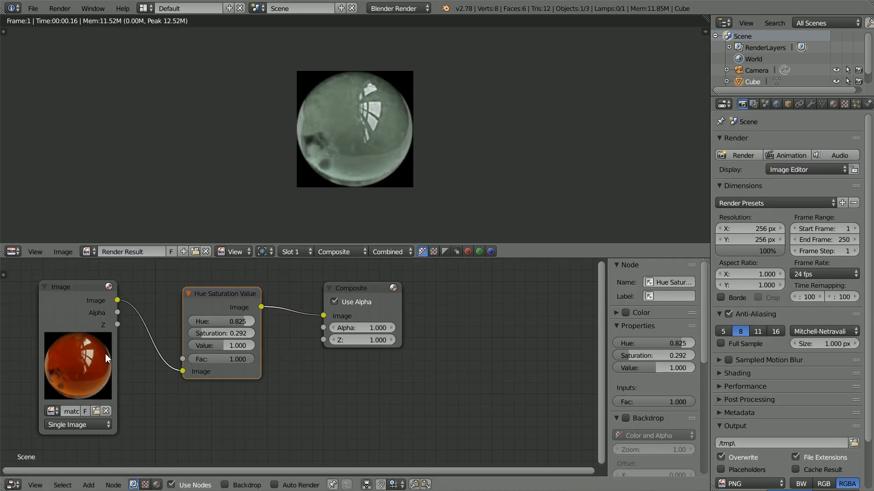
{"action": "mouse_move", "coordinate": [84, 452]}
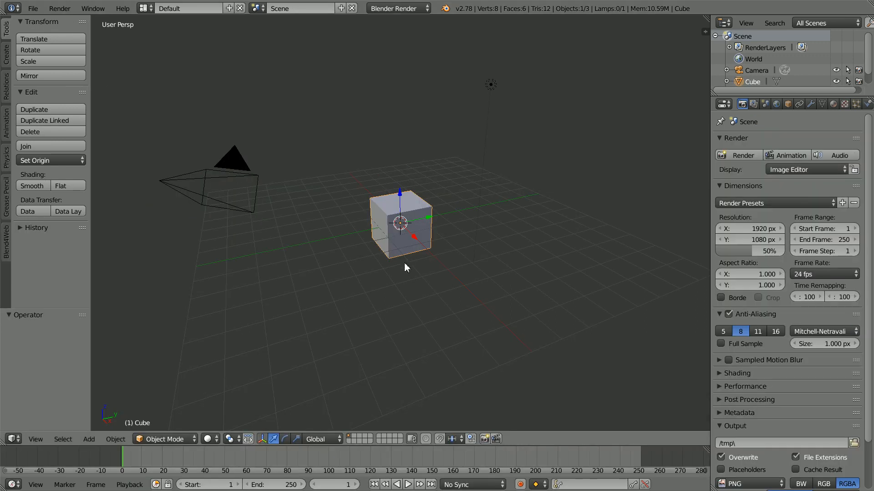
- Delete the default cube and add a new mesh object in its place
{"action": "left_click", "coordinate": [30, 132]}
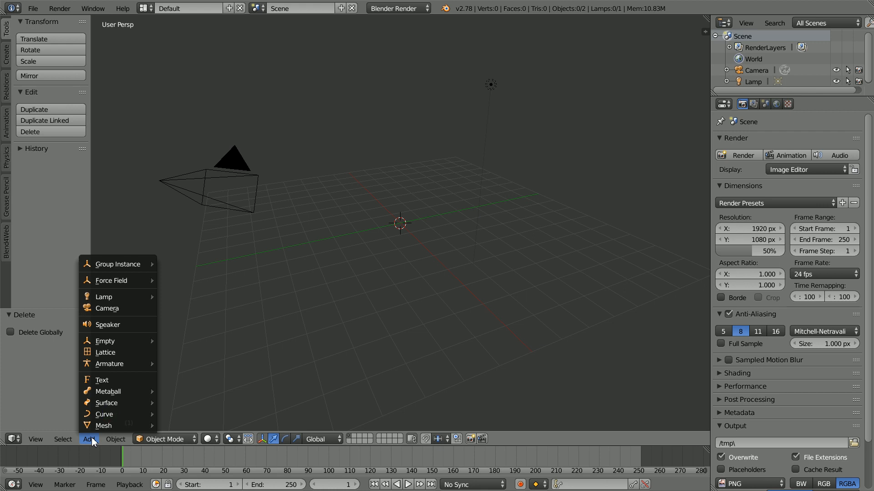
{"action": "left_click", "coordinate": [104, 426]}
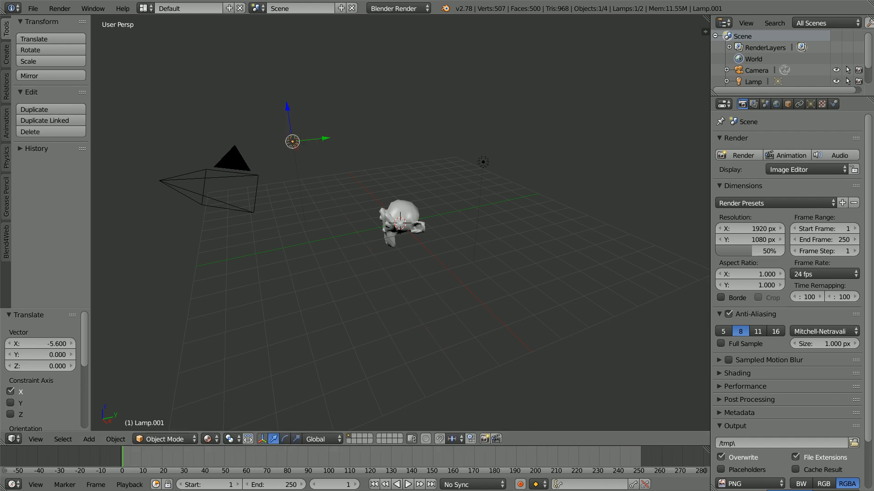
- Give Suzanne a new material with an image texture previewed as Both
{"action": "left_click", "coordinate": [402, 223]}
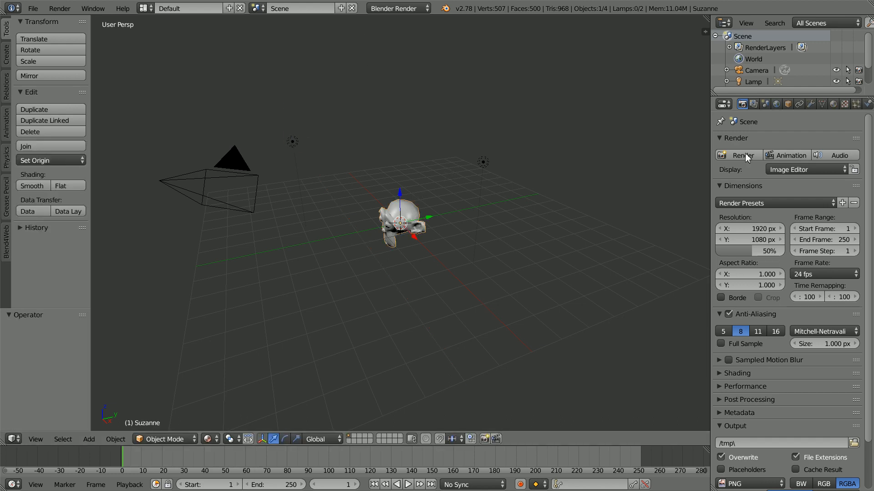
{"action": "left_click", "coordinate": [832, 104]}
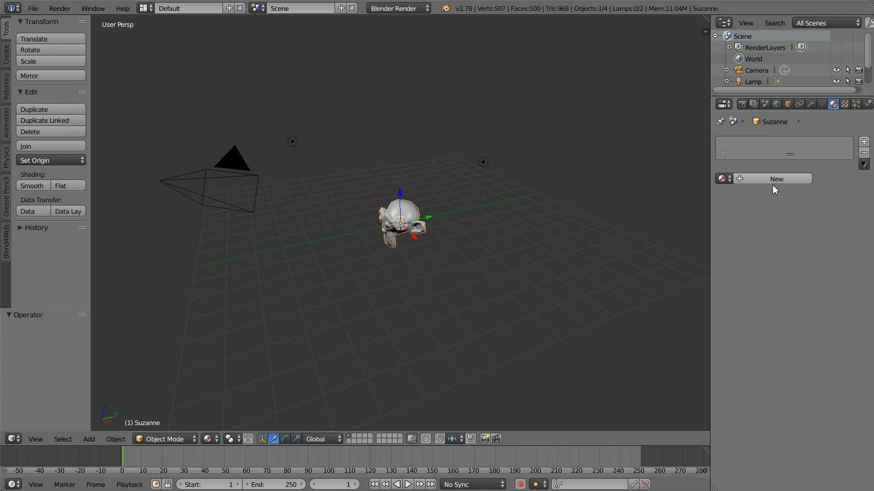
{"action": "left_click", "coordinate": [775, 179]}
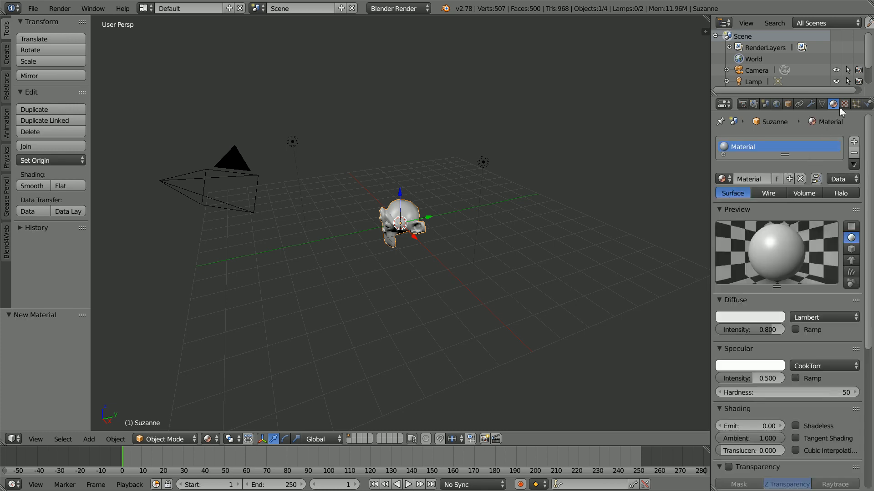
{"action": "left_click", "coordinate": [843, 104]}
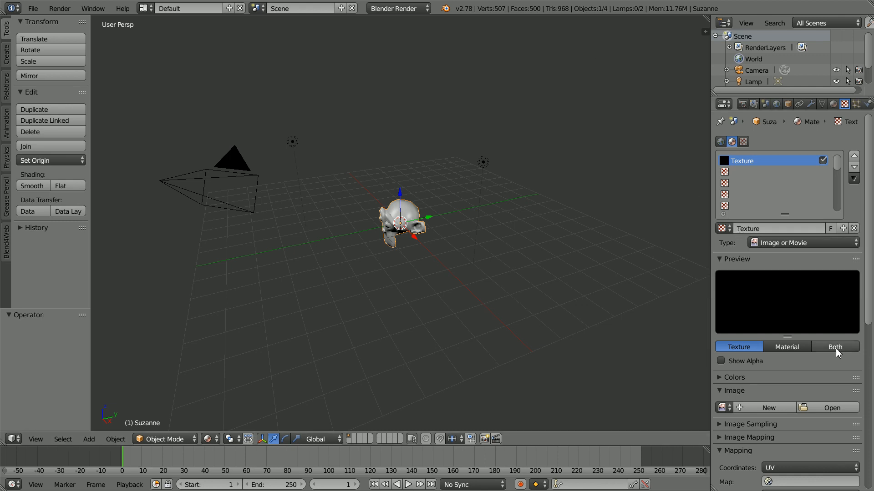
{"action": "left_click", "coordinate": [834, 347]}
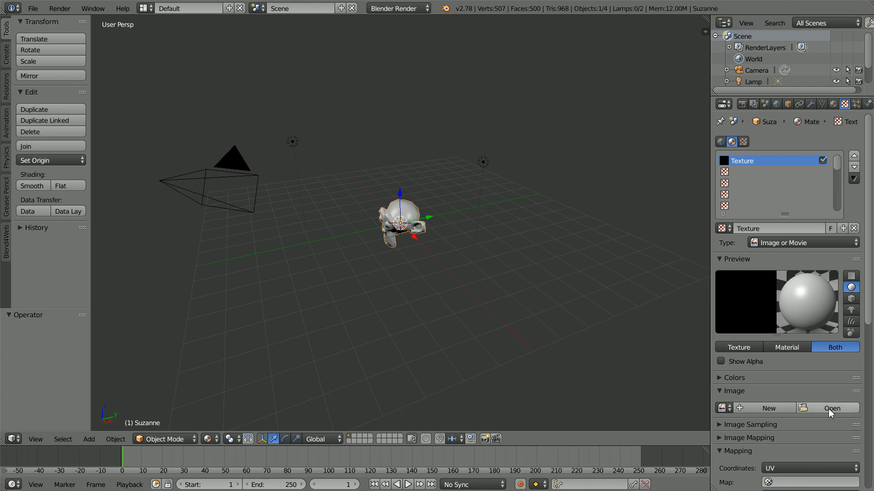
{"action": "left_click", "coordinate": [831, 408]}
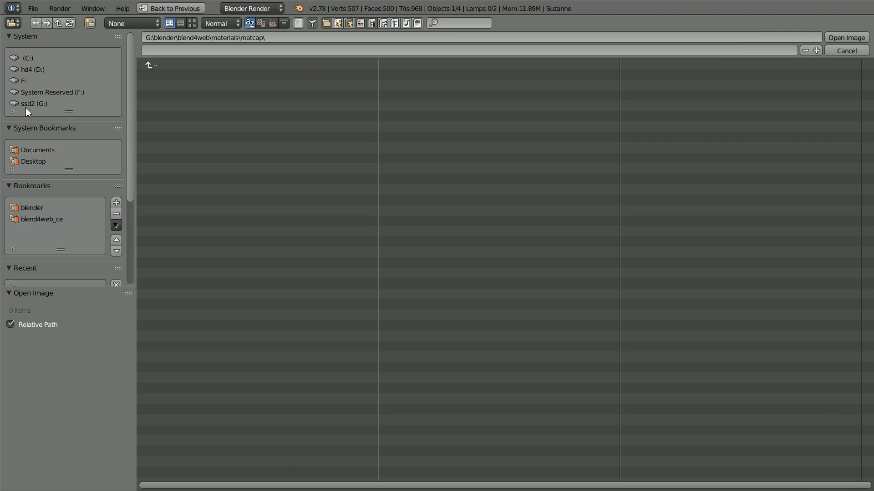
- Load G:\matcaps\matcap001.png as the texture image, browsing by thumbnails
{"action": "left_click", "coordinate": [34, 104]}
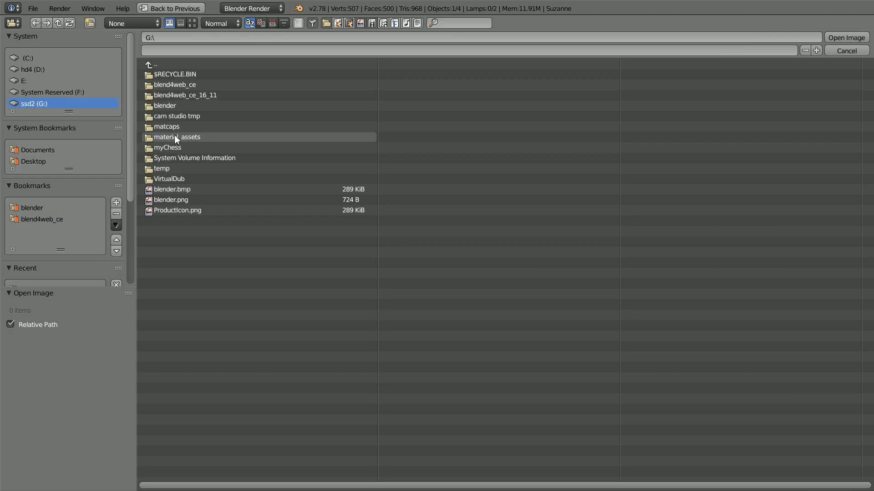
{"action": "double_click", "coordinate": [168, 127]}
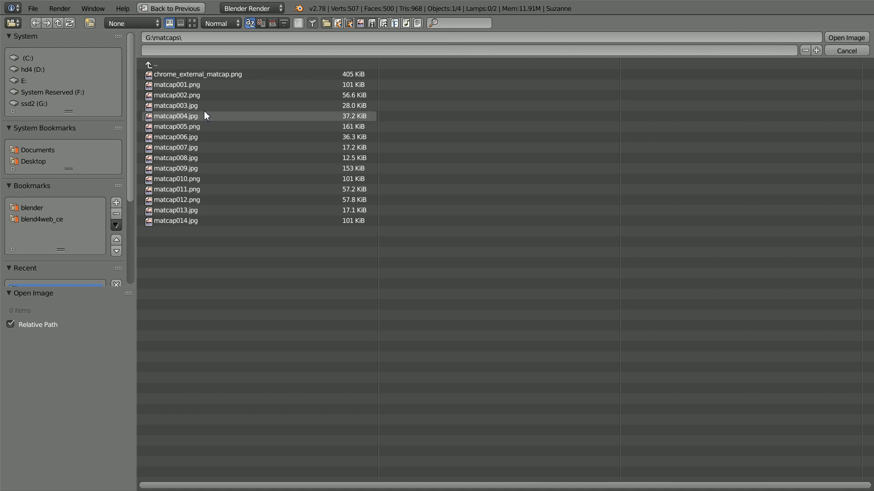
{"action": "left_click", "coordinate": [191, 23]}
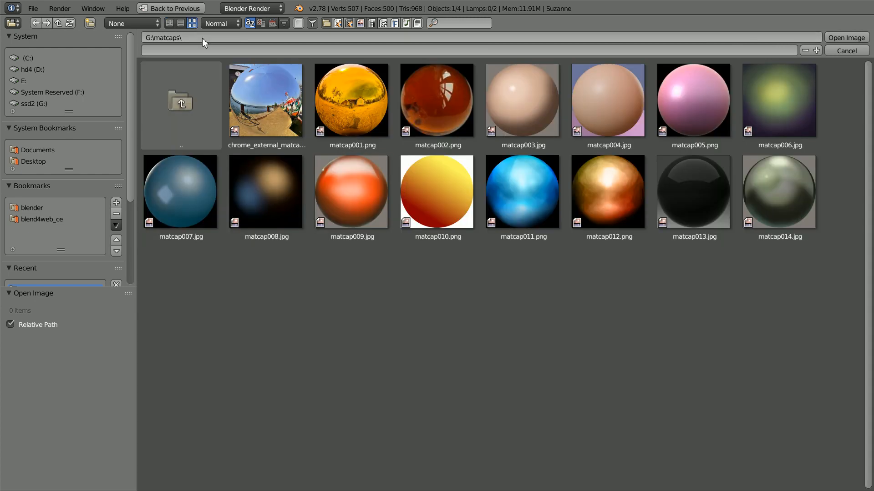
{"action": "left_click", "coordinate": [352, 101]}
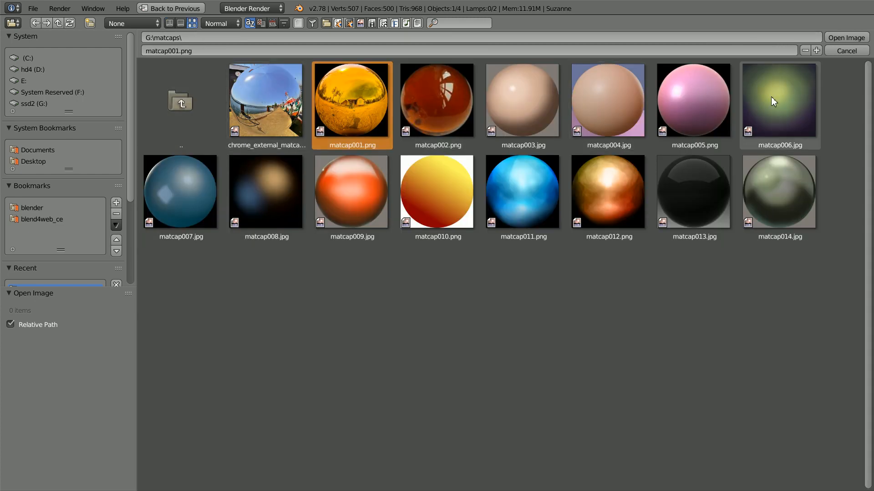
{"action": "left_click", "coordinate": [845, 38]}
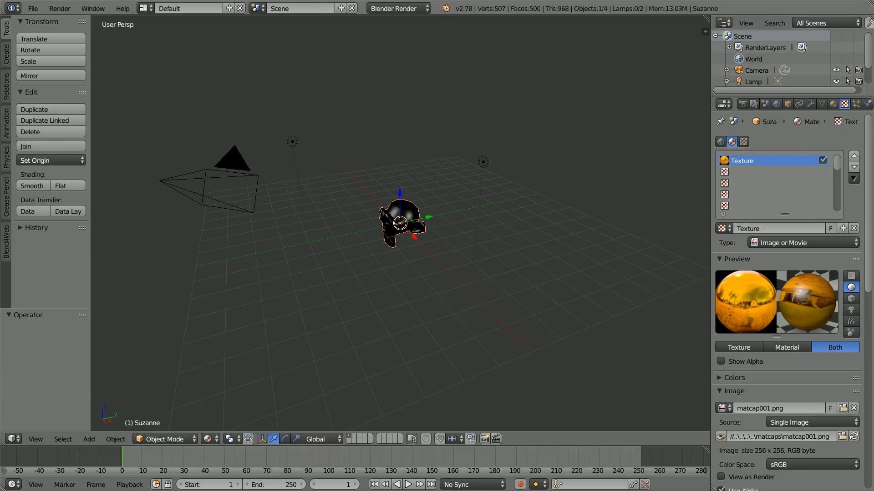
- Set the texture's Mapping Coordinates to Normal so the gold matcap follows the surface
{"action": "scroll", "scroll_direction": "down", "scroll_amount": 3}
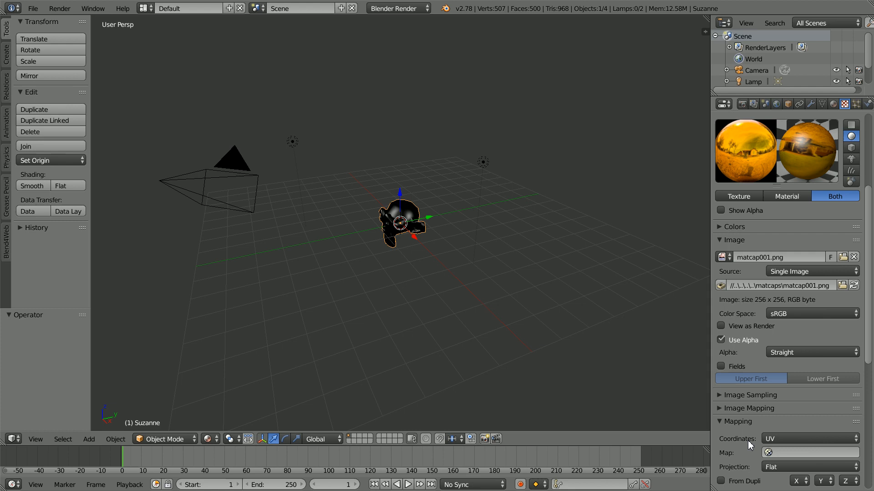
{"action": "left_click", "coordinate": [808, 438]}
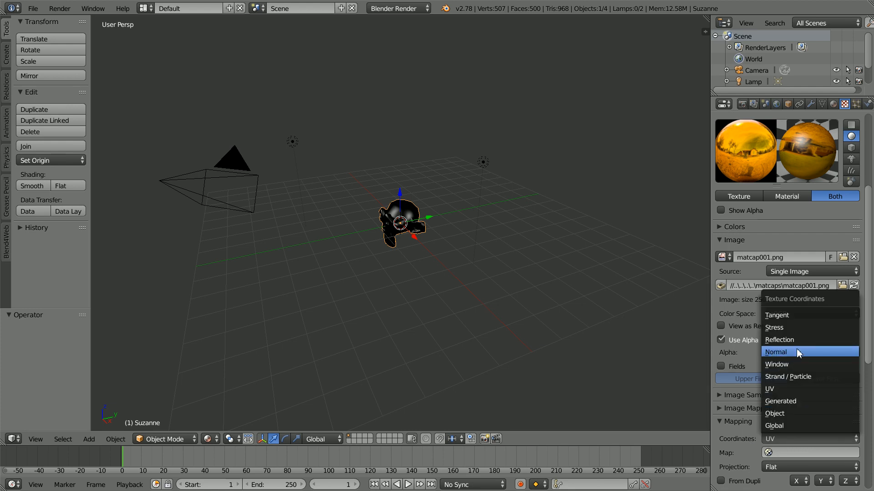
{"action": "left_click", "coordinate": [775, 351]}
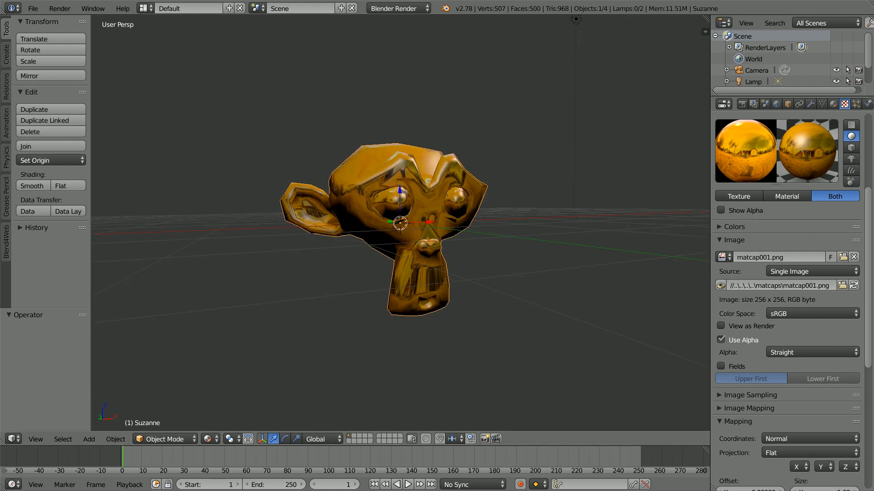
- Set the render engine to Blend4Web and launch a Fast Preview from Render properties
{"action": "left_click", "coordinate": [397, 8]}
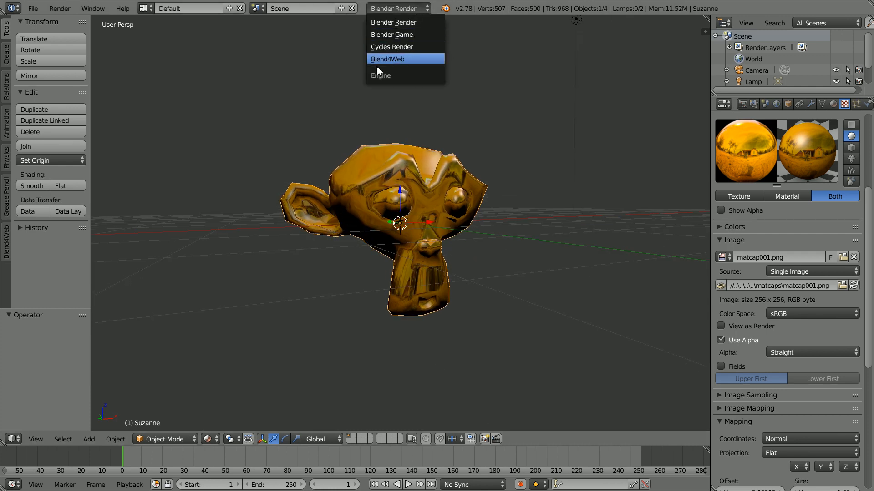
{"action": "left_click", "coordinate": [388, 58]}
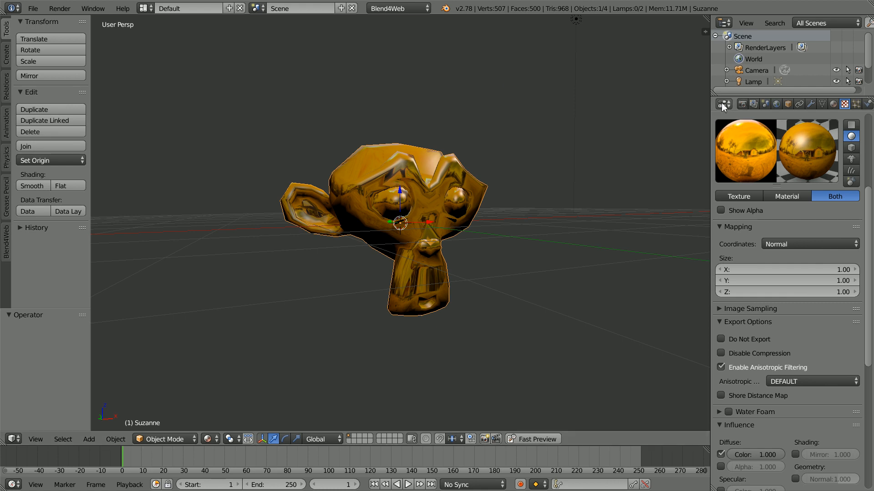
{"action": "left_click", "coordinate": [722, 104]}
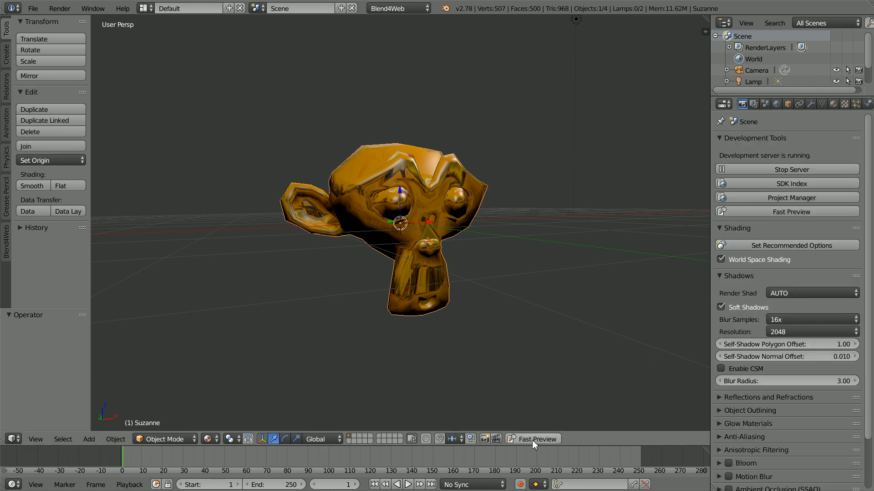
{"action": "left_click", "coordinate": [533, 439]}
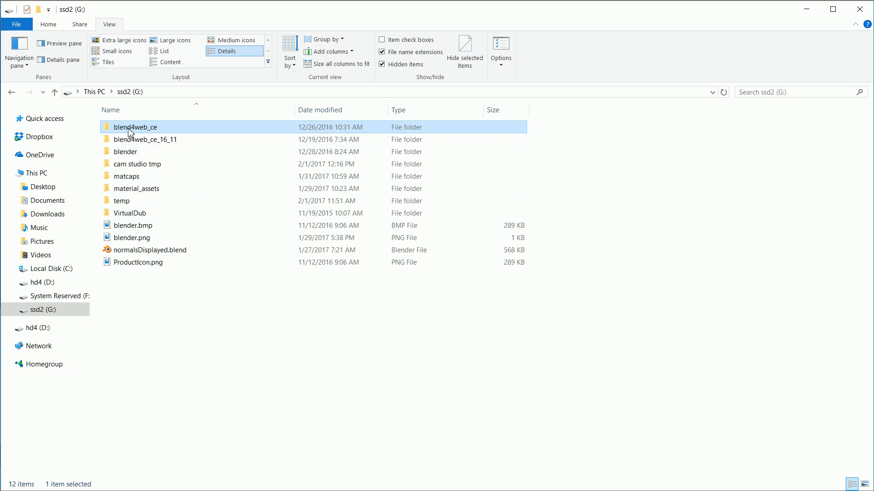
- Browse into blend4web_ce\deploy\assets\dev to reach the matcaps folder
{"action": "double_click", "coordinate": [135, 128]}
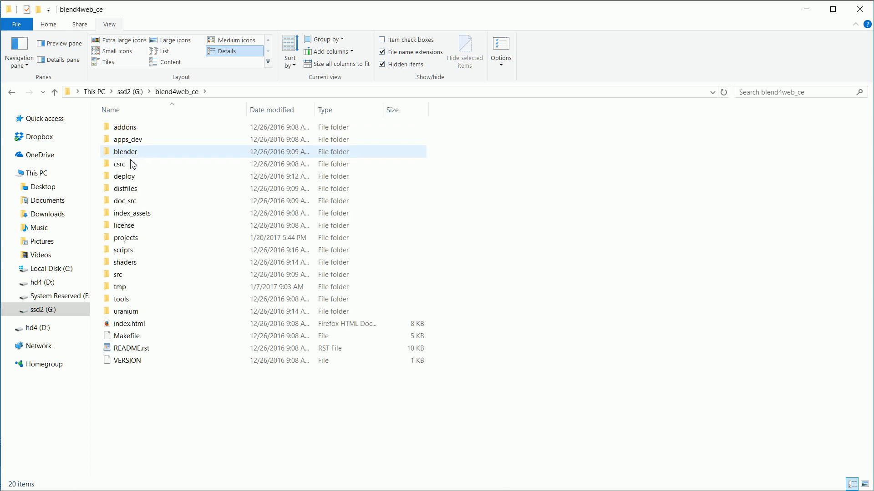
{"action": "double_click", "coordinate": [124, 176]}
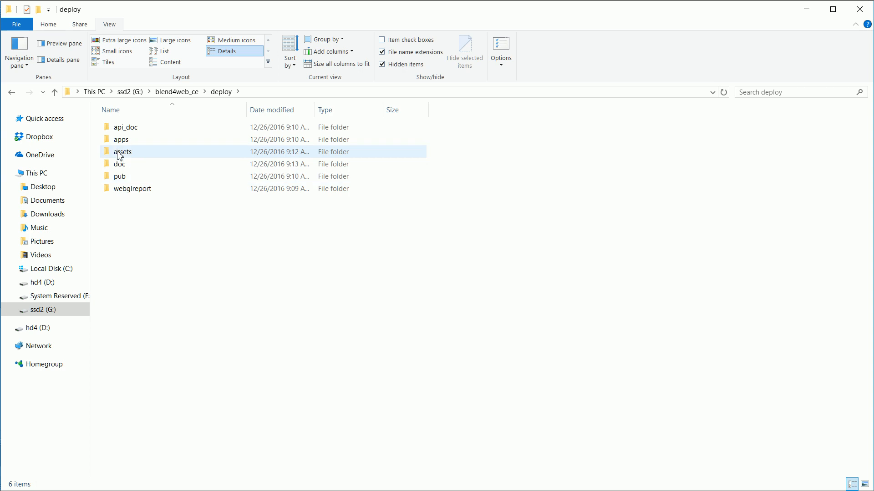
{"action": "double_click", "coordinate": [122, 152]}
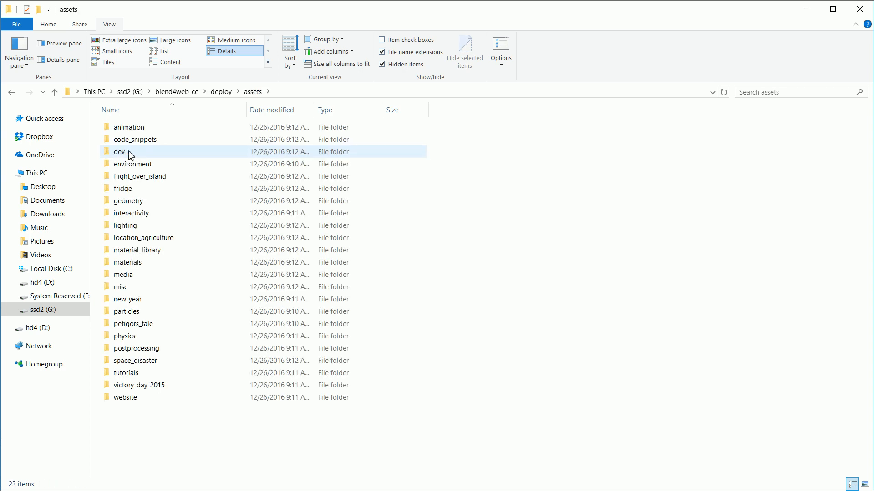
{"action": "double_click", "coordinate": [118, 152]}
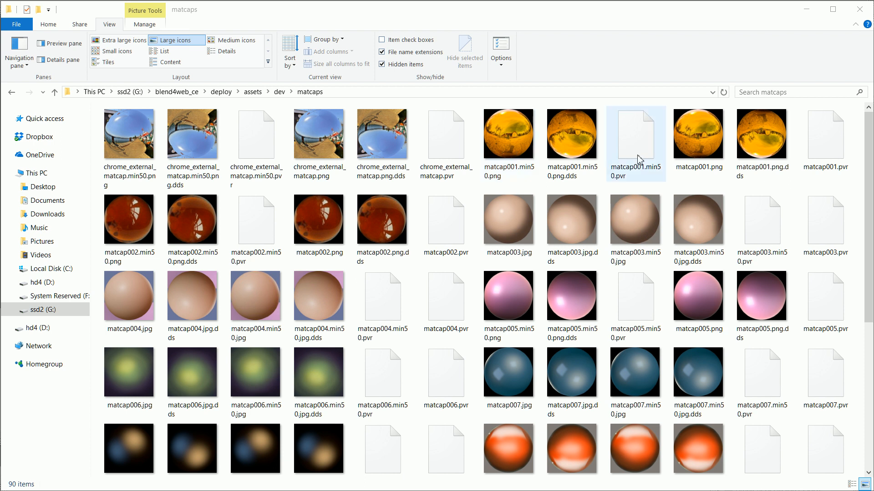
- Inspect the matcap005, matcap001 (.pvr, .dds, .png), matcap002 and matcap006 files, then return to ssd2 (G:)
{"action": "left_click", "coordinate": [508, 295]}
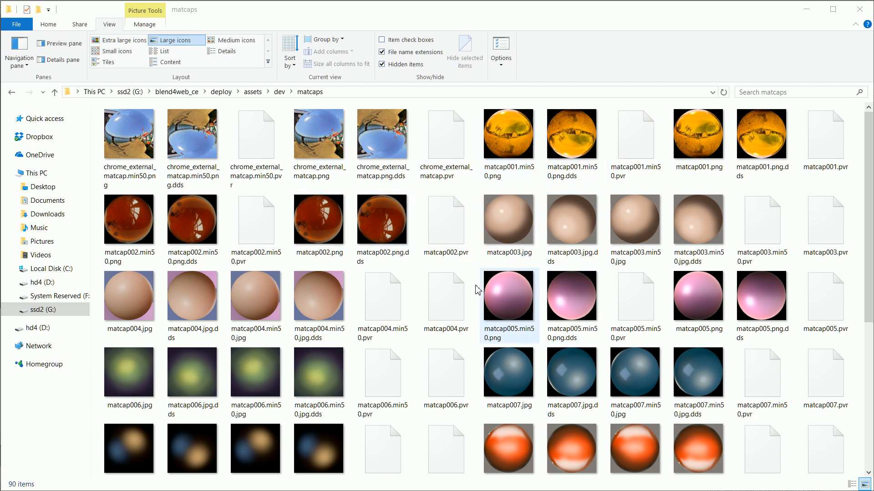
{"action": "left_click", "coordinate": [319, 133]}
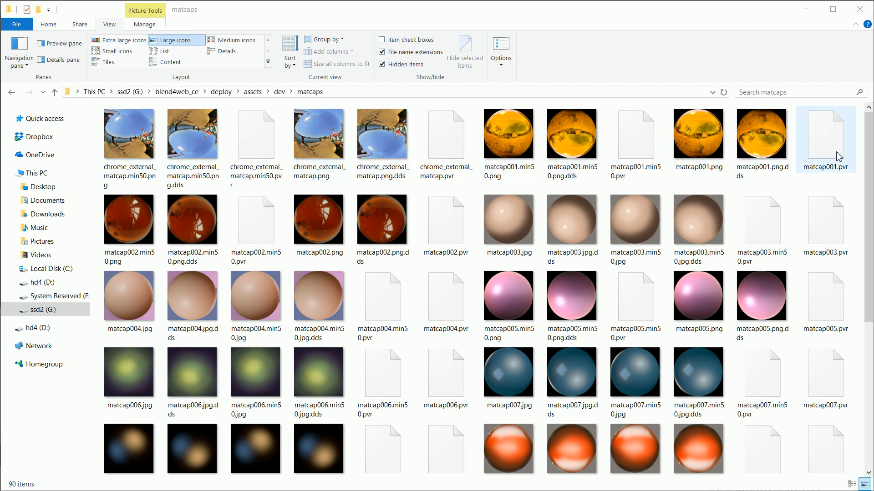
{"action": "left_click", "coordinate": [450, 15]}
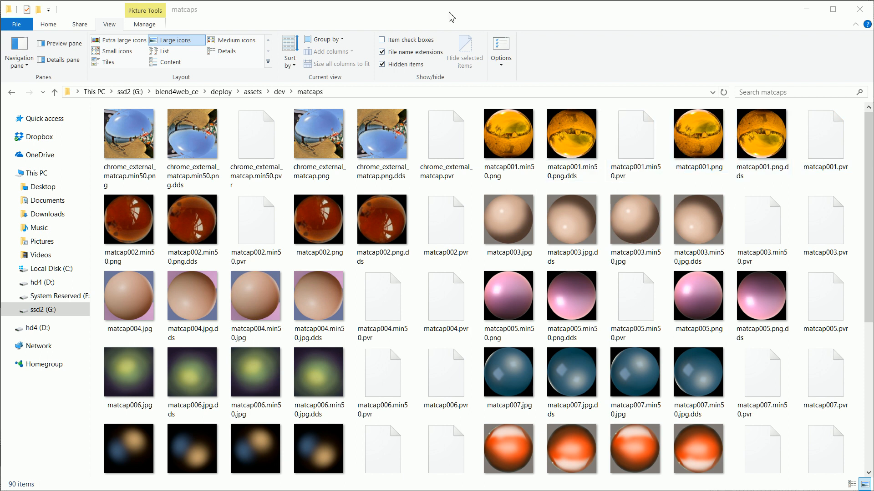
{"action": "left_click", "coordinate": [571, 136]}
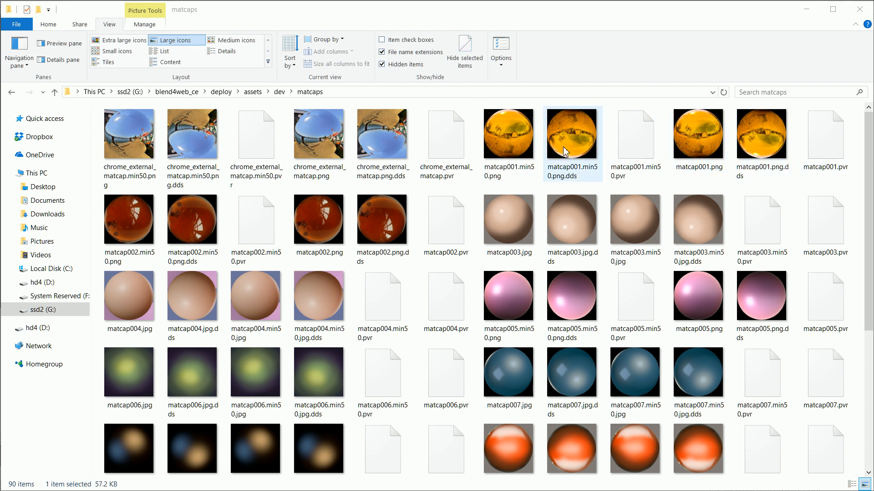
{"action": "left_click", "coordinate": [698, 135]}
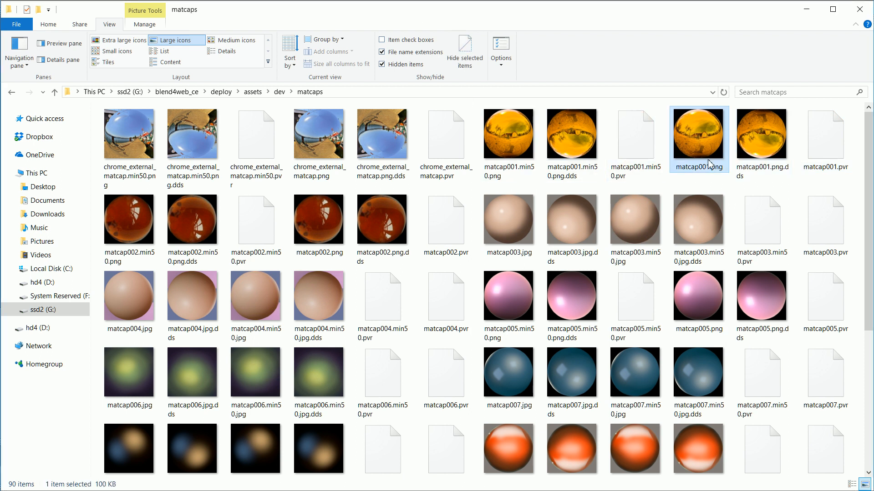
{"action": "left_click", "coordinate": [318, 219]}
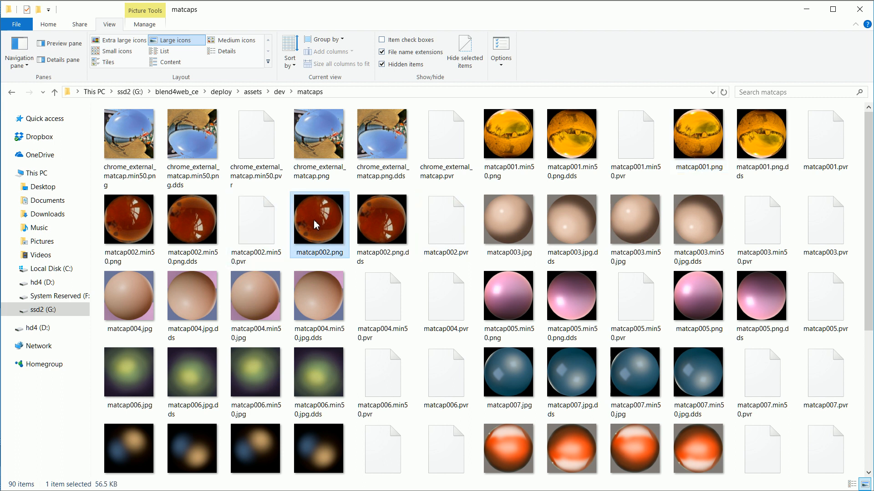
{"action": "left_click", "coordinate": [129, 373]}
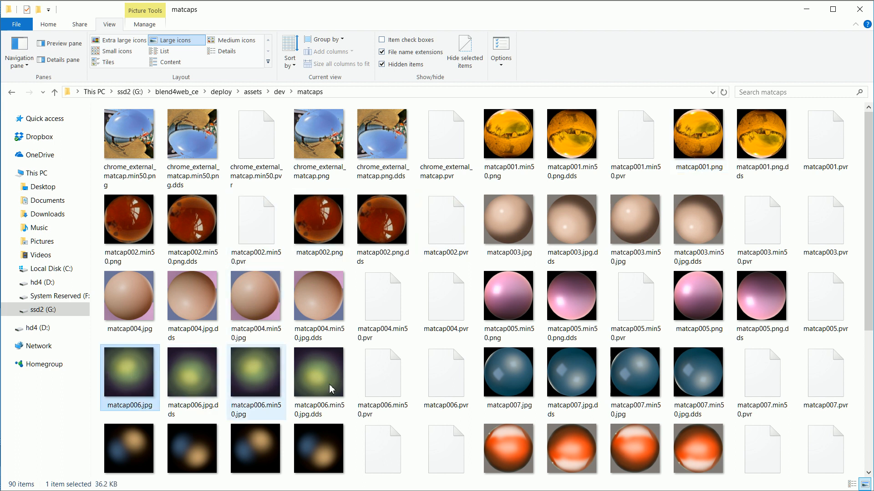
{"action": "left_click", "coordinate": [508, 373]}
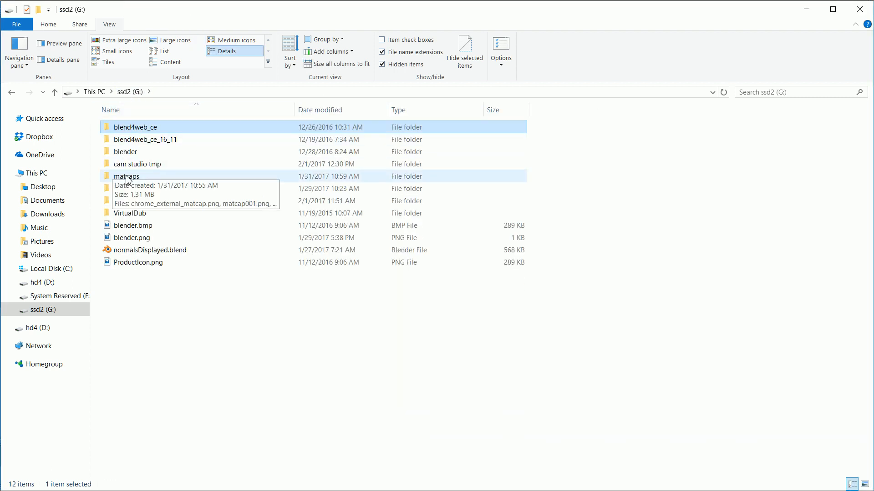
- List G:\matcaps in Details view and check chrome_external_matcap.png's dimensions
{"action": "double_click", "coordinate": [127, 175]}
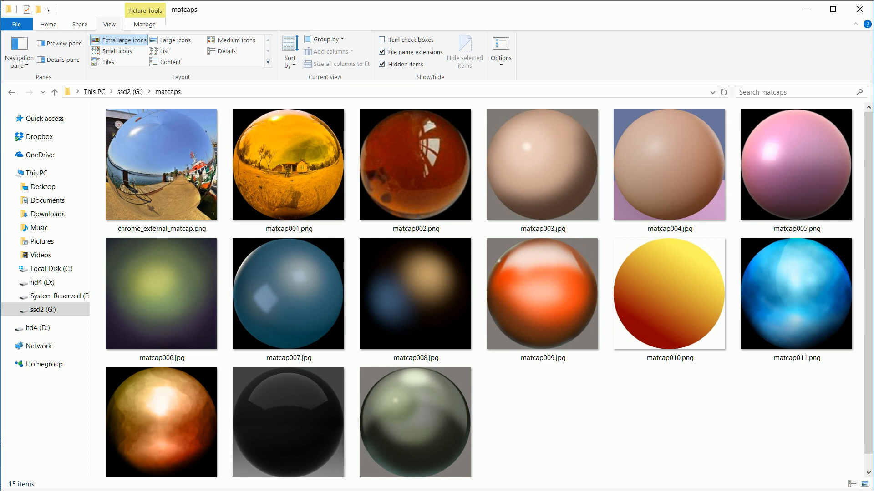
{"action": "left_click", "coordinate": [226, 50]}
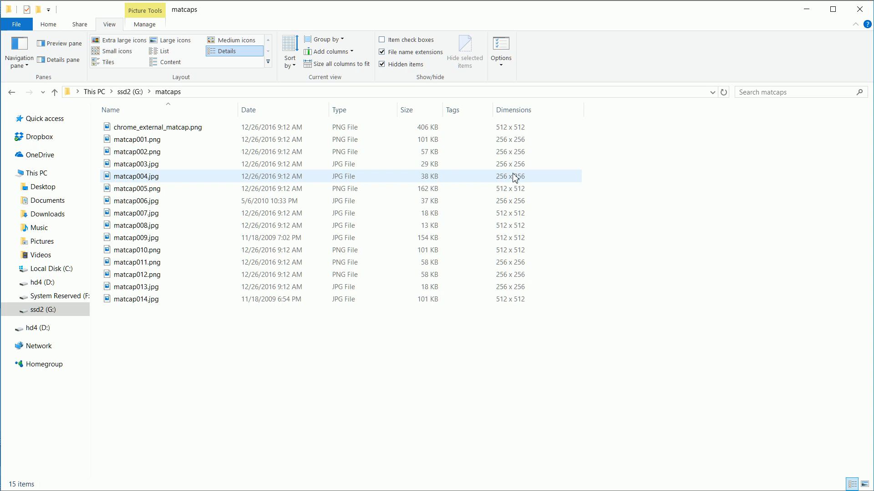
{"action": "left_click", "coordinate": [157, 128]}
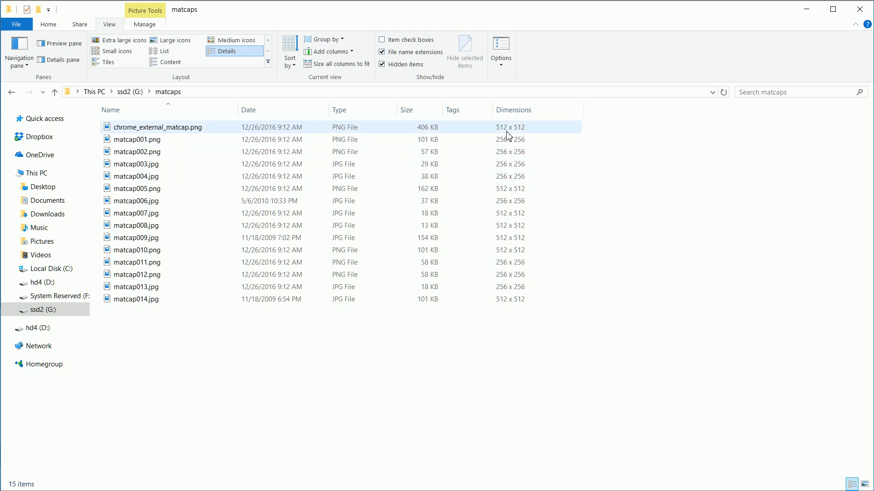
{"action": "mouse_move", "coordinate": [525, 136]}
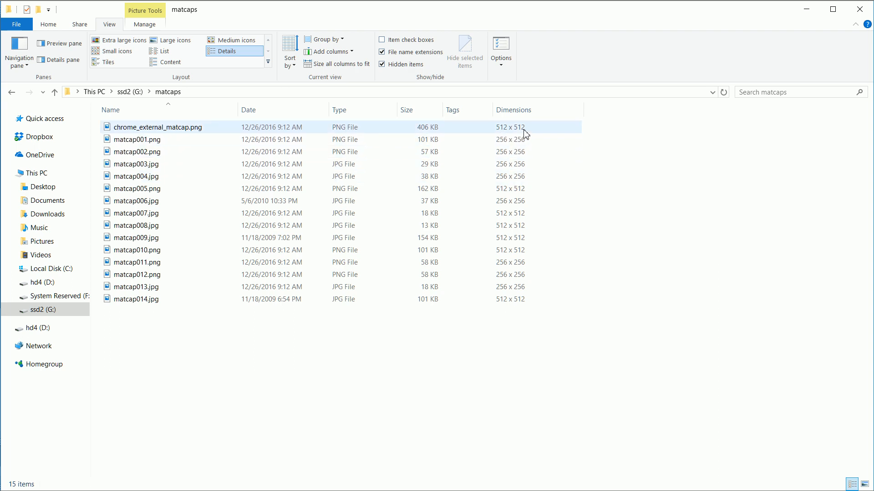
{"action": "left_click", "coordinate": [138, 139]}
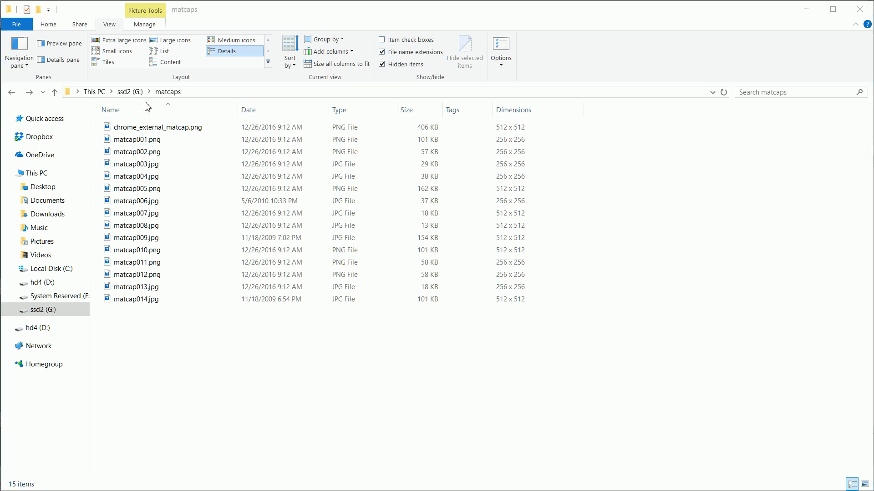
{"action": "mouse_move", "coordinate": [133, 99]}
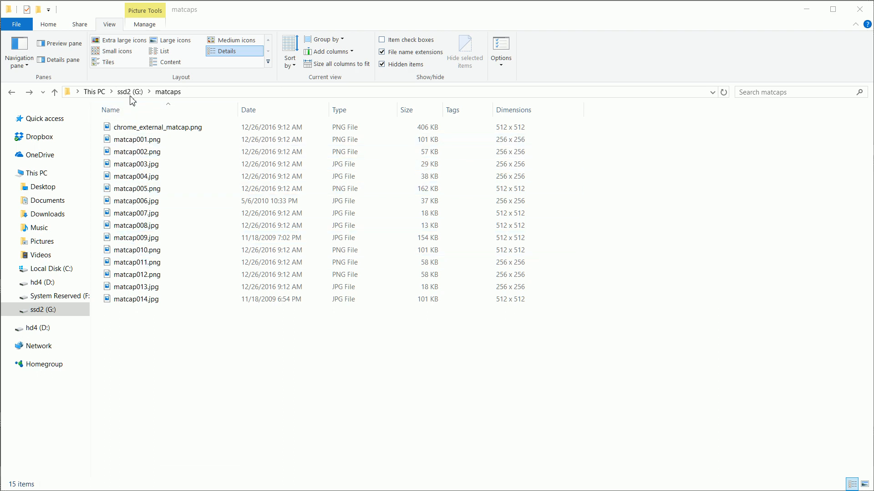
- Open material_matcap.blend from blend4web_ce\blender\materials
{"action": "left_click", "coordinate": [54, 92]}
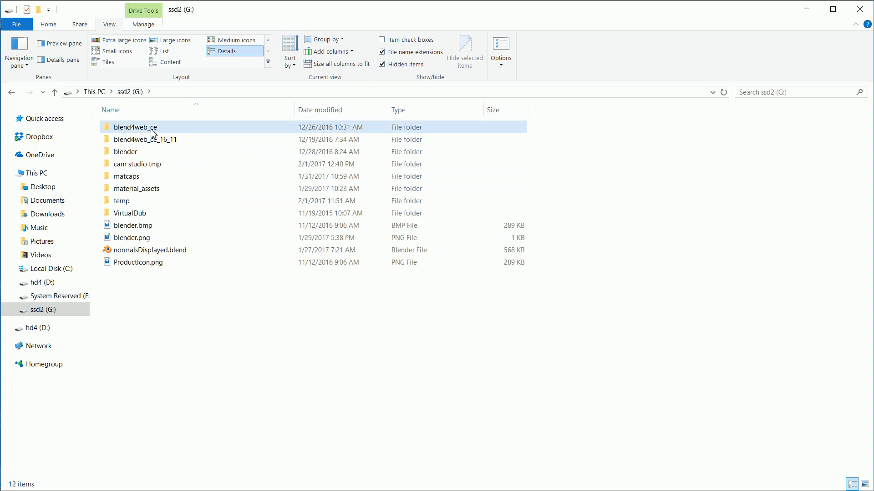
{"action": "double_click", "coordinate": [134, 128]}
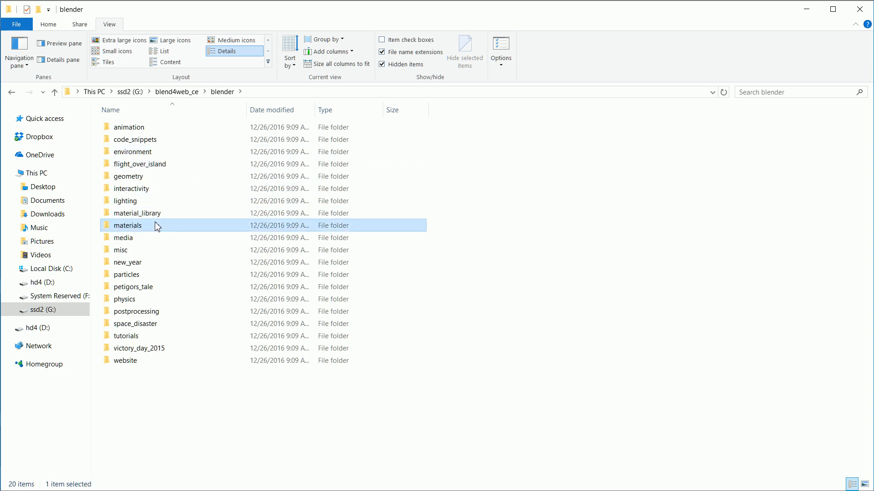
{"action": "double_click", "coordinate": [129, 224]}
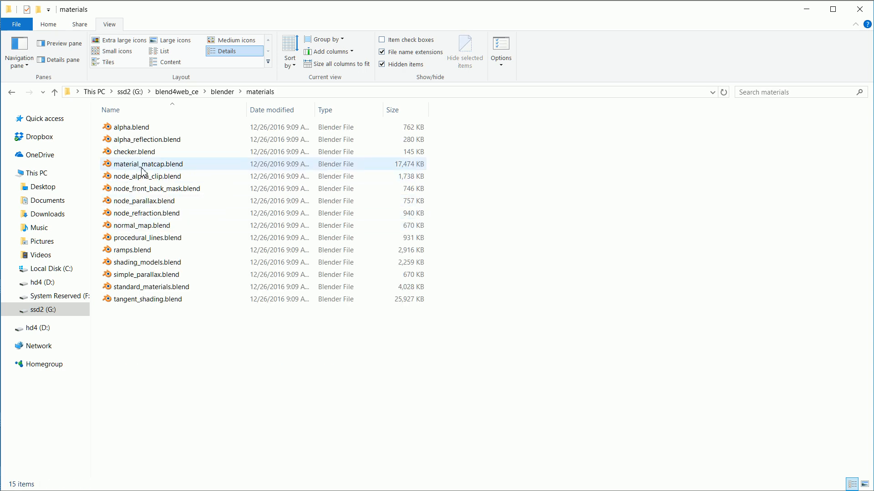
{"action": "double_click", "coordinate": [148, 164]}
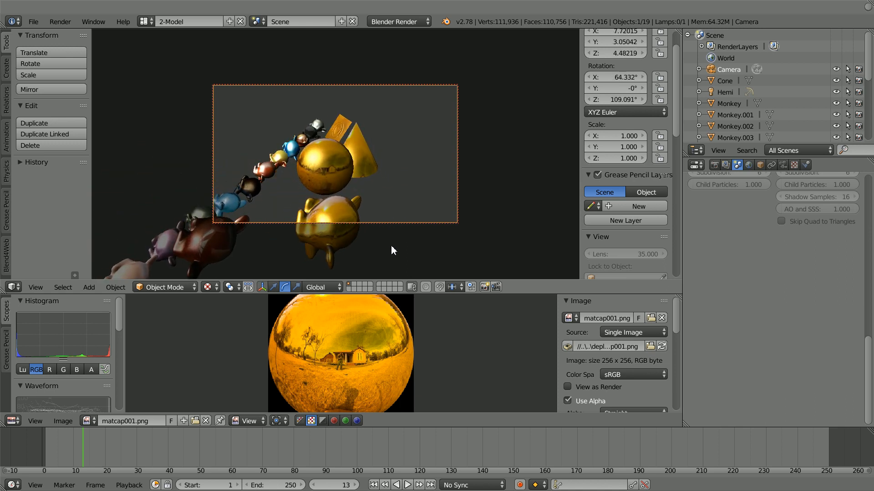
- Give the first Suzanne a new material and texture previewed as Both with Normal coordinates
{"action": "left_click", "coordinate": [32, 21]}
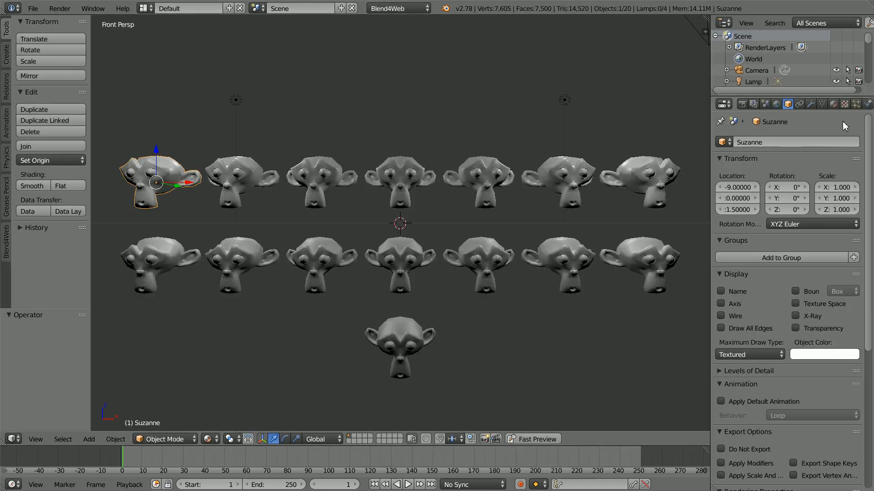
{"action": "left_click", "coordinate": [833, 104]}
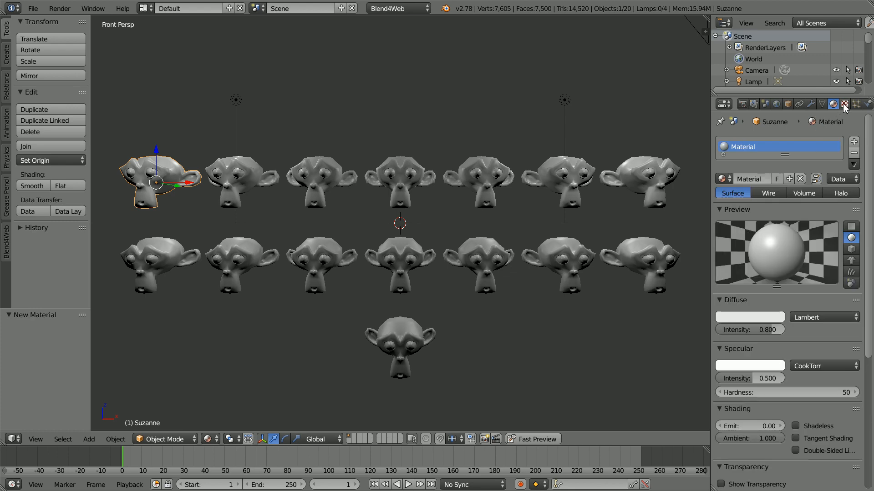
{"action": "left_click", "coordinate": [844, 104]}
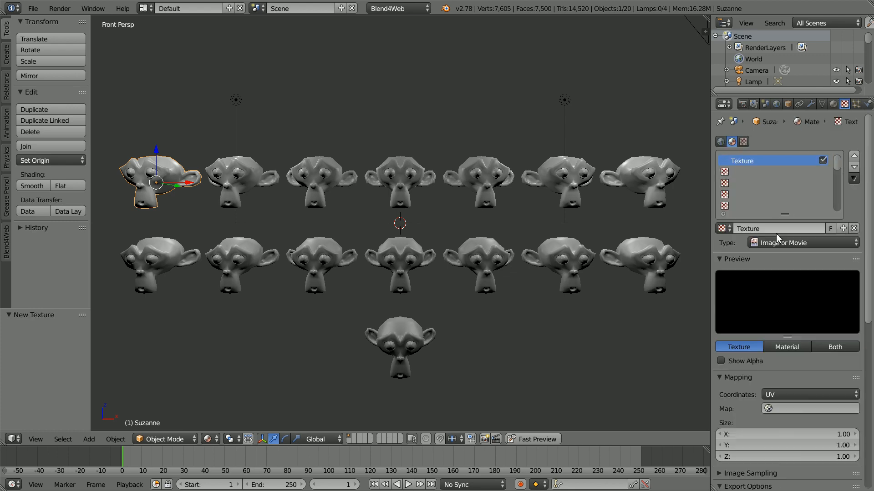
{"action": "left_click", "coordinate": [836, 347]}
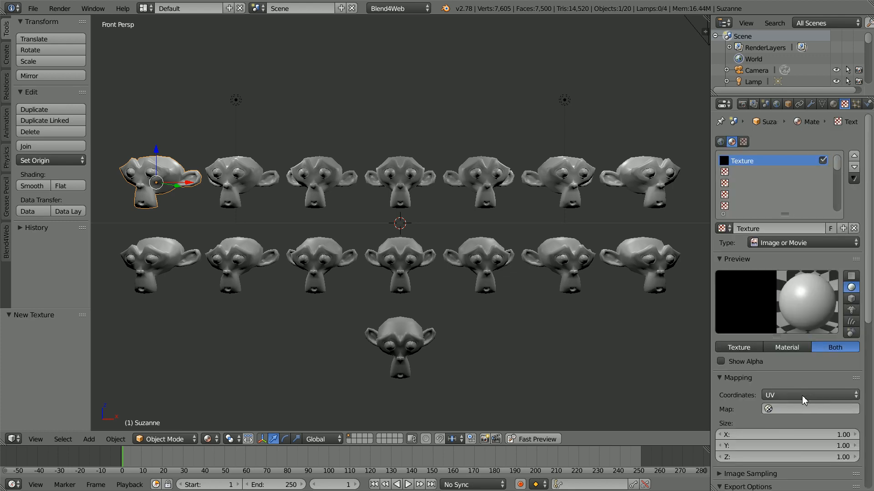
{"action": "left_click", "coordinate": [808, 395]}
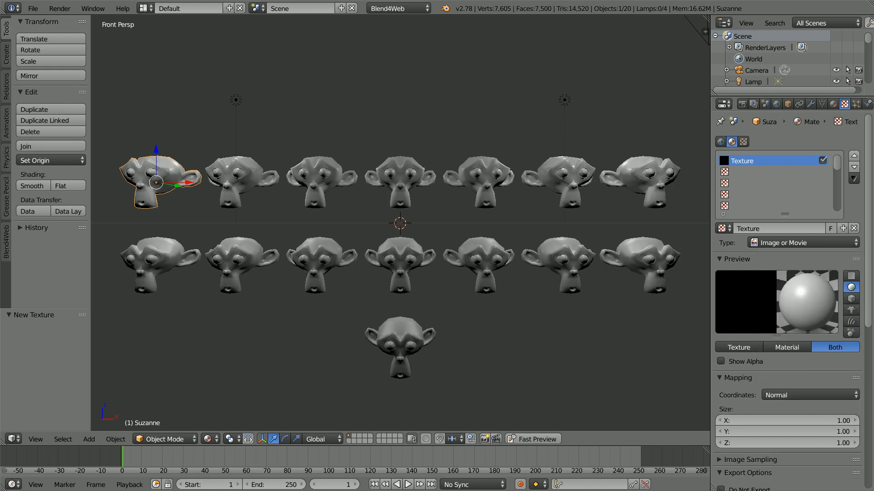
{"action": "scroll", "scroll_direction": "down", "scroll_amount": 3}
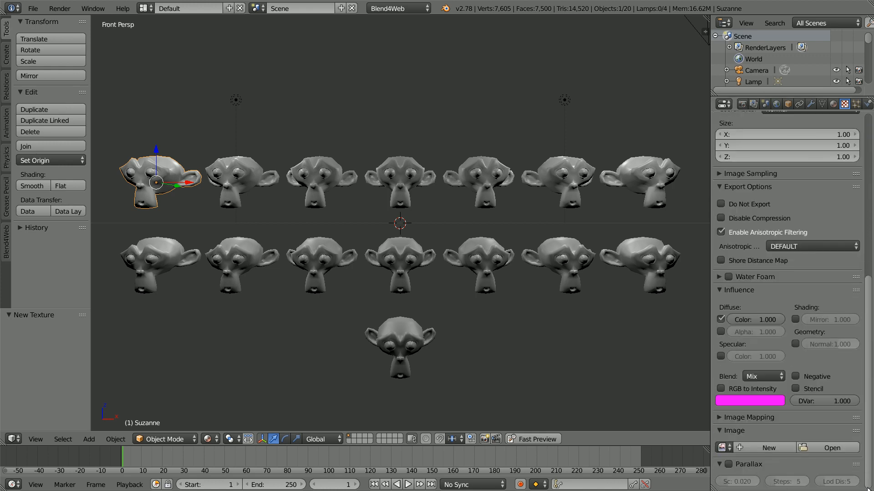
- Load G:\matcaps\chrome_external_matcap.png as the texture image
{"action": "left_click", "coordinate": [830, 447]}
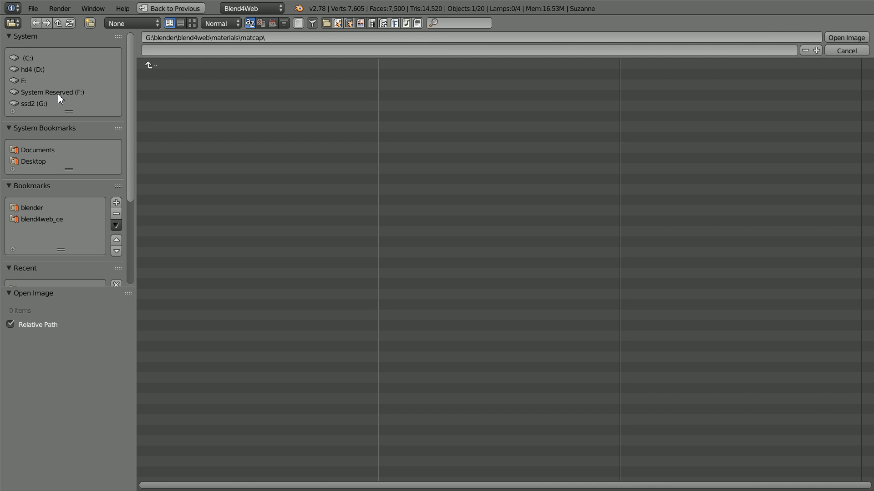
{"action": "left_click", "coordinate": [34, 103]}
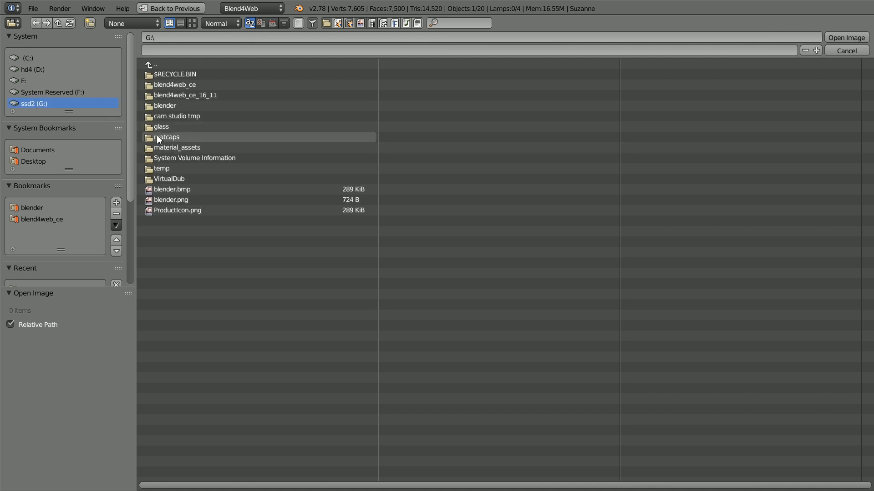
{"action": "double_click", "coordinate": [167, 138]}
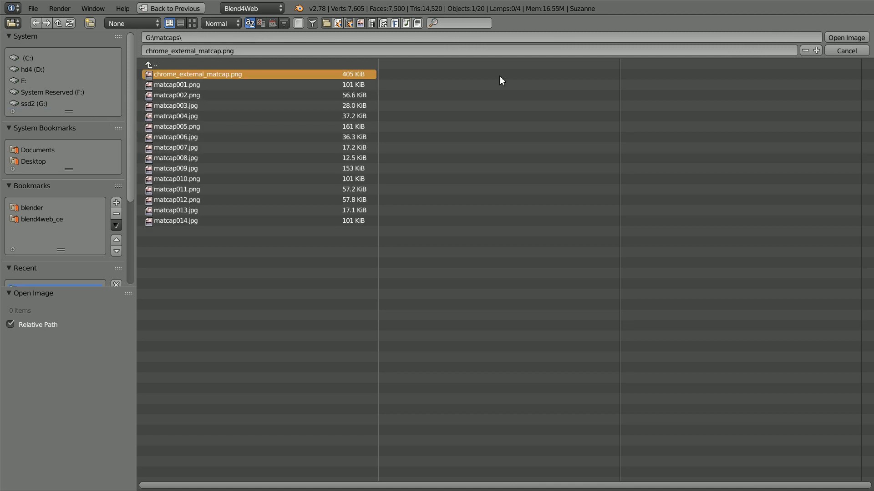
{"action": "left_click", "coordinate": [845, 38]}
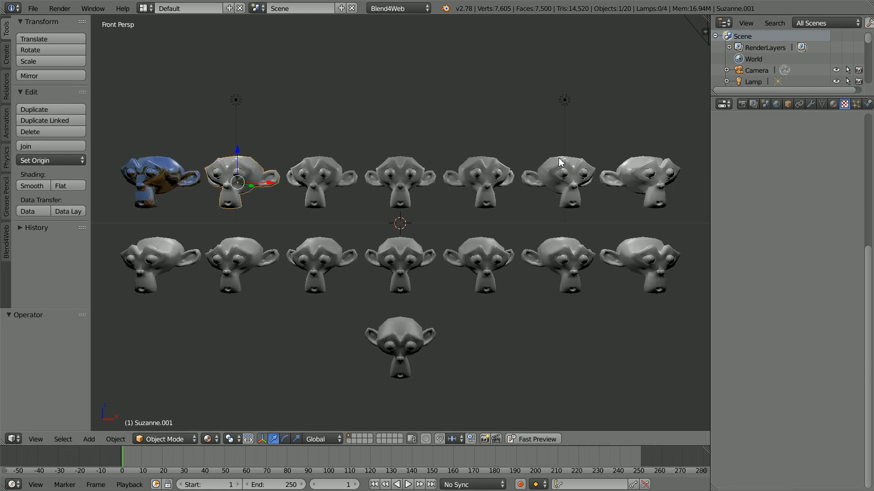
- Give the second Suzanne a new material and texture previewed as Both with Normal coordinates
{"action": "left_click", "coordinate": [843, 104]}
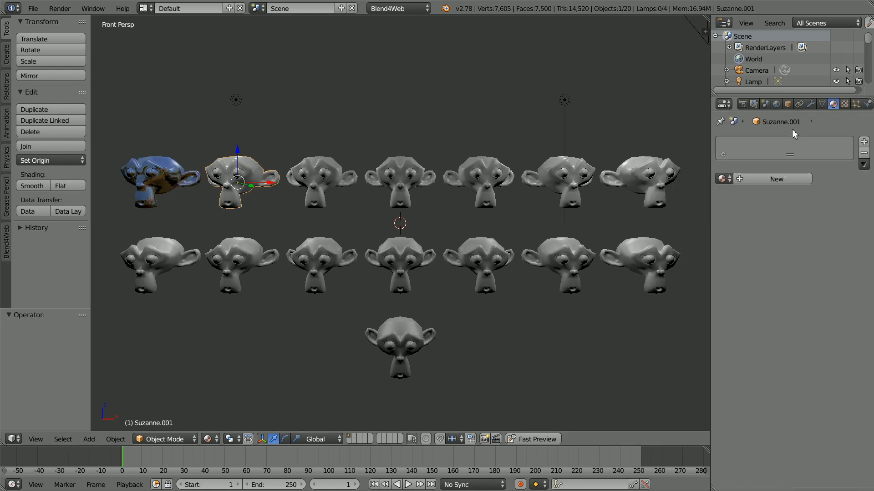
{"action": "left_click", "coordinate": [775, 180]}
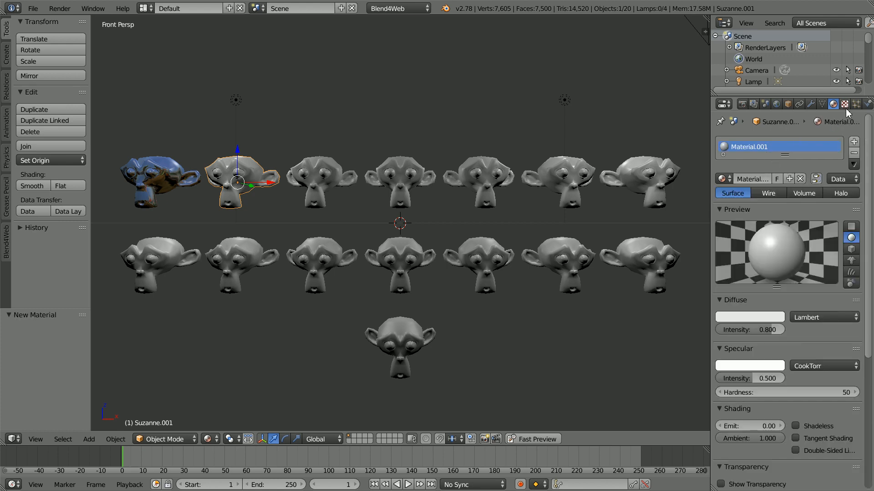
{"action": "left_click", "coordinate": [844, 104]}
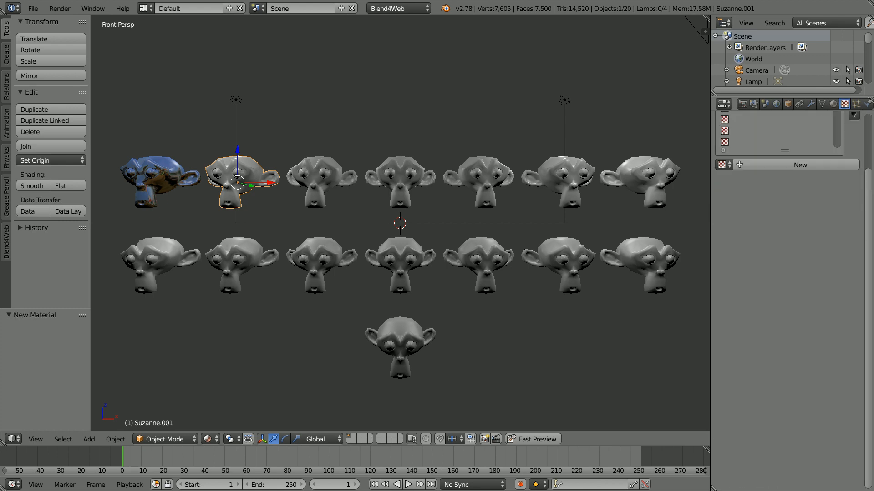
{"action": "left_click", "coordinate": [845, 104]}
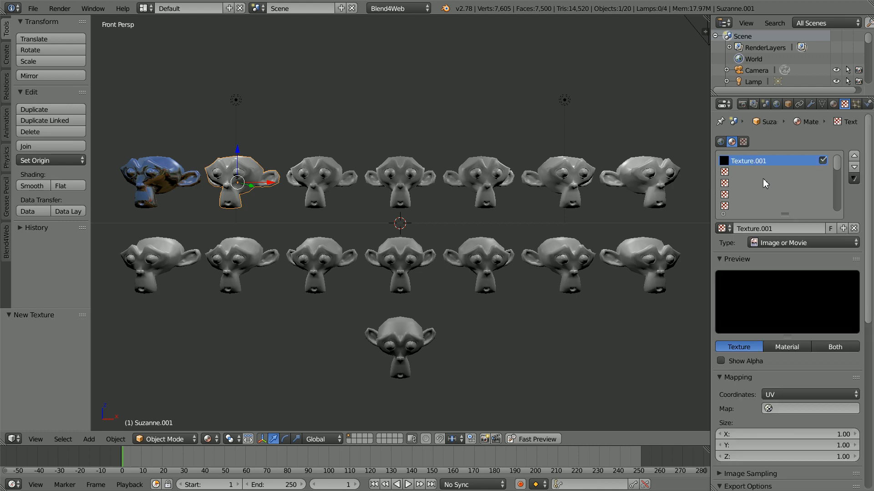
{"action": "left_click", "coordinate": [835, 347]}
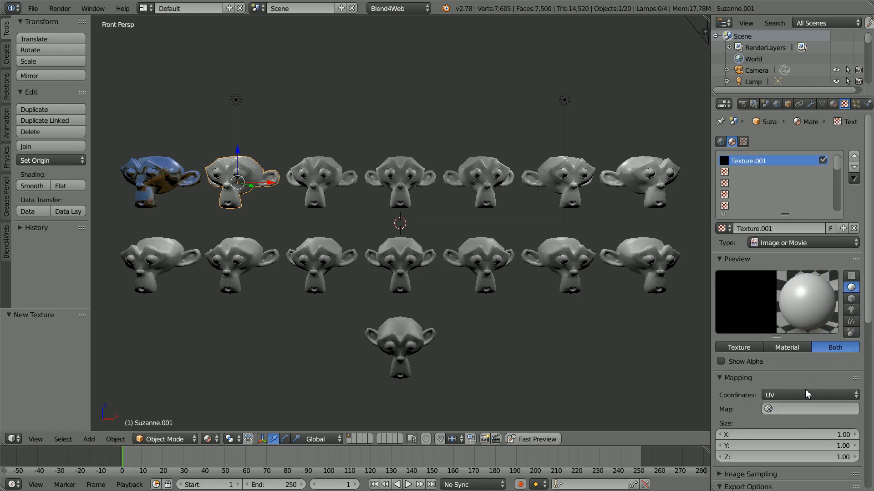
{"action": "left_click", "coordinate": [808, 395]}
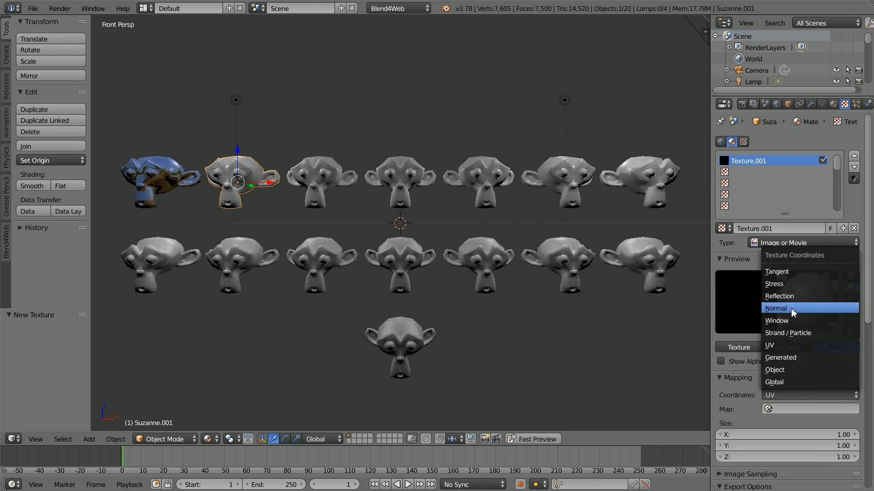
{"action": "left_click", "coordinate": [775, 308]}
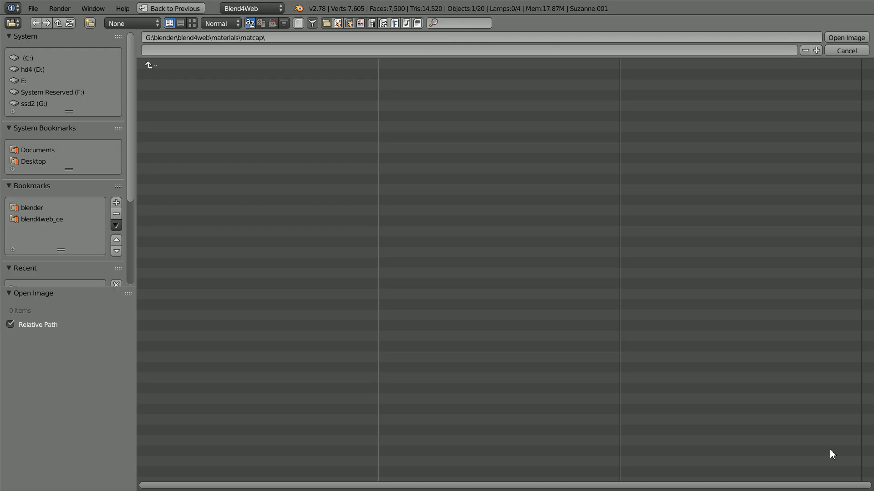
- Load G:\matcaps\matcap001.png as the texture image and select the third monkey head
{"action": "left_click", "coordinate": [33, 103]}
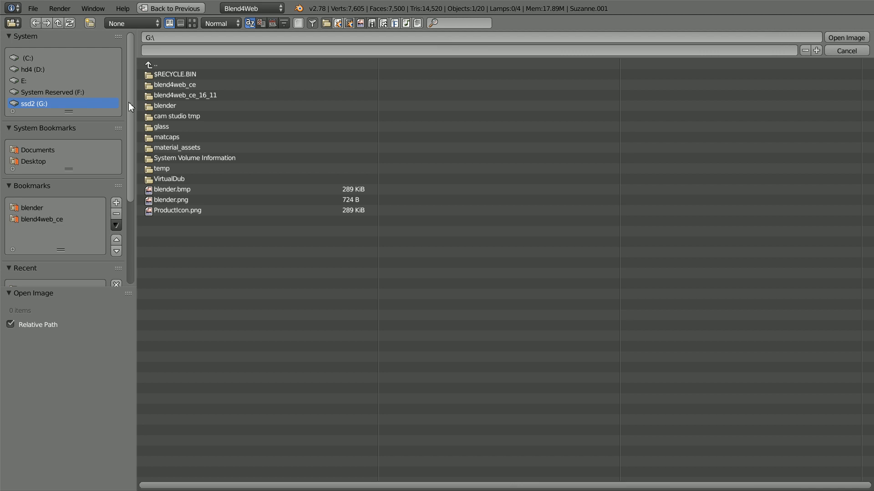
{"action": "double_click", "coordinate": [166, 137]}
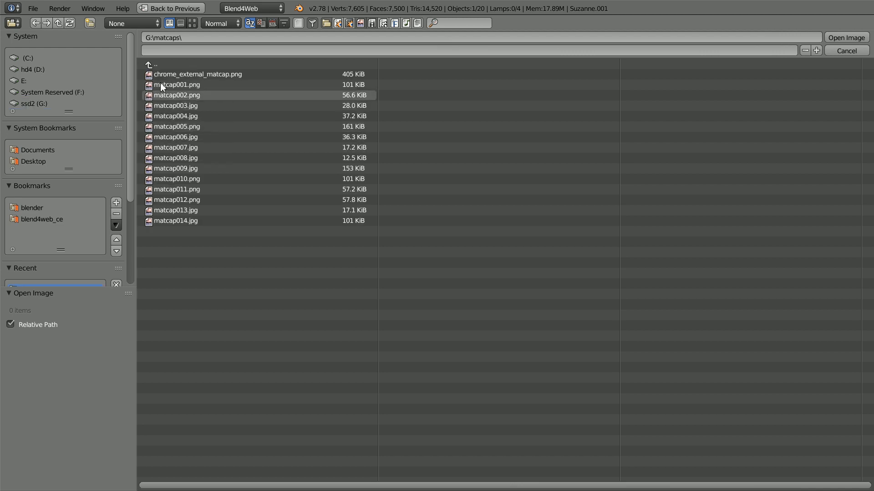
{"action": "left_click", "coordinate": [177, 84]}
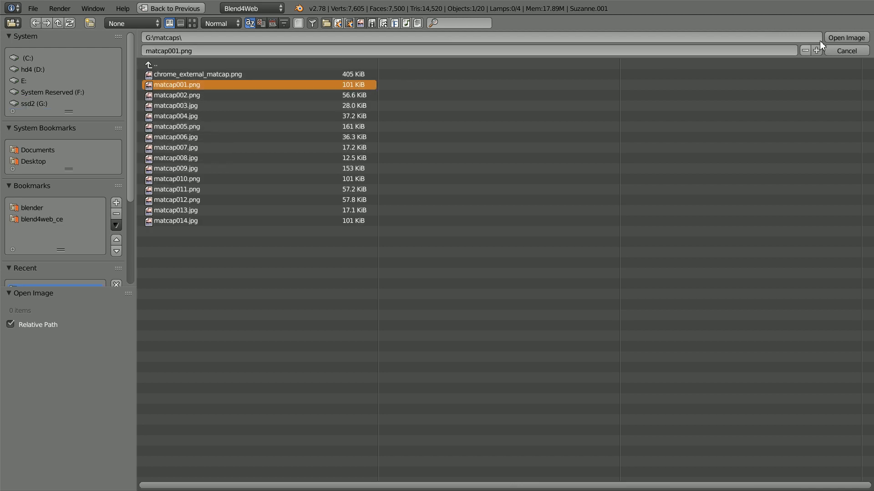
{"action": "left_click", "coordinate": [845, 37]}
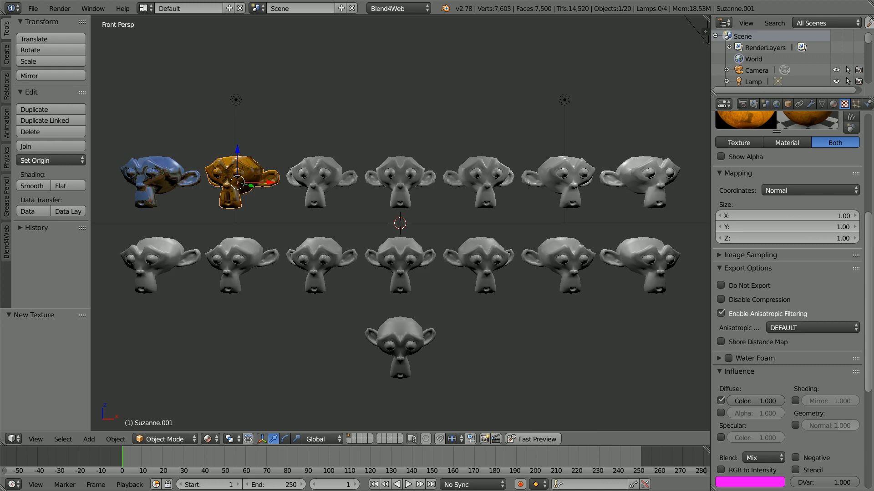
{"action": "left_click", "coordinate": [318, 181]}
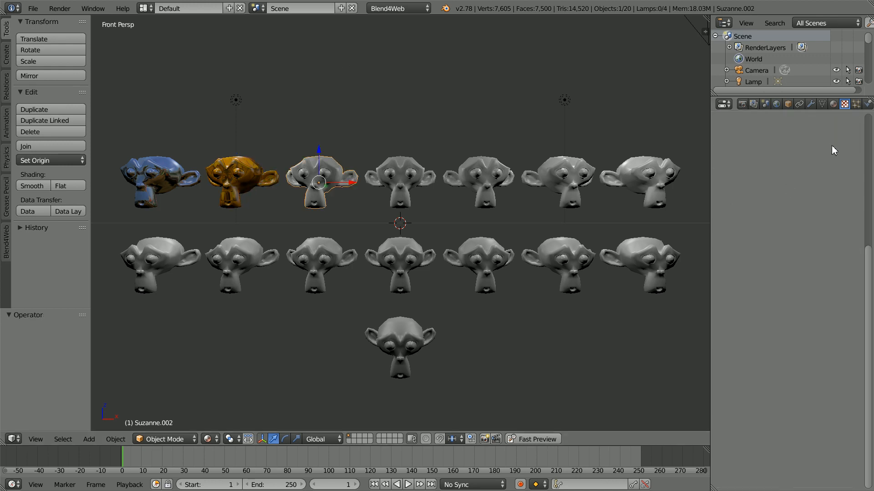
- Give the third monkey head a new material and texture mapped by Normal coordinates
{"action": "left_click", "coordinate": [845, 104]}
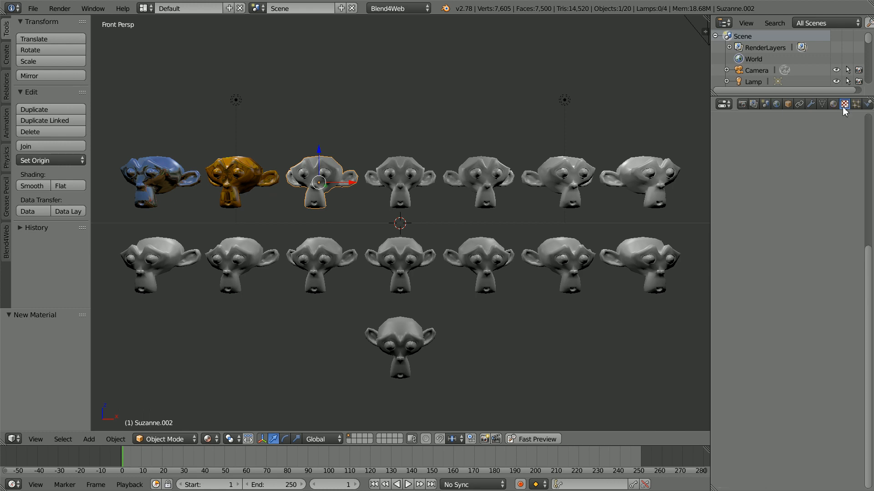
{"action": "left_click", "coordinate": [843, 103]}
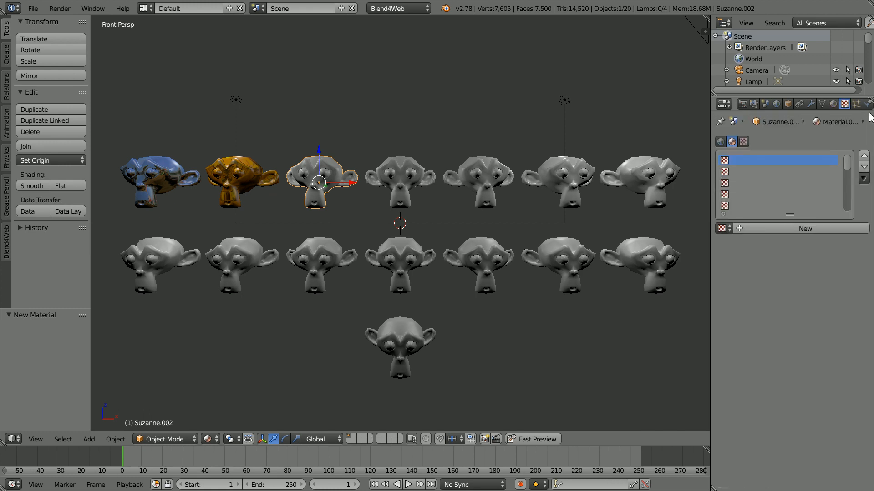
{"action": "left_click", "coordinate": [844, 104]}
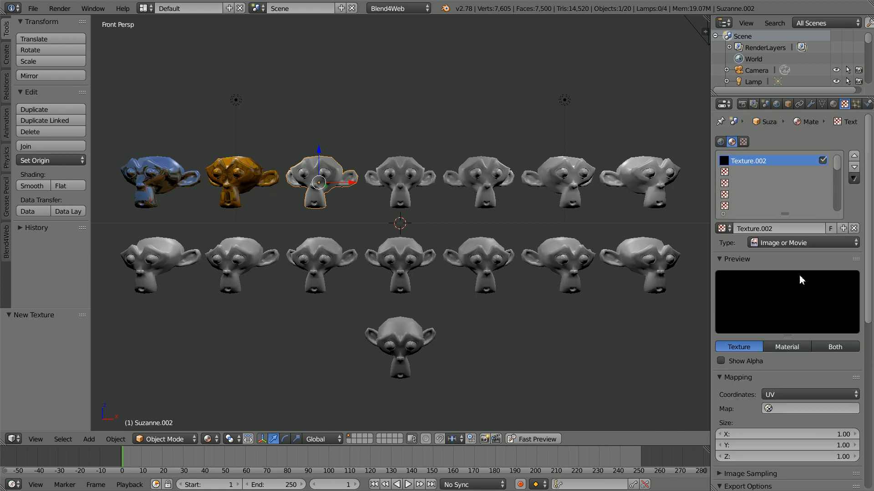
{"action": "left_click", "coordinate": [809, 394]}
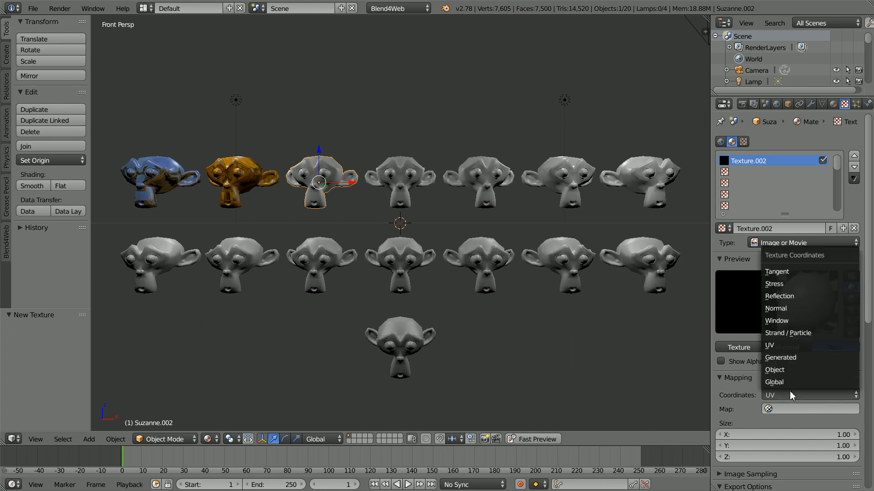
{"action": "left_click", "coordinate": [775, 309]}
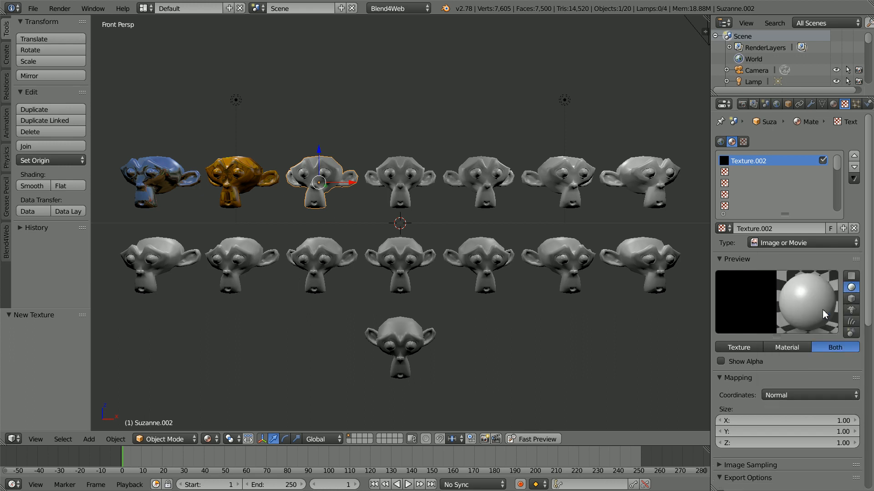
{"action": "scroll", "scroll_direction": "down", "scroll_amount": 3}
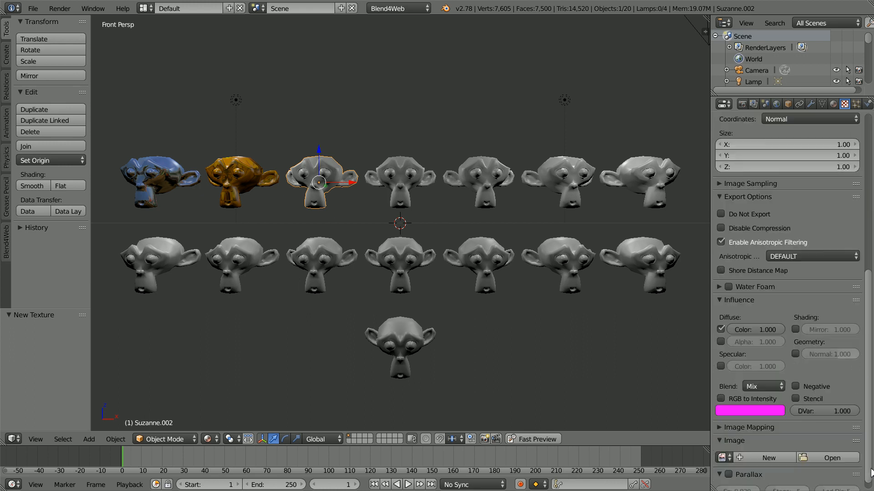
- Load G:\matcaps\matcap002.png as the texture image
{"action": "left_click", "coordinate": [830, 458]}
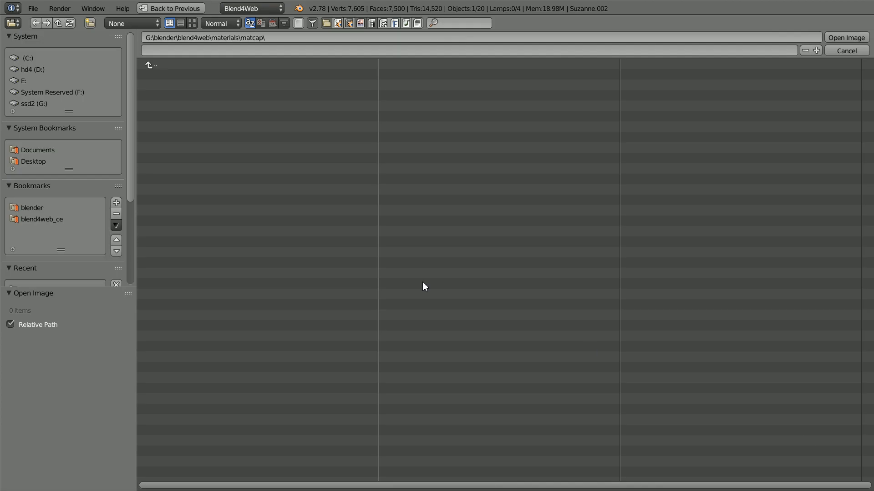
{"action": "left_click", "coordinate": [34, 104]}
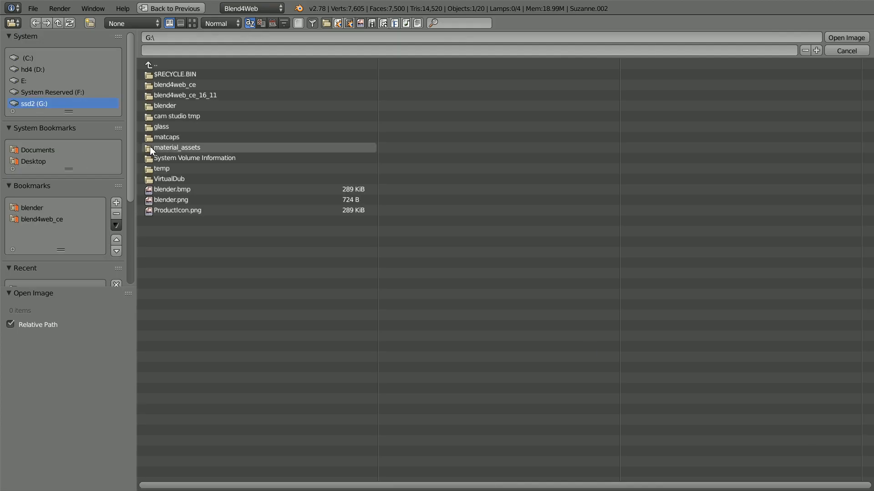
{"action": "double_click", "coordinate": [175, 147]}
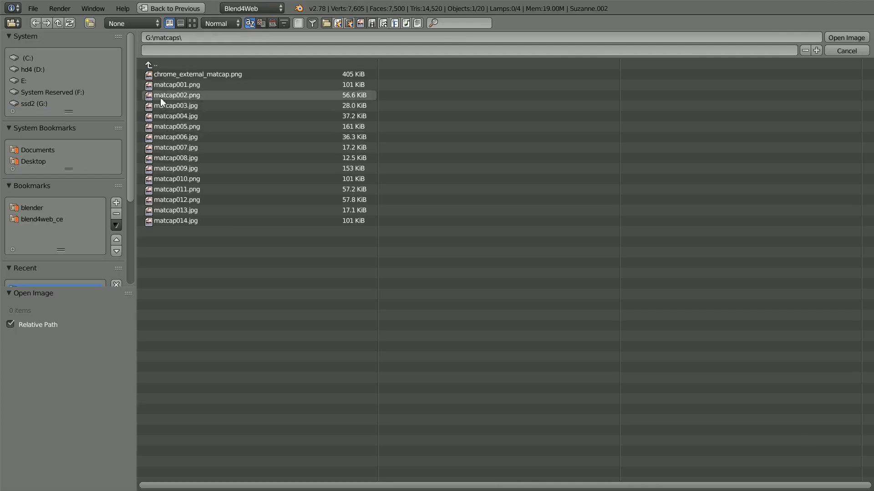
{"action": "left_click", "coordinate": [175, 94]}
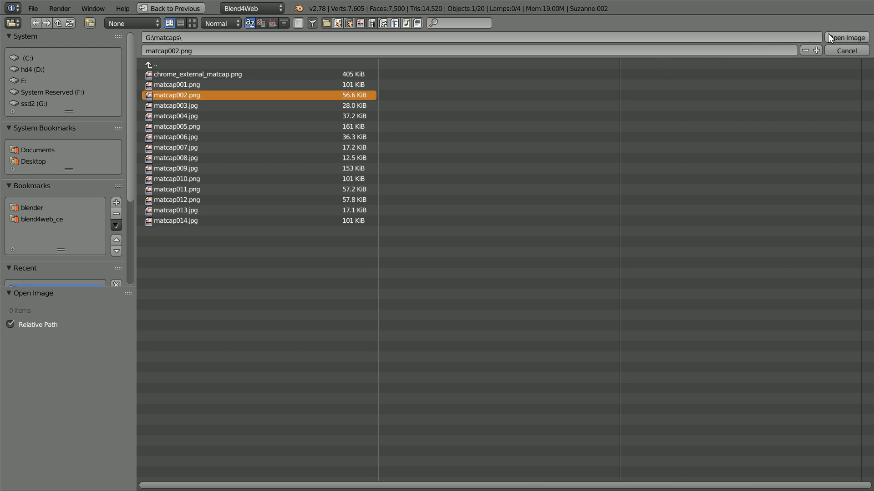
{"action": "left_click", "coordinate": [845, 38]}
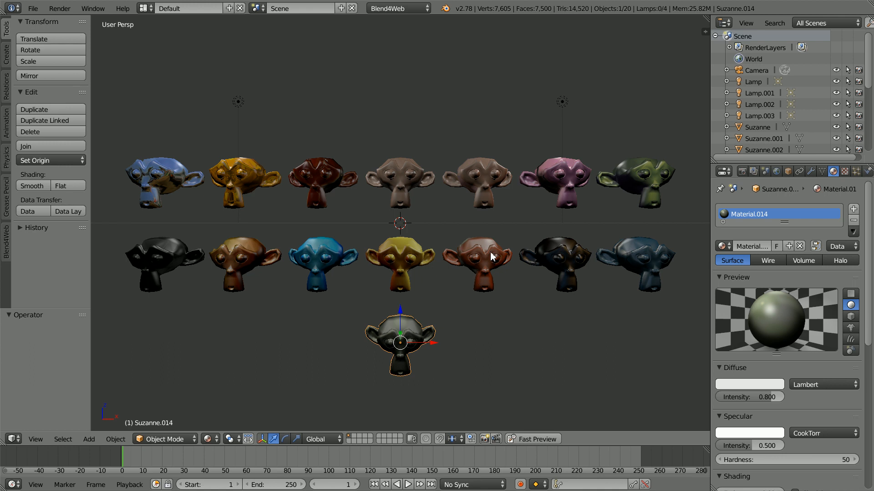
{"action": "mouse_move", "coordinate": [42, 28]}
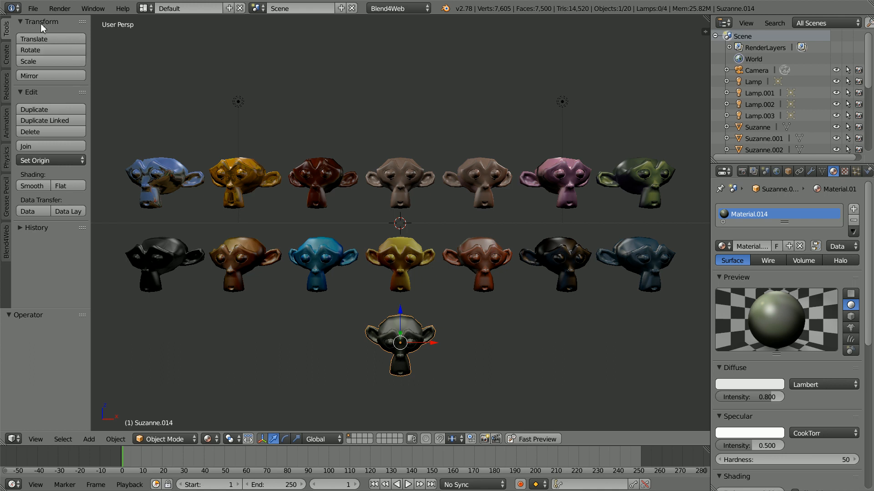
- Bring up the File menu's Open Recent list of .blend files
{"action": "left_click", "coordinate": [32, 8]}
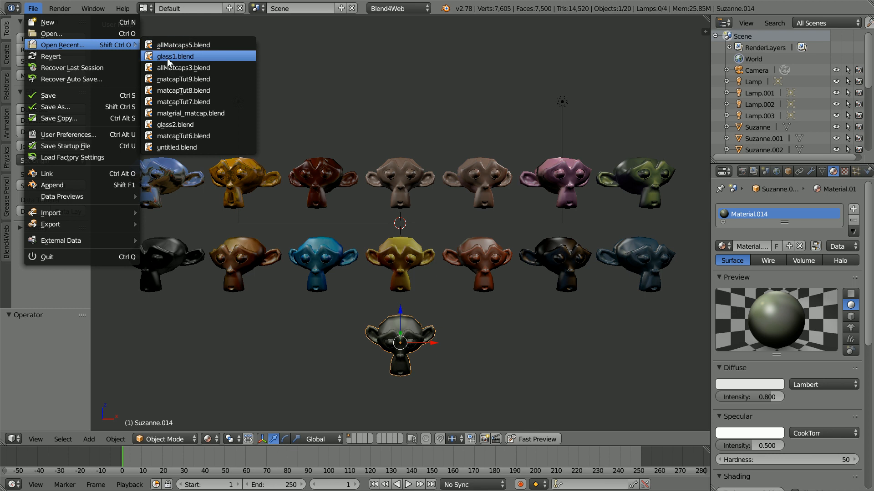
- Load glass1.blend from the recent files and look over its reflective-plane scene
{"action": "left_click", "coordinate": [176, 56]}
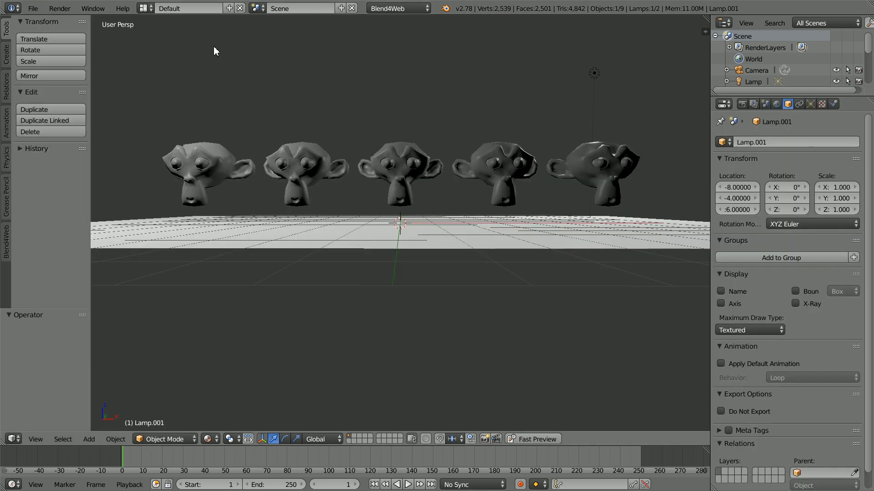
{"action": "mouse_move", "coordinate": [231, 165]}
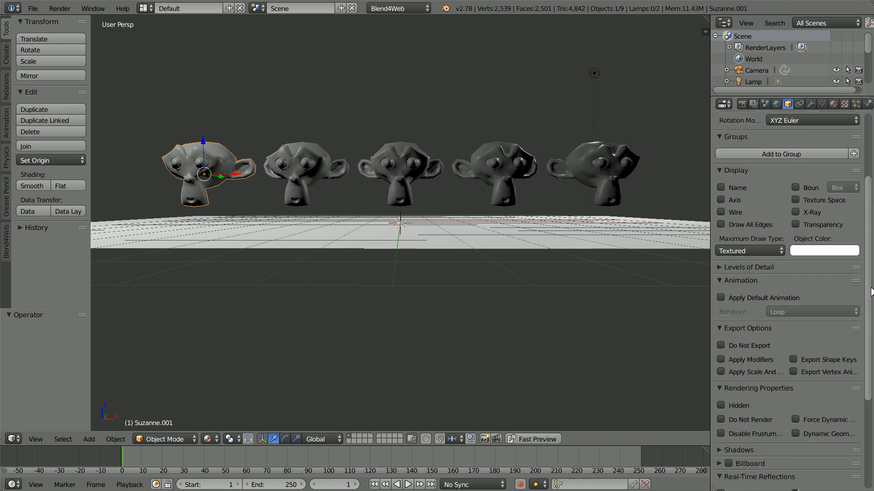
{"action": "scroll", "scroll_direction": "down", "scroll_amount": 3}
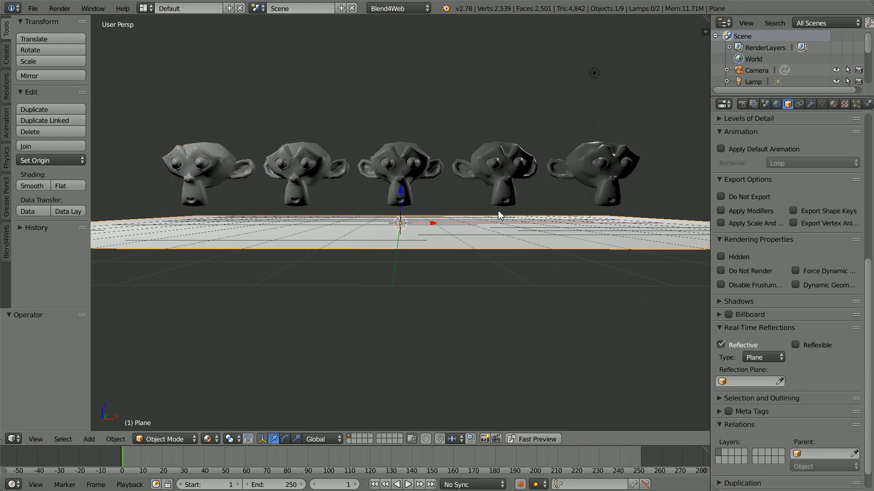
{"action": "mouse_move", "coordinate": [430, 180]}
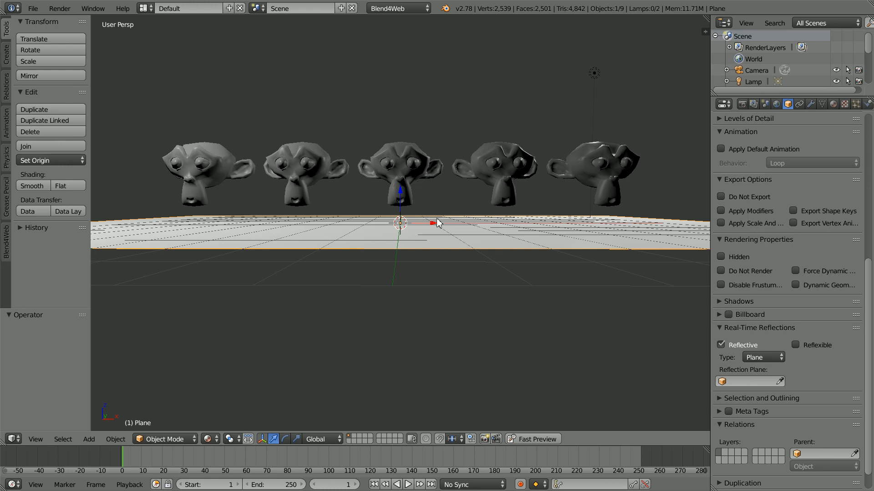
{"action": "mouse_move", "coordinate": [325, 170]}
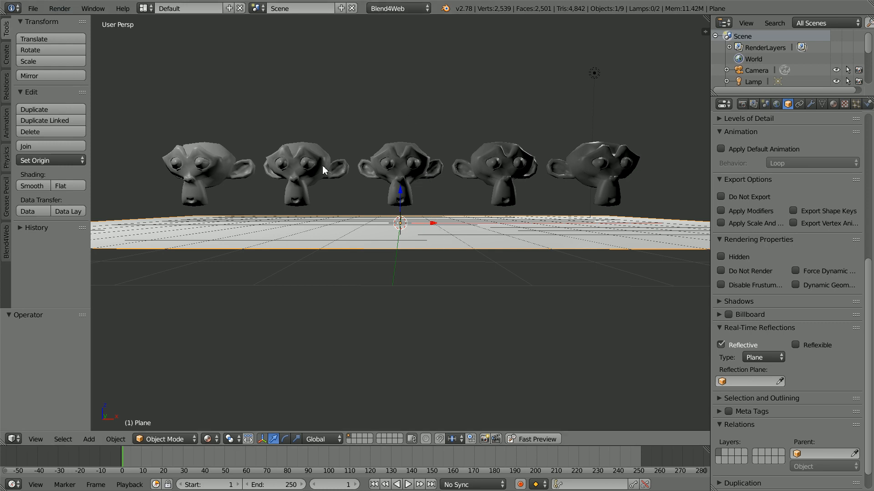
- Give Suzanne.002 a new material with Emit set to 0.50
{"action": "left_click", "coordinate": [306, 173]}
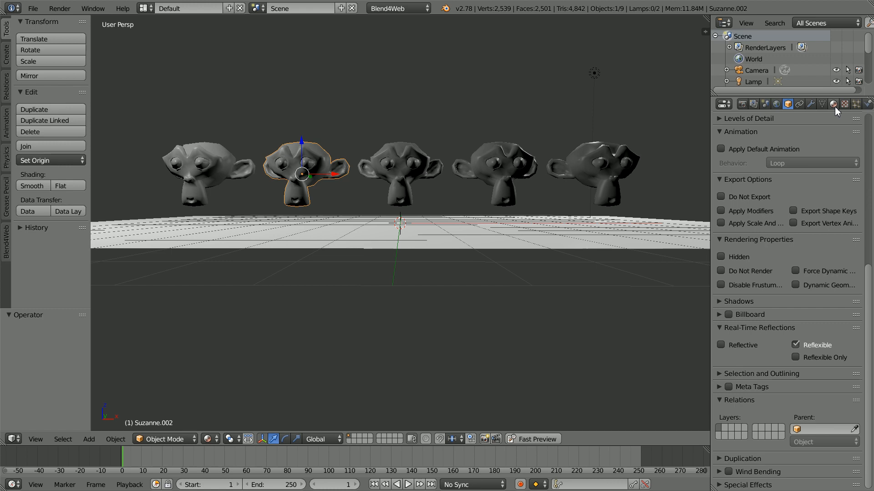
{"action": "left_click", "coordinate": [833, 104]}
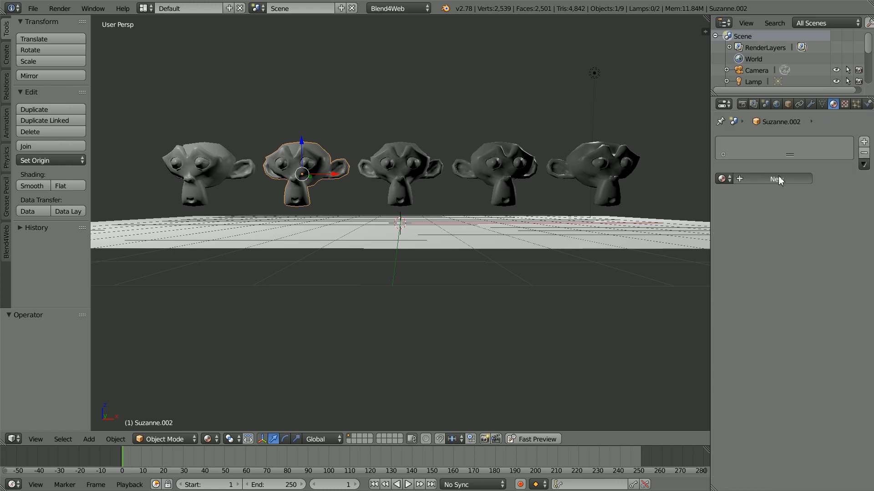
{"action": "left_click", "coordinate": [774, 179]}
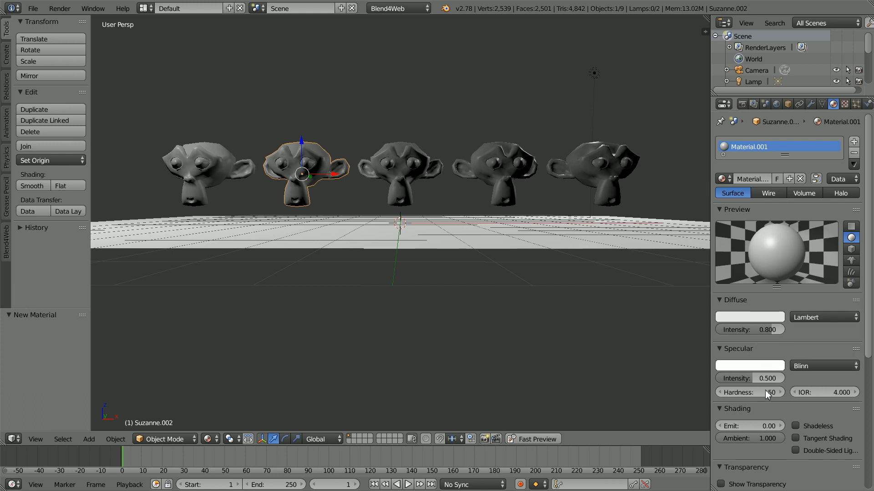
{"action": "left_click", "coordinate": [749, 426]}
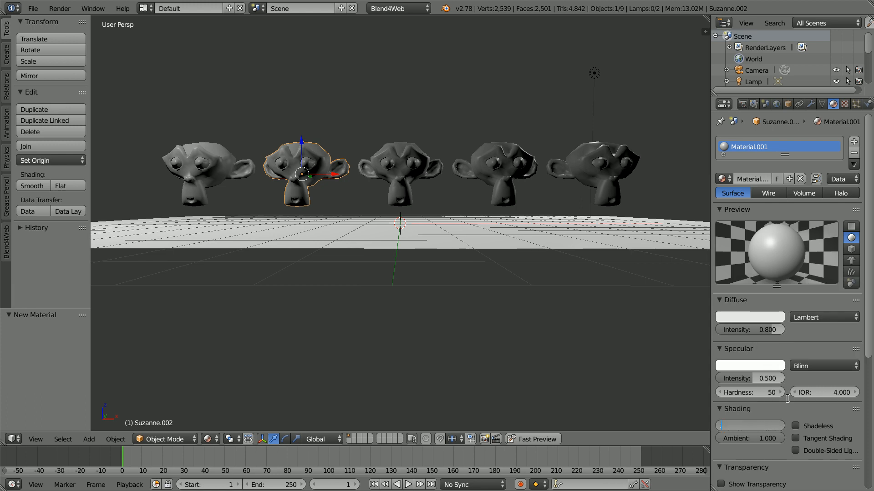
{"action": "left_click", "coordinate": [749, 426]}
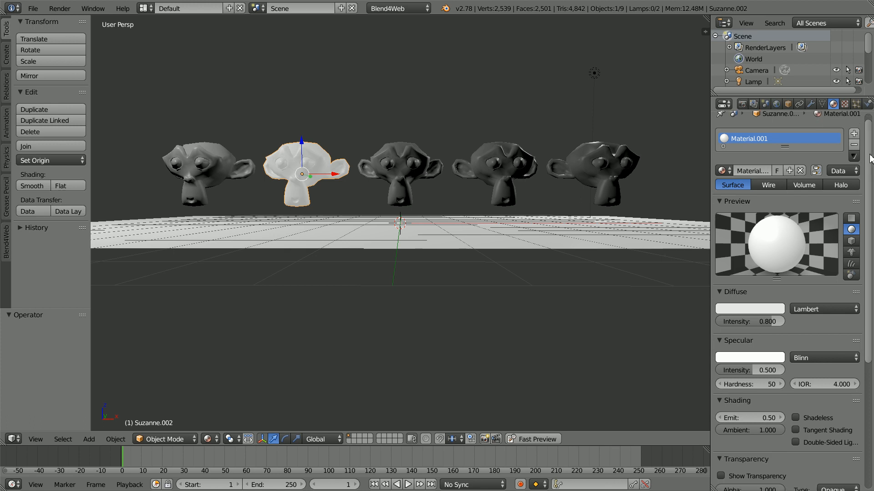
- Turn on the material's transparency using the Alpha Blend type
{"action": "scroll", "scroll_direction": "down", "scroll_amount": 3}
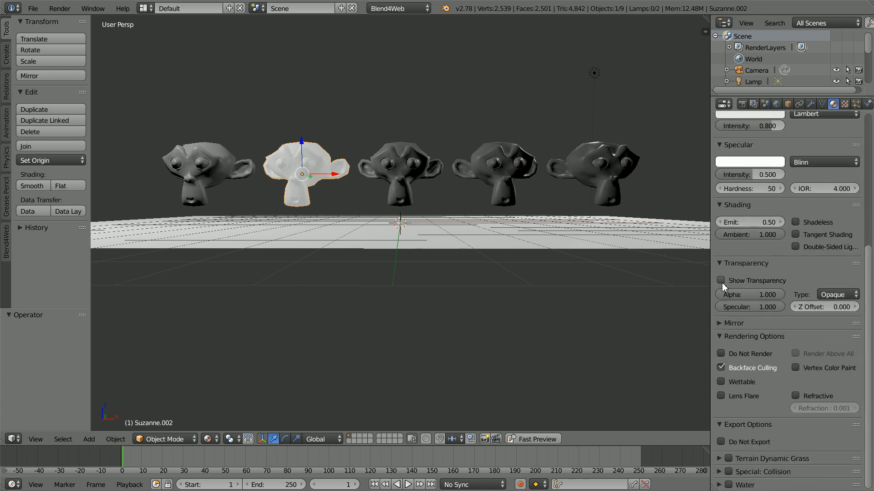
{"action": "left_click", "coordinate": [721, 281]}
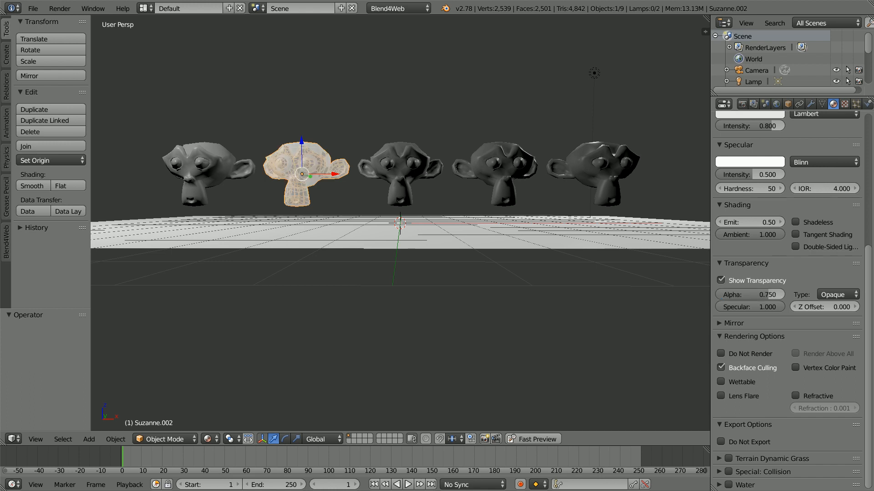
{"action": "left_click", "coordinate": [836, 294]}
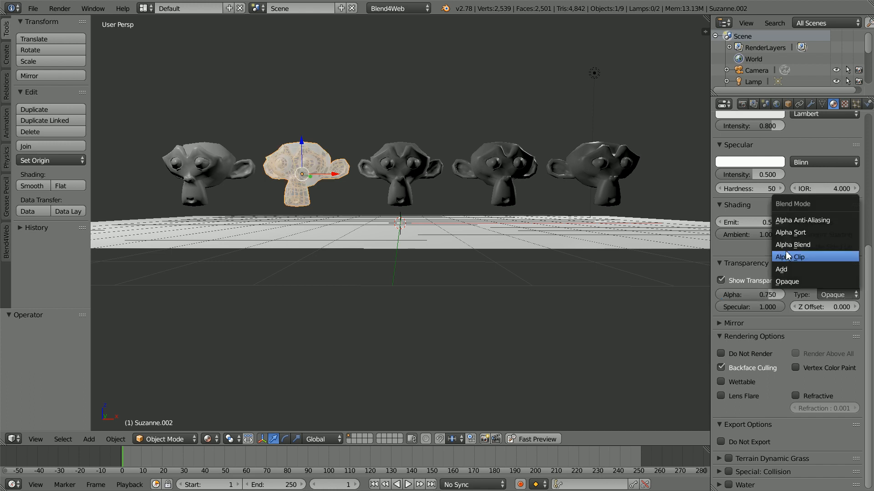
{"action": "left_click", "coordinate": [791, 245]}
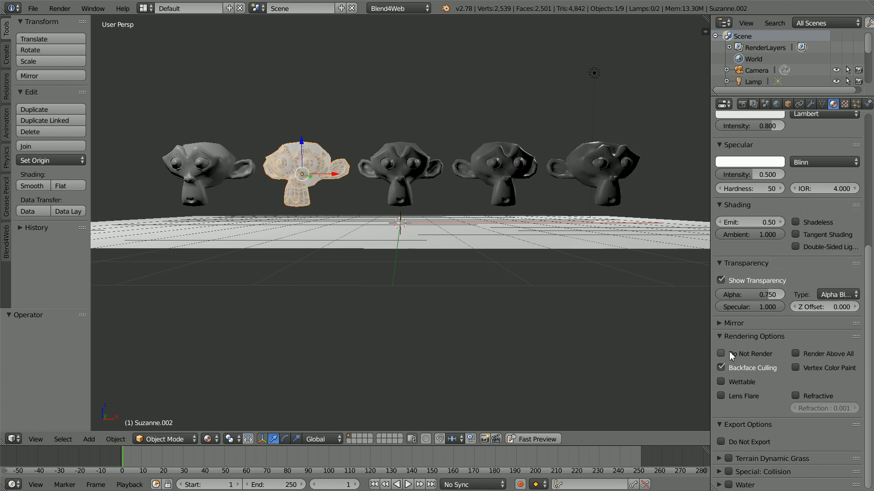
- Add a new texture previewed on Both, with mapping coordinates set to Normal
{"action": "left_click", "coordinate": [721, 368]}
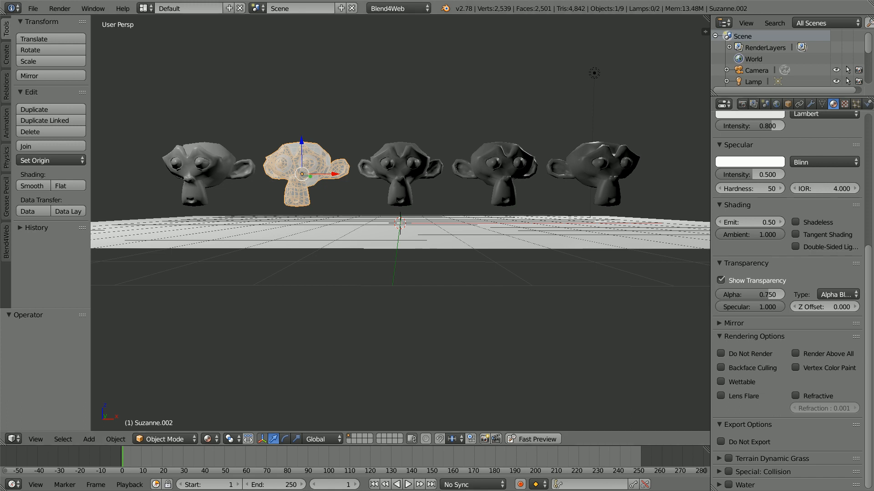
{"action": "left_click", "coordinate": [845, 103]}
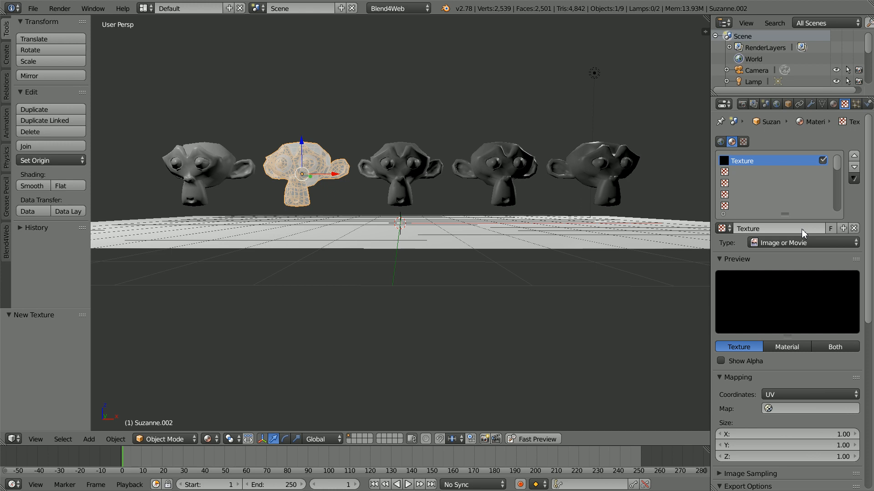
{"action": "left_click", "coordinate": [835, 347]}
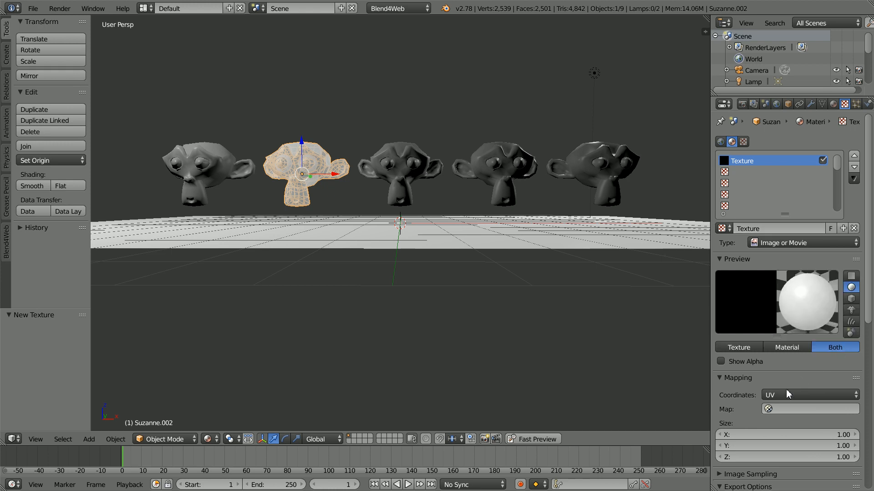
{"action": "left_click", "coordinate": [809, 394]}
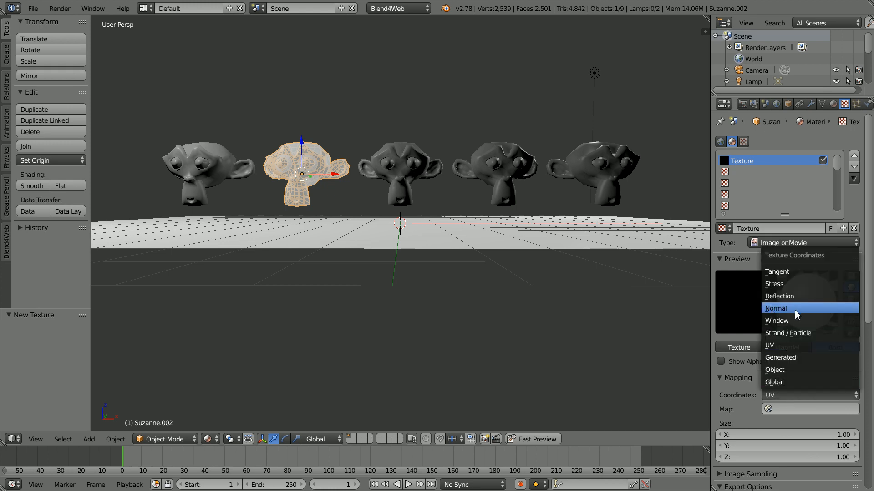
{"action": "left_click", "coordinate": [775, 309]}
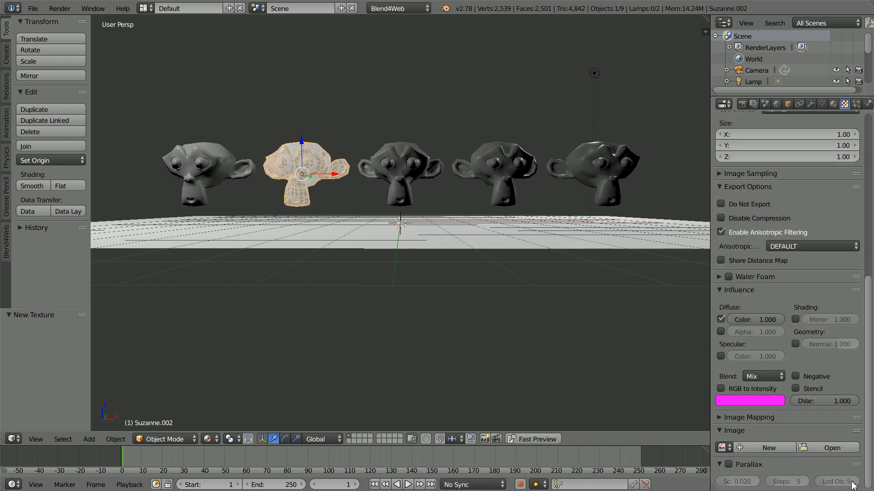
- Load a matcap image from the matcaps drive into the texture
{"action": "left_click", "coordinate": [830, 447]}
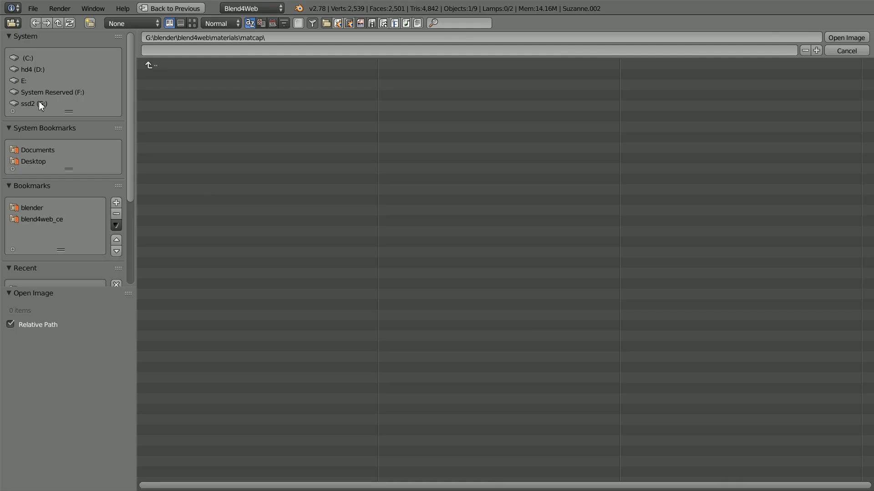
{"action": "left_click", "coordinate": [34, 104]}
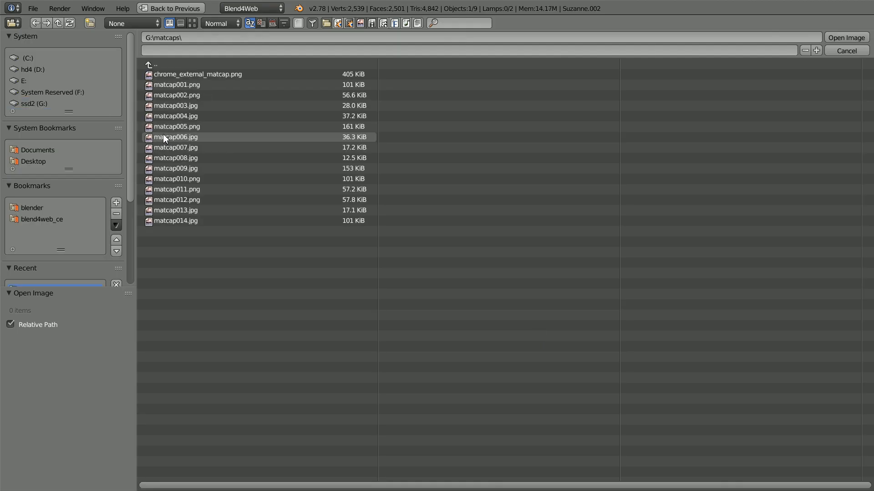
{"action": "left_click", "coordinate": [192, 23]}
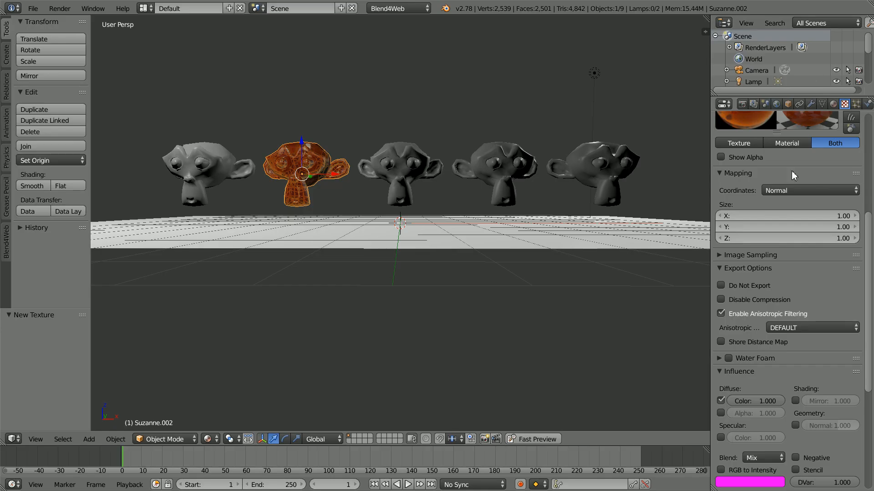
{"action": "mouse_move", "coordinate": [623, 351]}
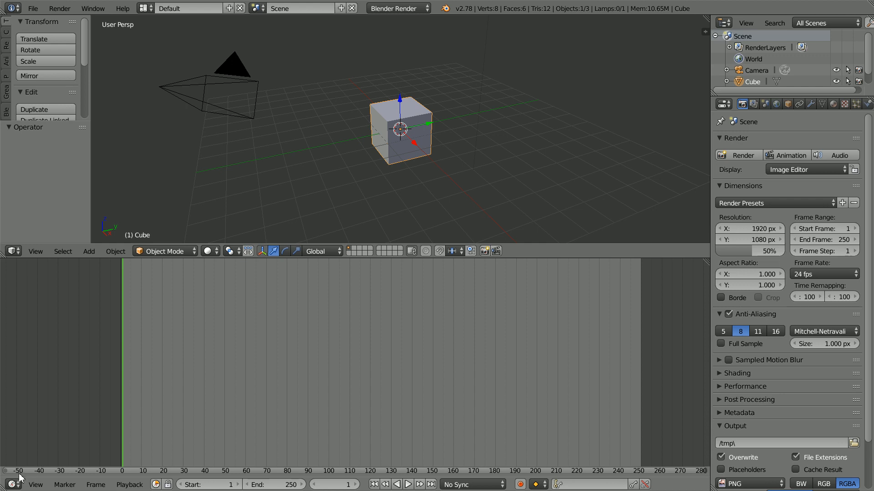
- Turn the lower area into a Node Editor and the upper area into a UV/Image Editor
{"action": "left_click", "coordinate": [11, 484]}
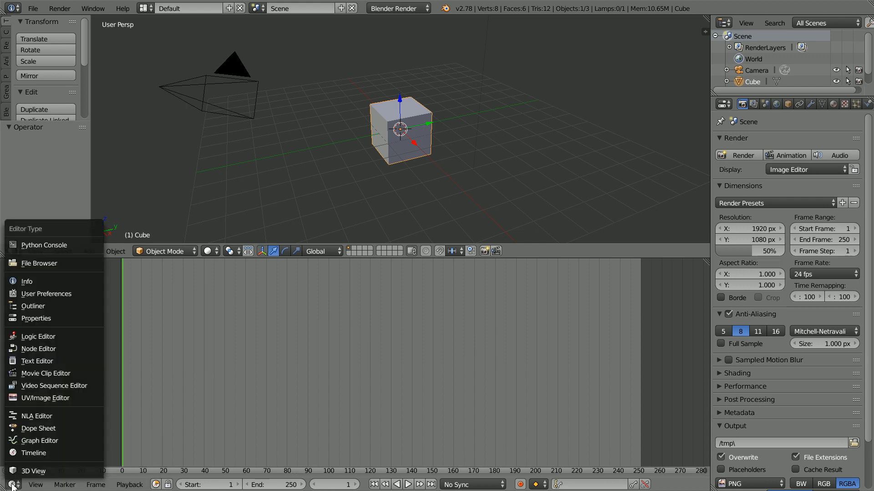
{"action": "mouse_move", "coordinate": [37, 362]}
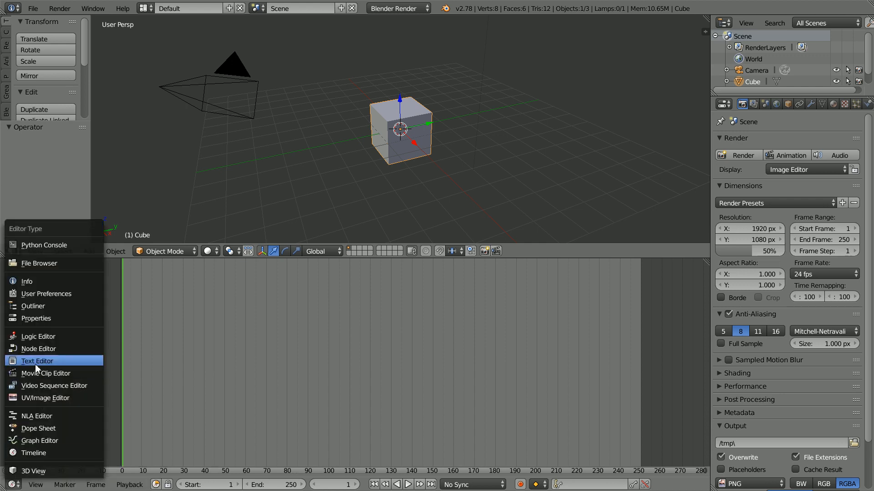
{"action": "left_click", "coordinate": [38, 349]}
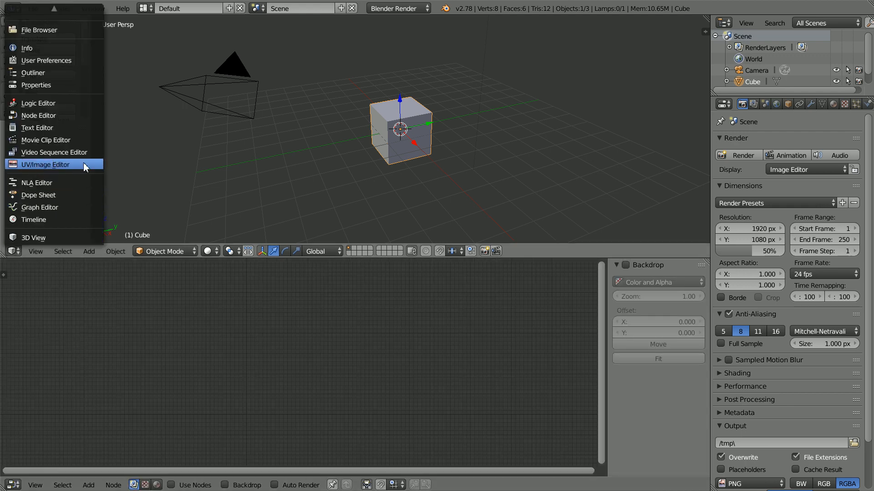
{"action": "left_click", "coordinate": [45, 164]}
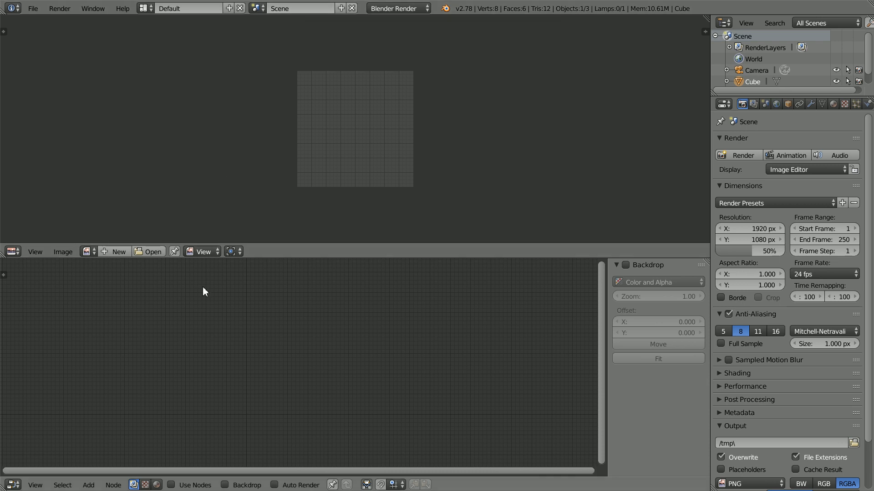
- Enable compositing nodes and add an Image input node
{"action": "left_click", "coordinate": [172, 485]}
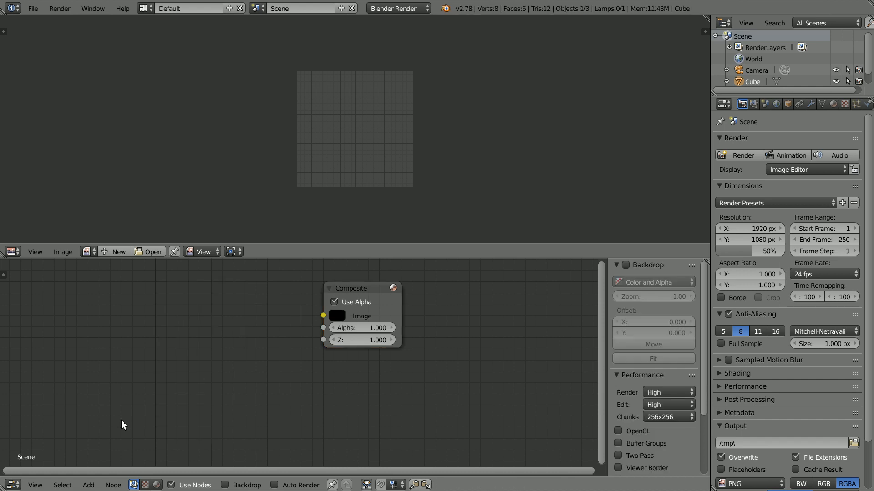
{"action": "left_click", "coordinate": [88, 484]}
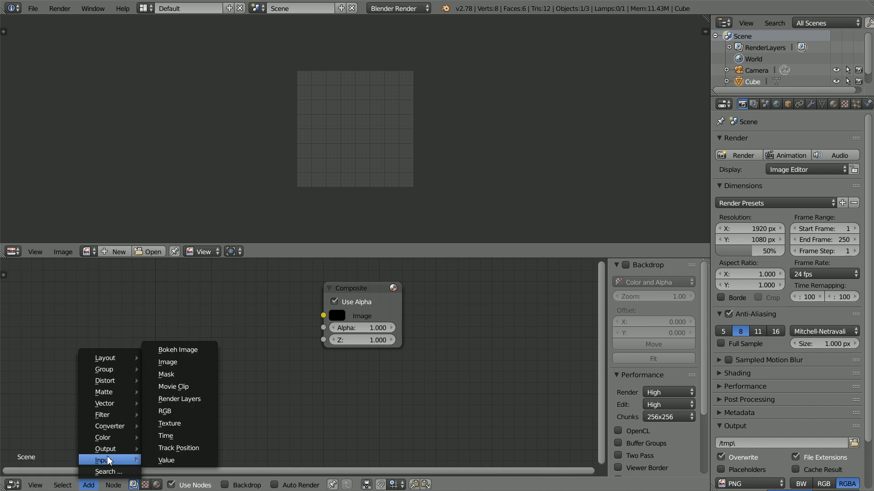
{"action": "mouse_move", "coordinate": [186, 365]}
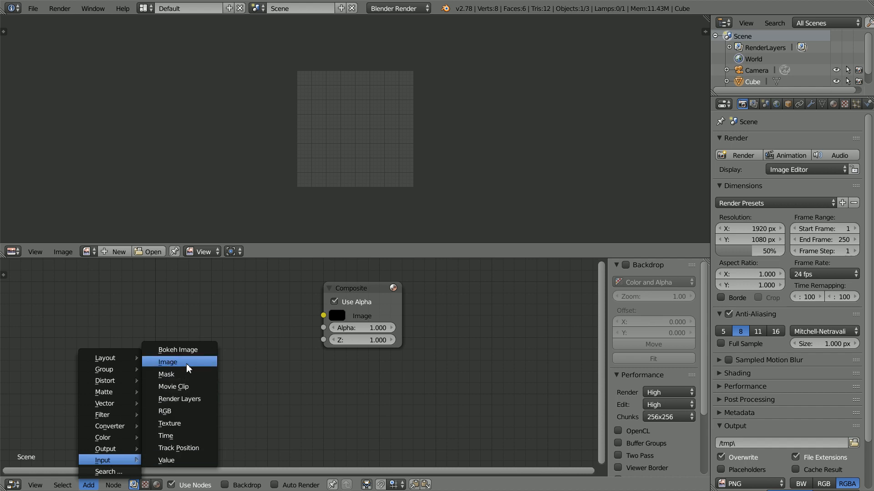
{"action": "left_click", "coordinate": [167, 362]}
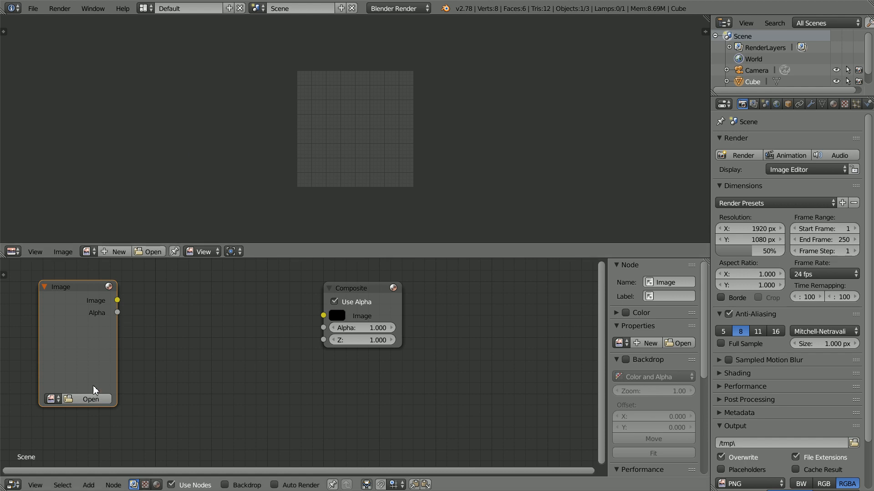
- Load G:\matcaps\matcap002.png into the Image node and link it to the Composite output
{"action": "left_click", "coordinate": [90, 398]}
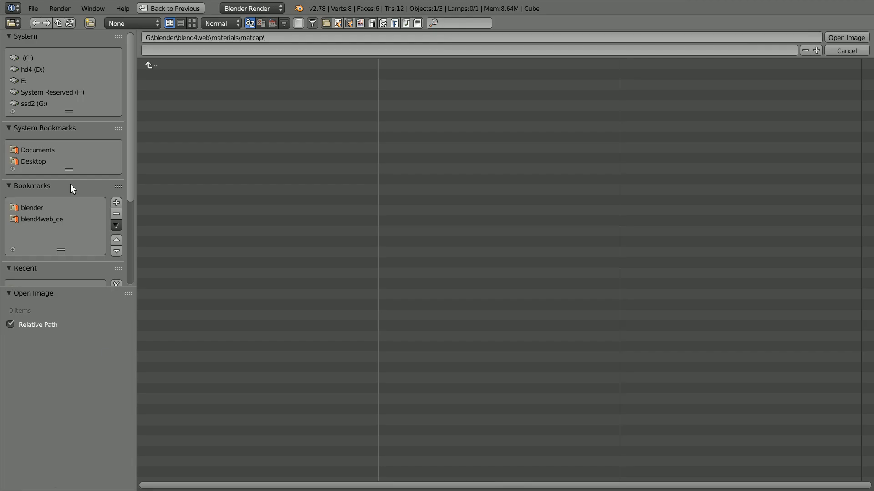
{"action": "left_click", "coordinate": [33, 103]}
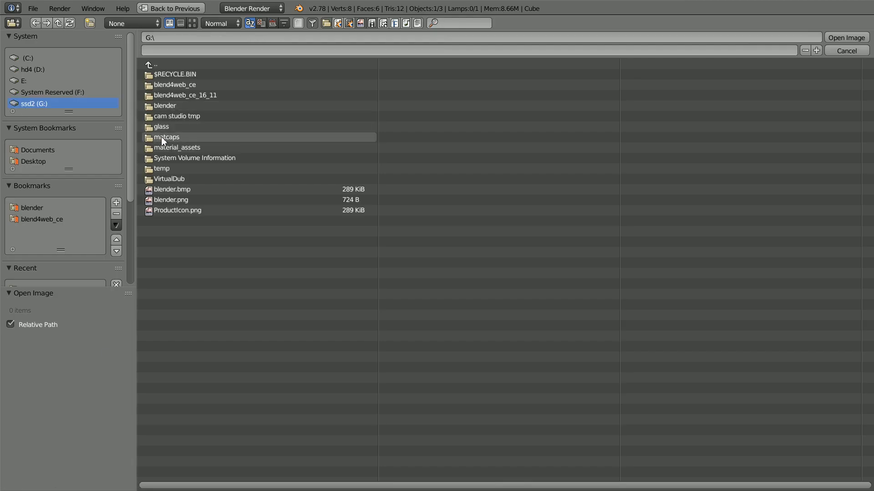
{"action": "double_click", "coordinate": [165, 137]}
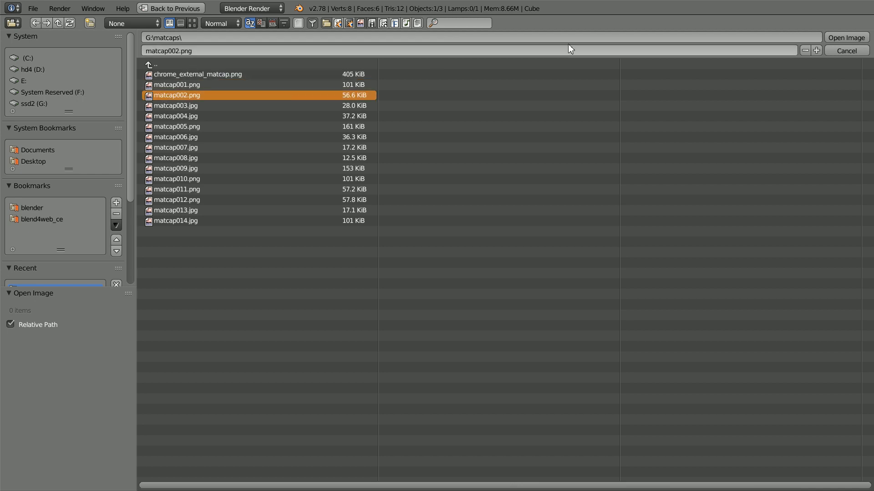
{"action": "left_click", "coordinate": [845, 38]}
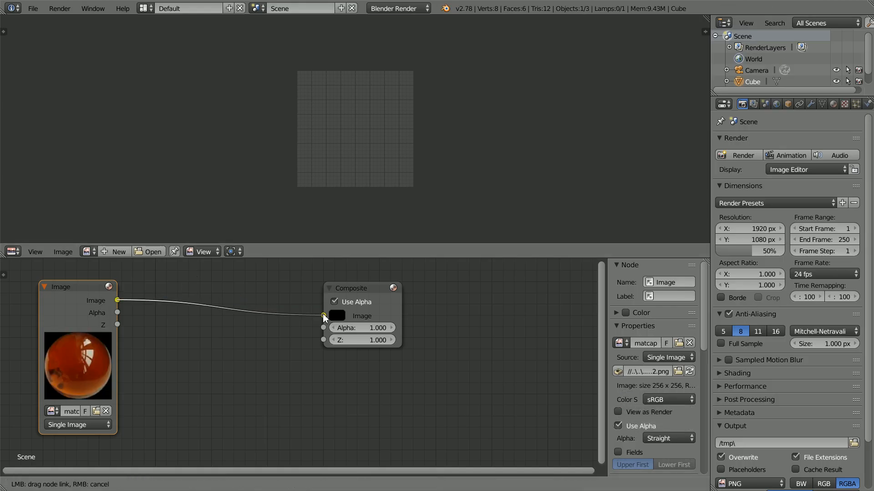
{"action": "left_click", "coordinate": [323, 316]}
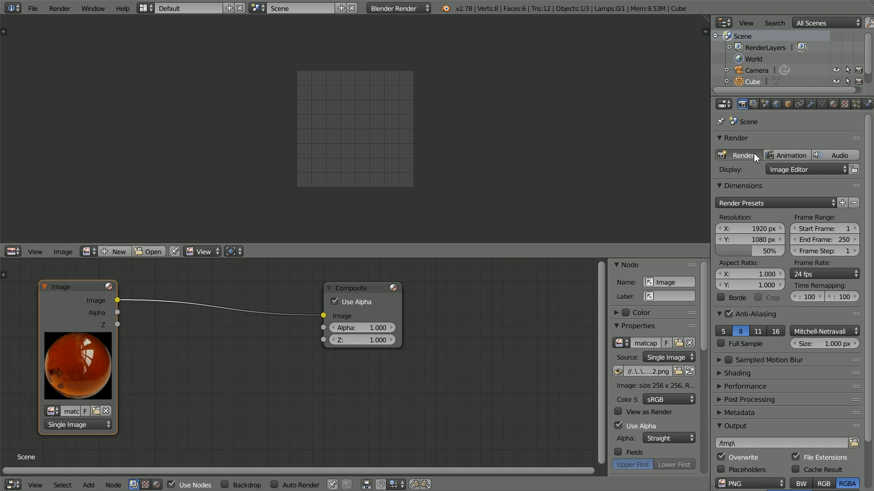
- Render the composite with resolution matched to the image at 256 × 256, 100%
{"action": "left_click", "coordinate": [736, 156]}
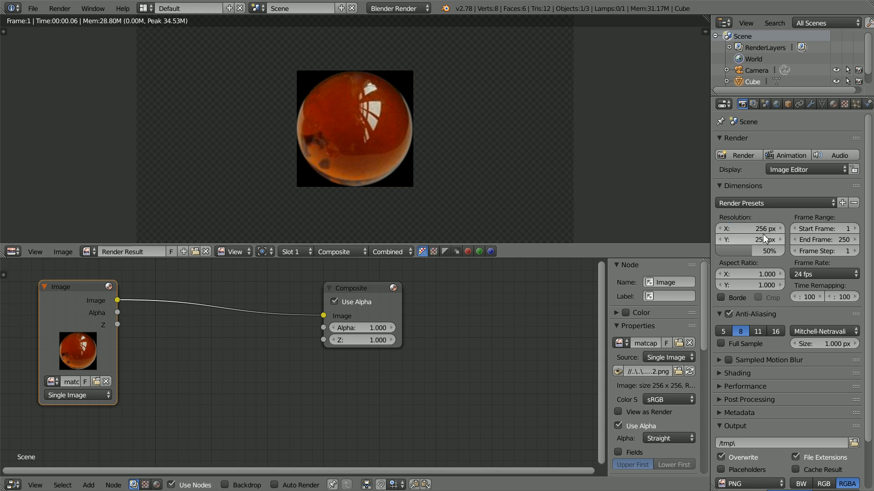
{"action": "left_click", "coordinate": [750, 252]}
{"action": "type", "text": "100"}
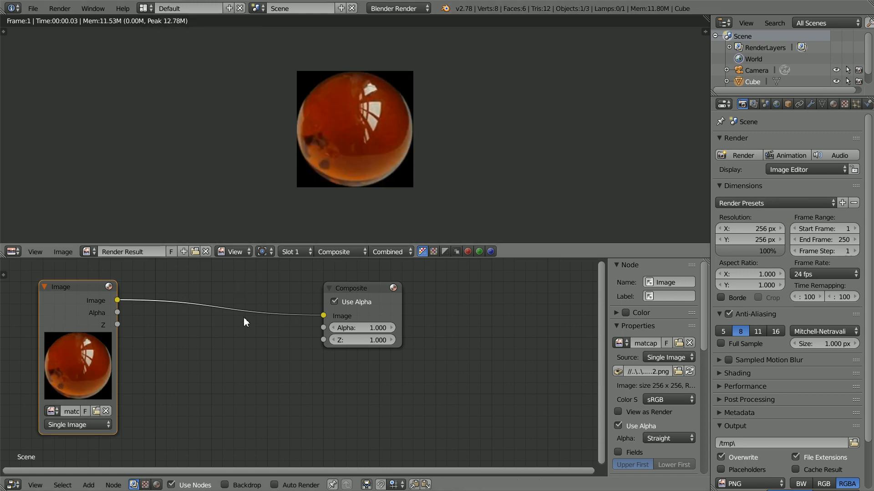
{"action": "mouse_move", "coordinate": [80, 365]}
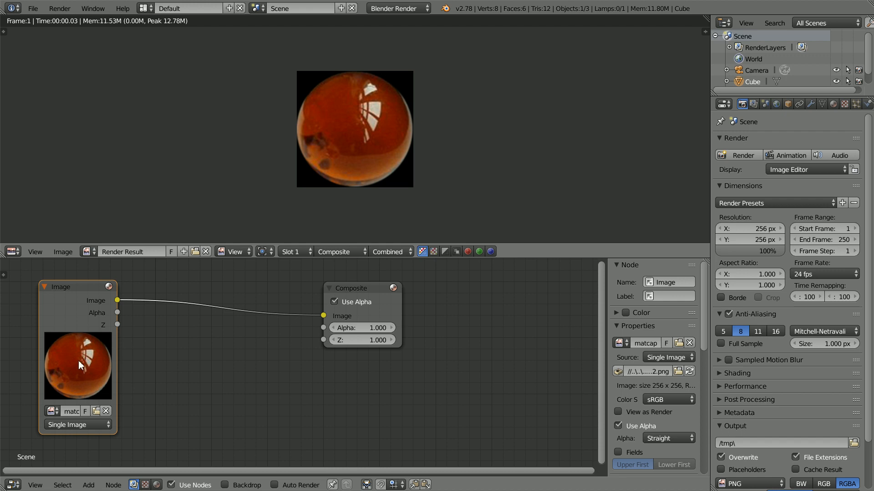
{"action": "mouse_move", "coordinate": [140, 446]}
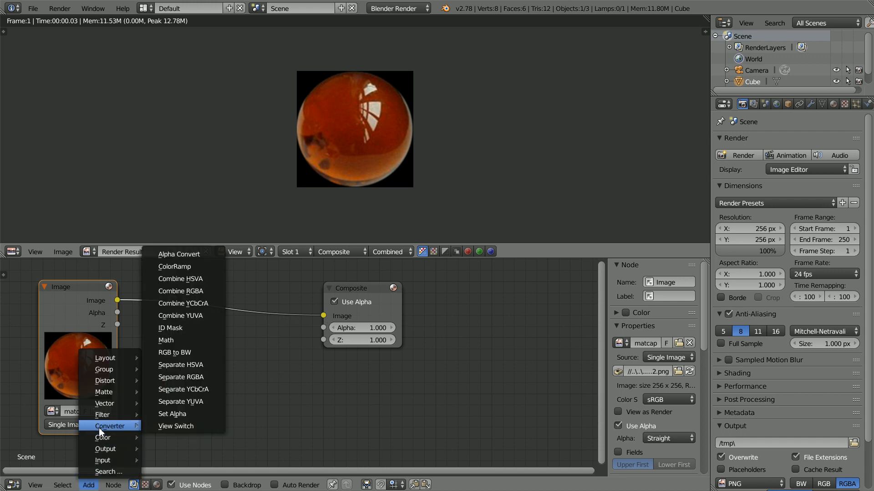
{"action": "mouse_move", "coordinate": [192, 380]}
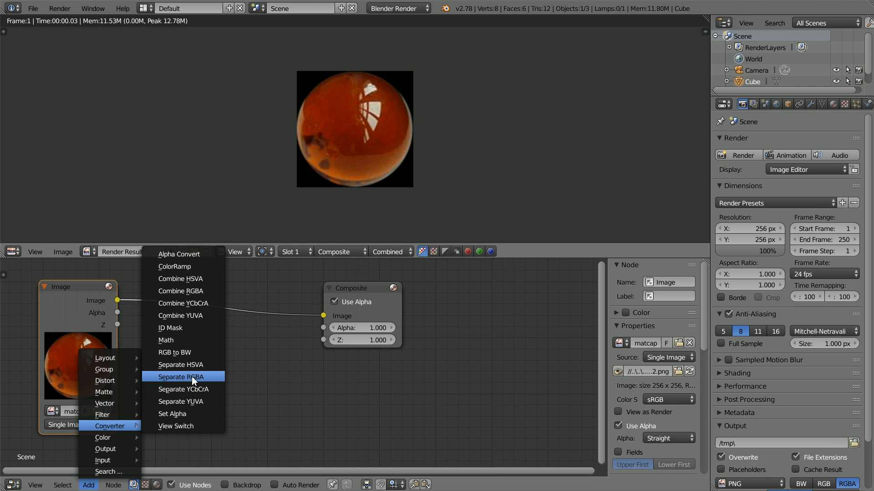
{"action": "mouse_move", "coordinate": [184, 291]}
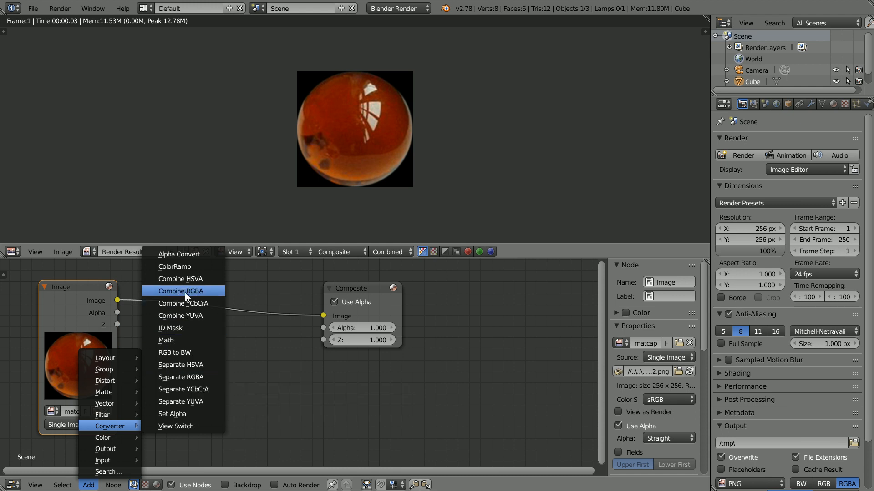
{"action": "mouse_move", "coordinate": [182, 290]}
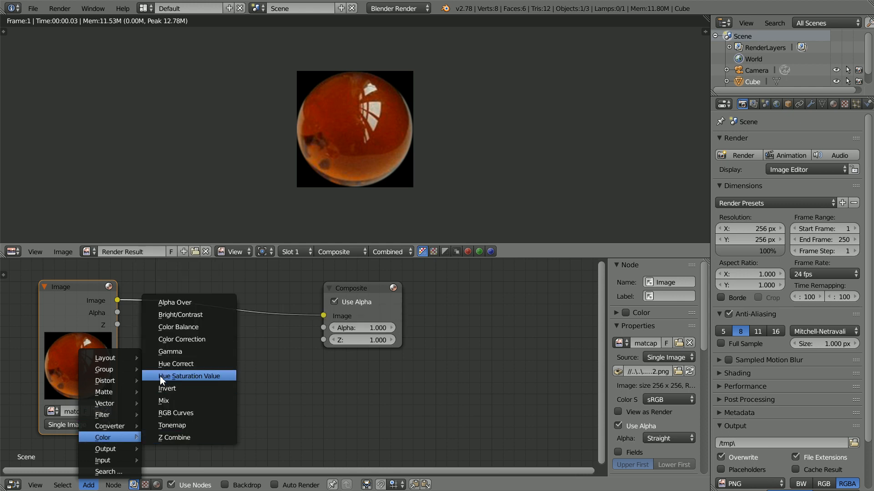
{"action": "mouse_move", "coordinate": [221, 379]}
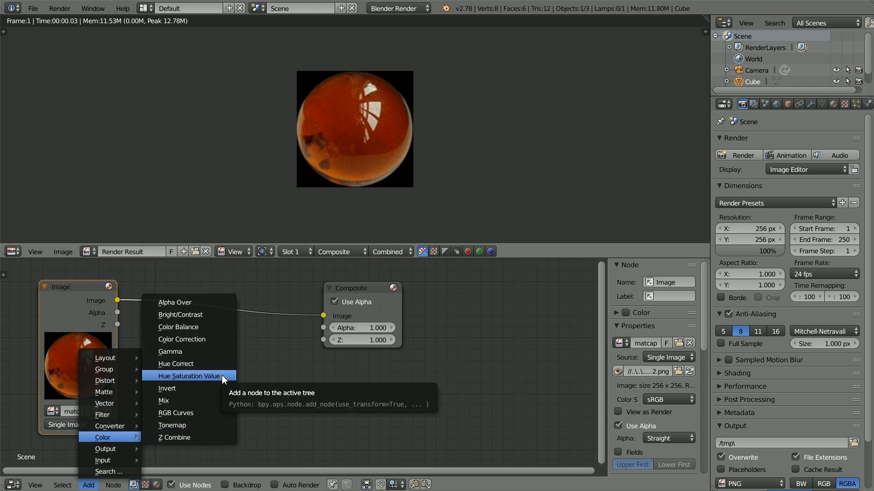
- Insert a Hue Saturation Value node (Hue 0.825, Saturation 0.292) and re-render the recoloured sphere
{"action": "left_click", "coordinate": [189, 376]}
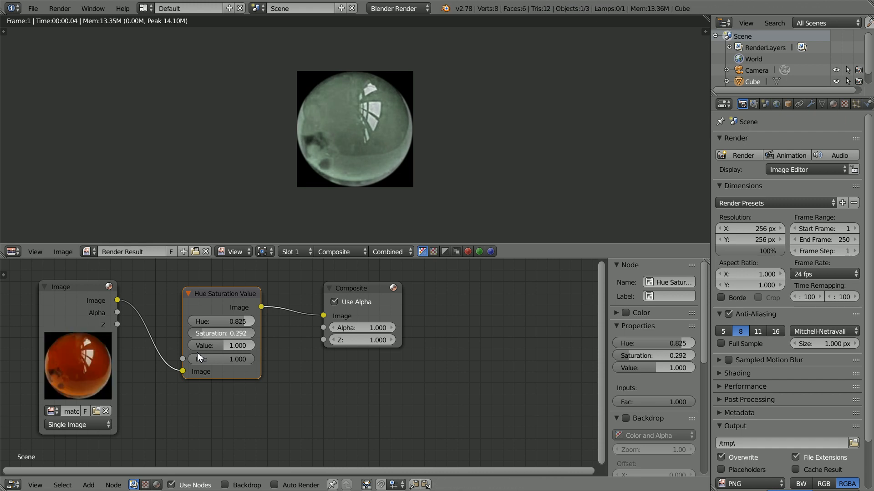
{"action": "mouse_move", "coordinate": [305, 76]}
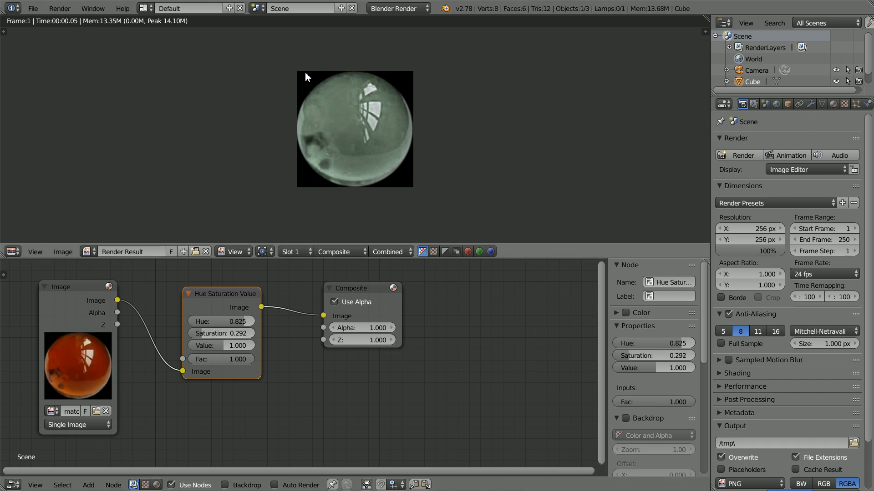
{"action": "mouse_move", "coordinate": [352, 134]}
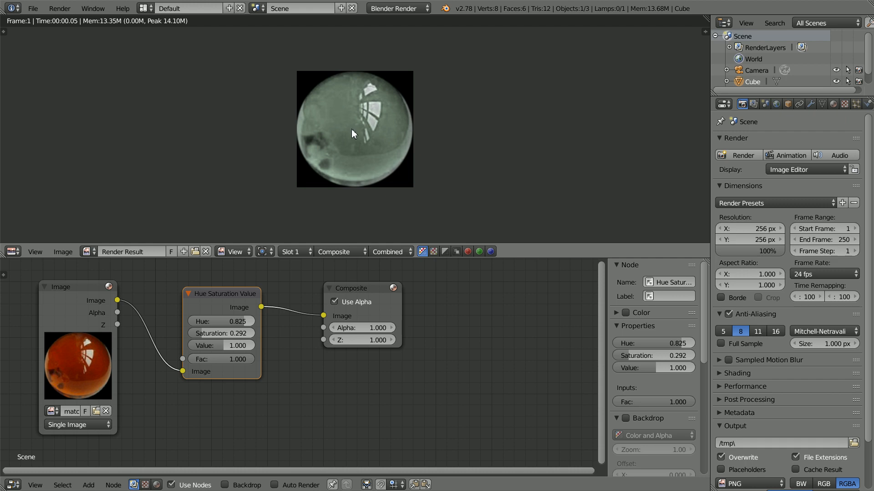
{"action": "left_click", "coordinate": [63, 251]}
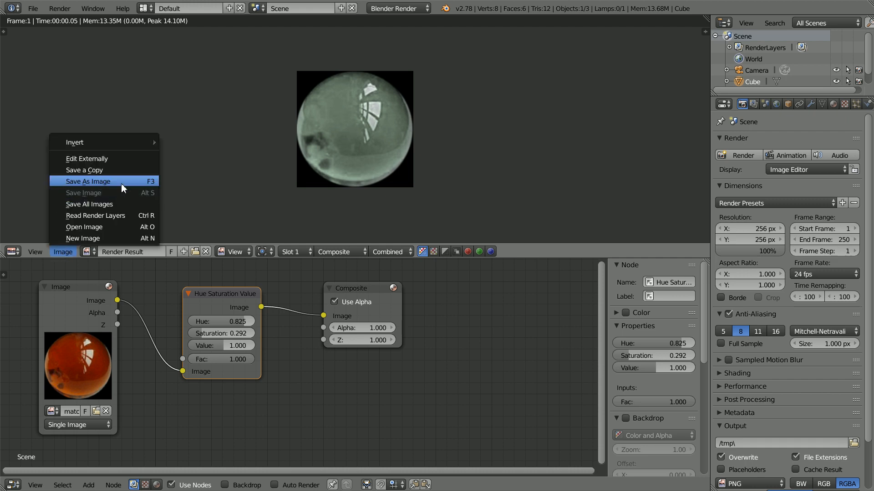
- Save the render as glassClear.png in material_assets\matcaps
{"action": "left_click", "coordinate": [87, 181]}
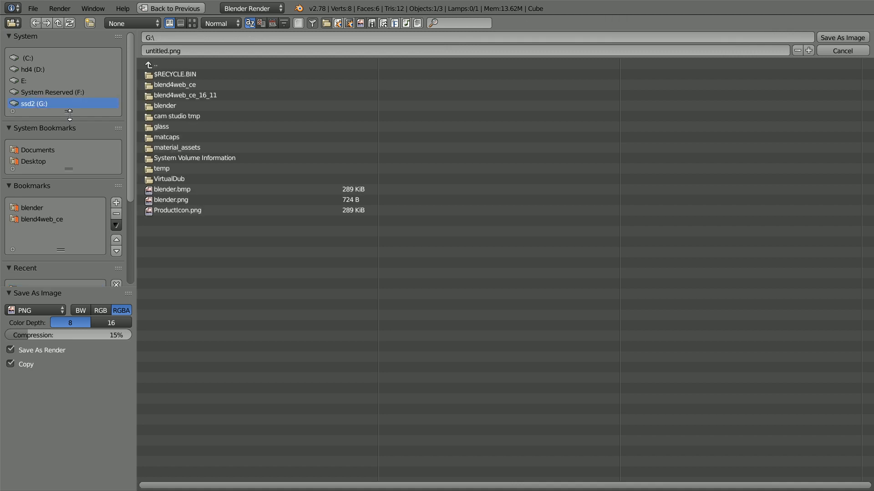
{"action": "double_click", "coordinate": [179, 147]}
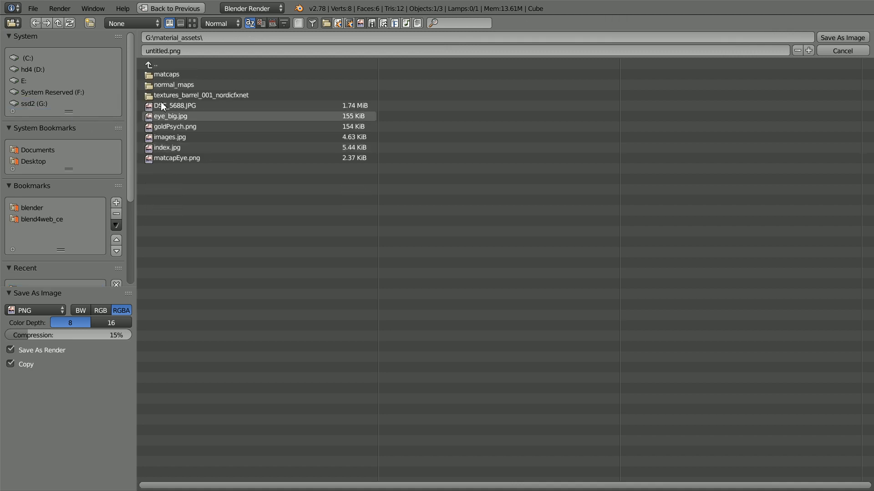
{"action": "double_click", "coordinate": [167, 73]}
{"action": "type", "text": "glassClear"}
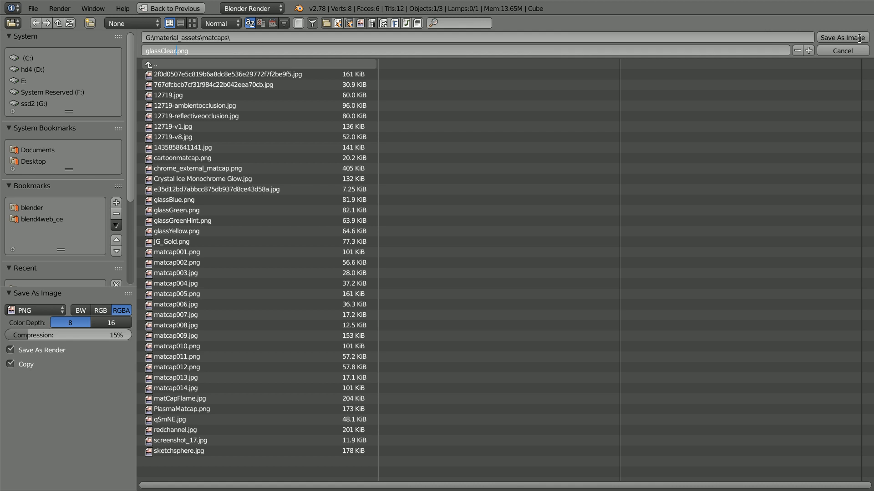
{"action": "left_click", "coordinate": [841, 37]}
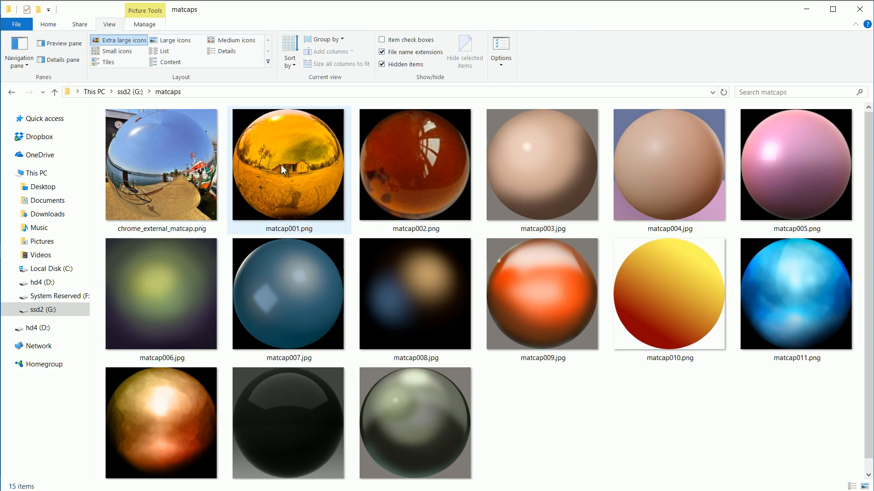
{"action": "left_click", "coordinate": [669, 165]}
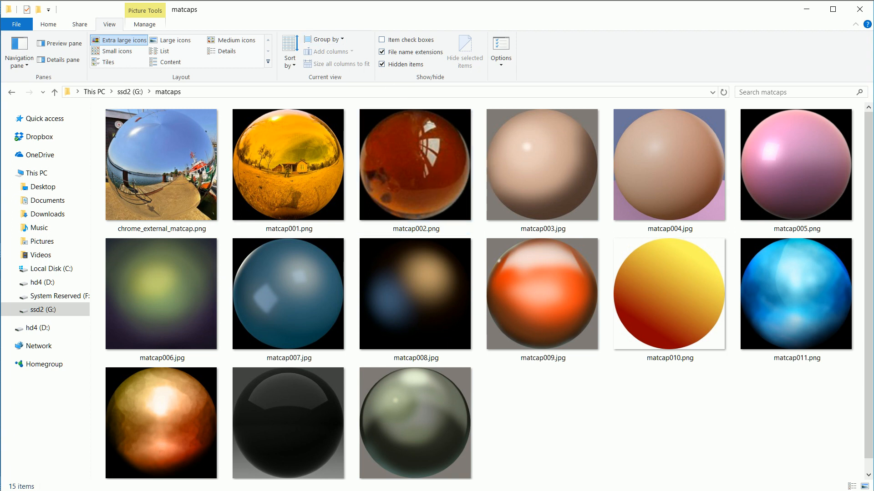
{"action": "left_click", "coordinate": [288, 163]}
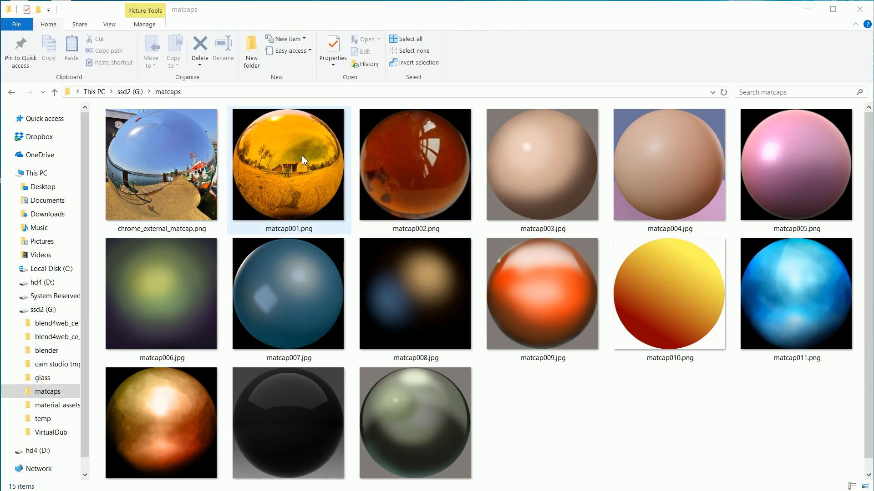
{"action": "left_click", "coordinate": [287, 294]}
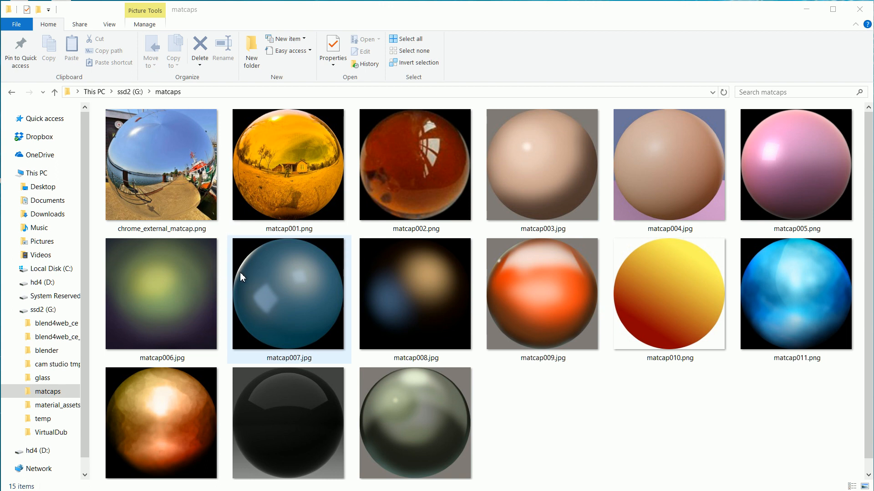
{"action": "left_click", "coordinate": [337, 188]}
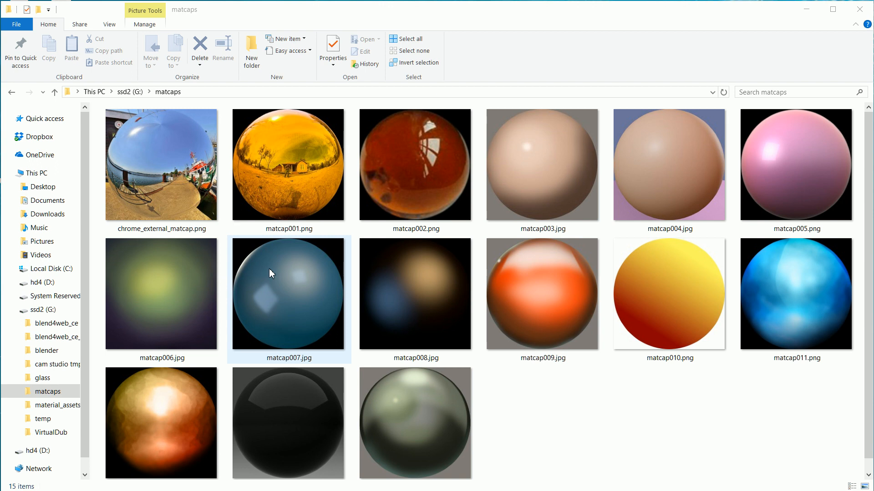
{"action": "left_click", "coordinate": [415, 294]}
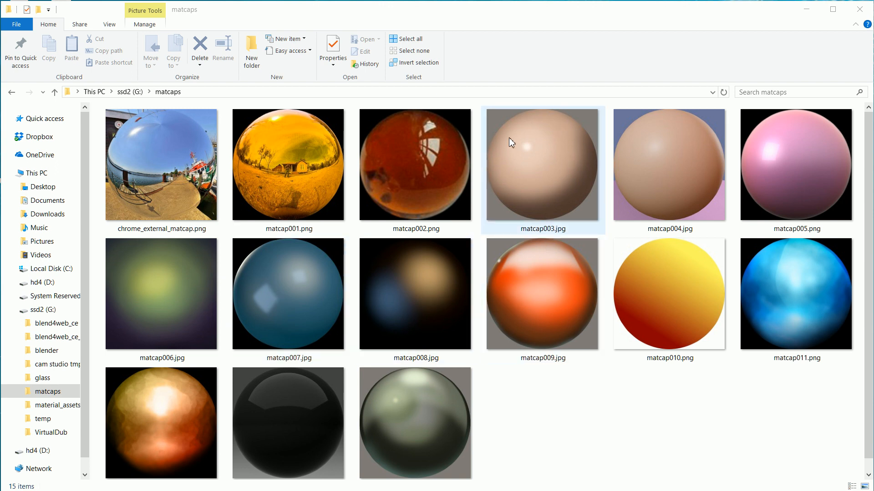
{"action": "mouse_move", "coordinate": [548, 182]}
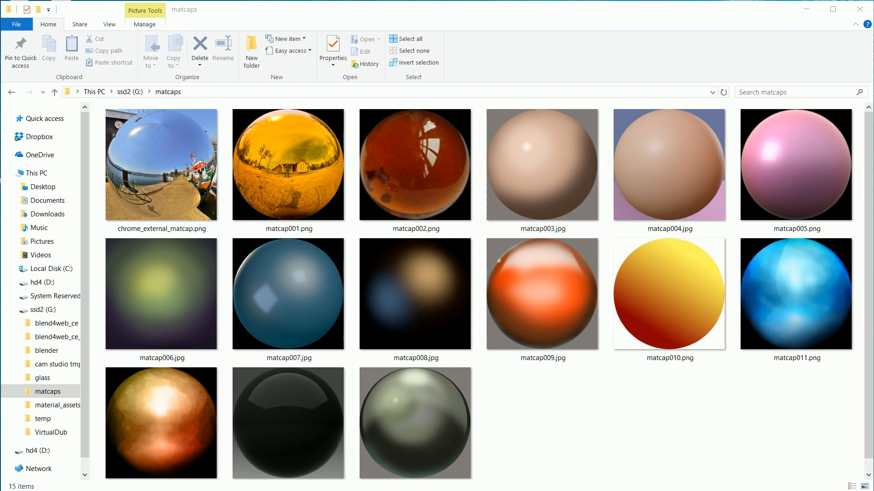
{"action": "left_click", "coordinate": [109, 23]}
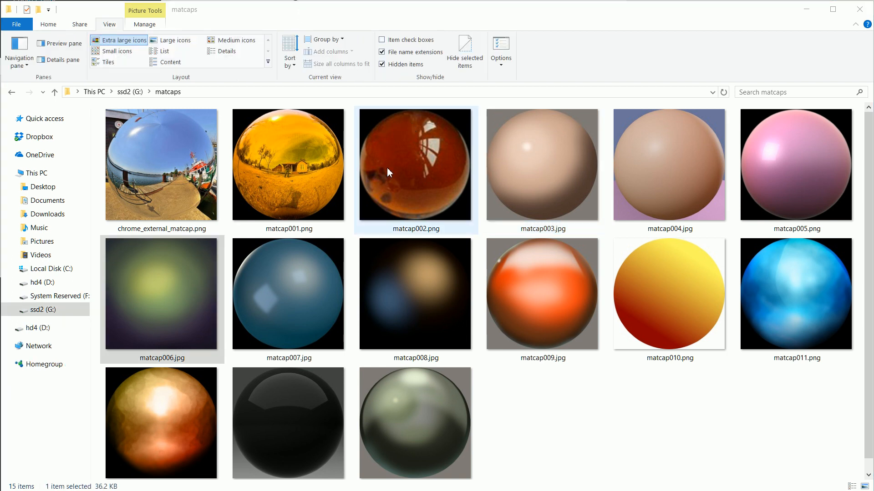
{"action": "mouse_move", "coordinate": [454, 169]}
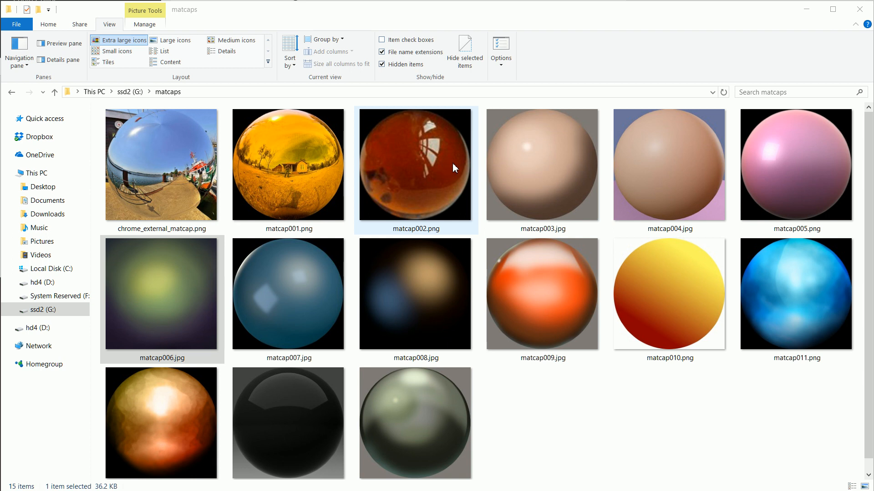
{"action": "mouse_move", "coordinate": [472, 171]}
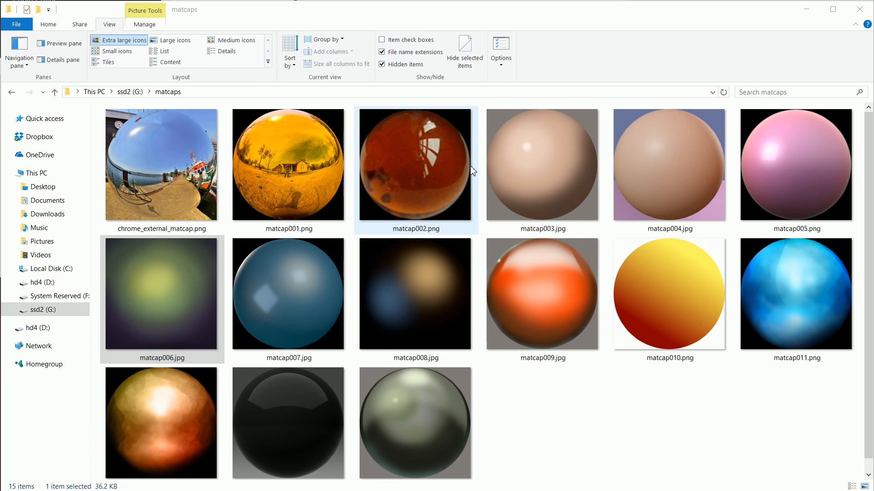
{"action": "mouse_move", "coordinate": [470, 152]}
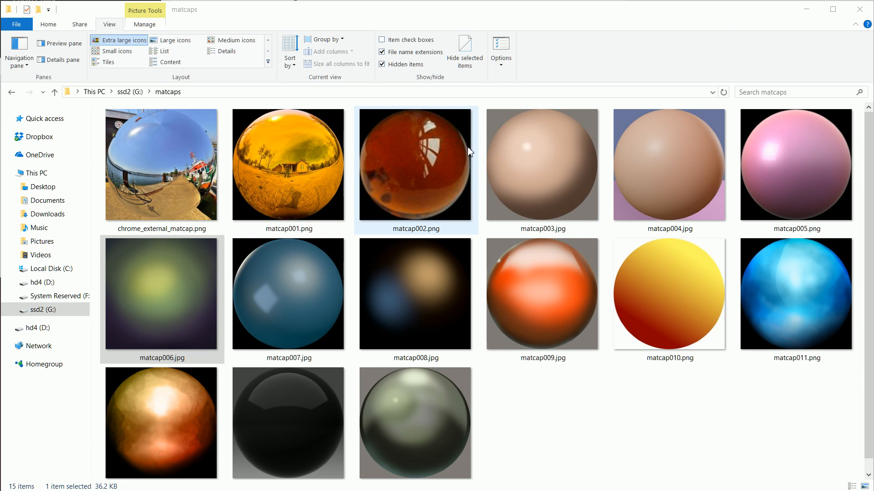
{"action": "left_click", "coordinate": [48, 24]}
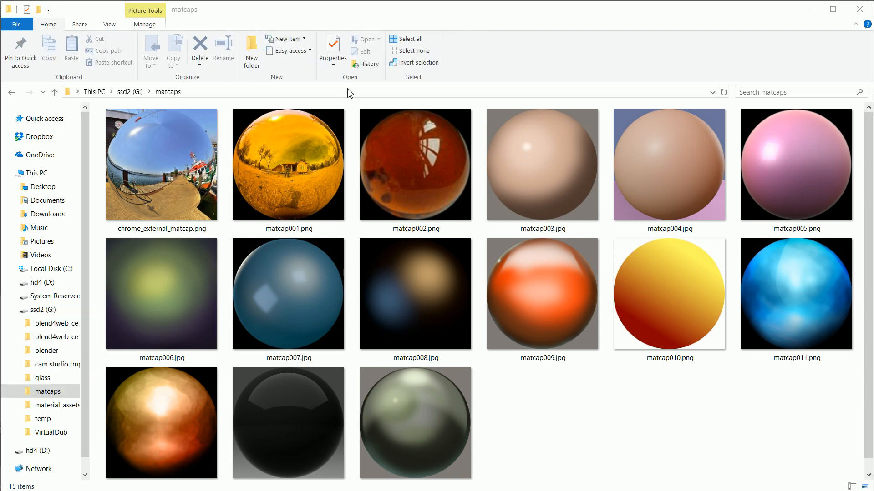
{"action": "left_click", "coordinate": [415, 294]}
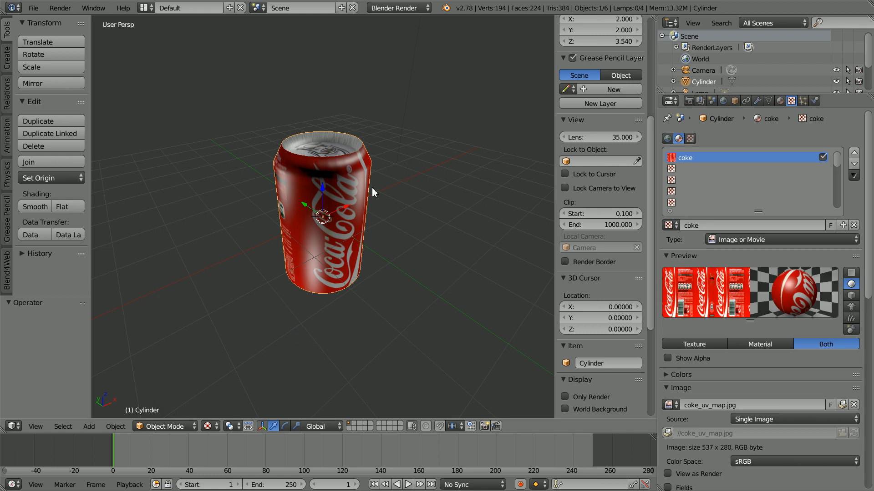
{"action": "mouse_move", "coordinate": [747, 292]}
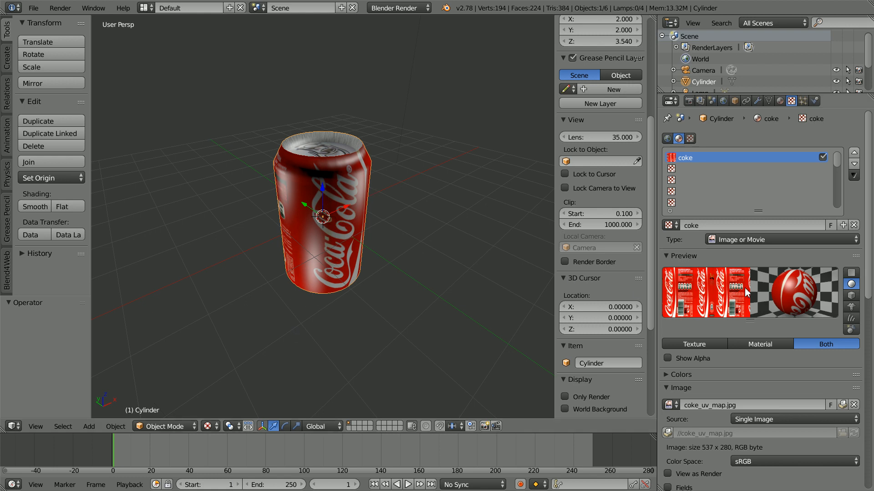
{"action": "mouse_move", "coordinate": [226, 294]}
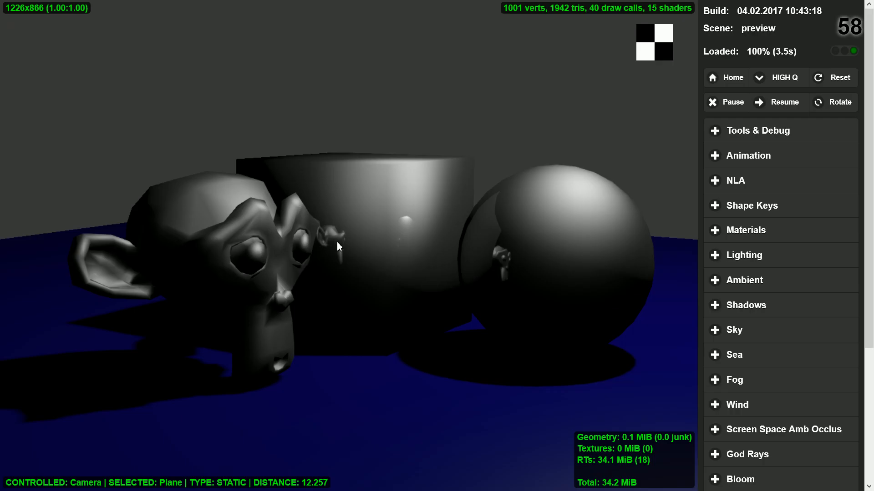
{"action": "mouse_move", "coordinate": [368, 211]}
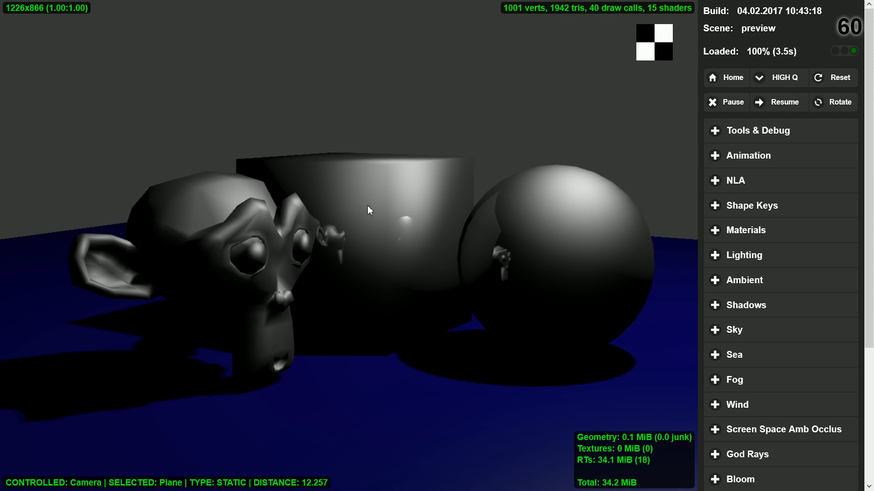
{"action": "mouse_move", "coordinate": [400, 431]}
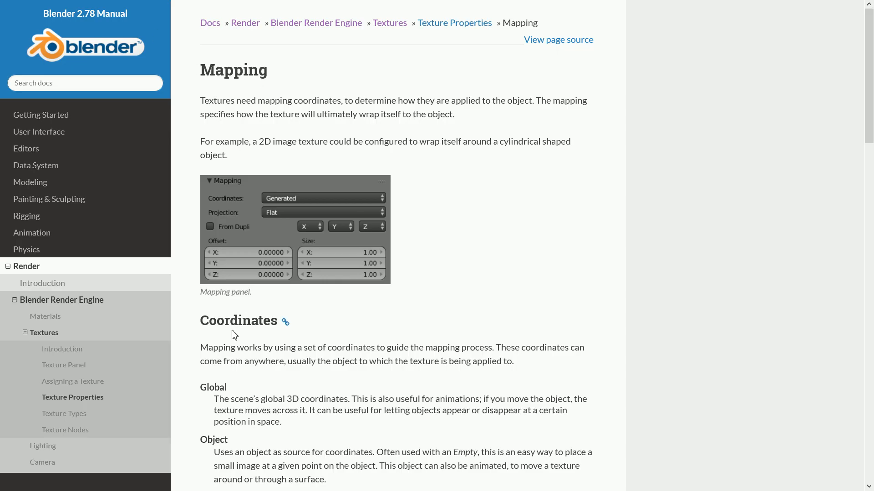
{"action": "scroll", "scroll_direction": "down", "scroll_amount": 3}
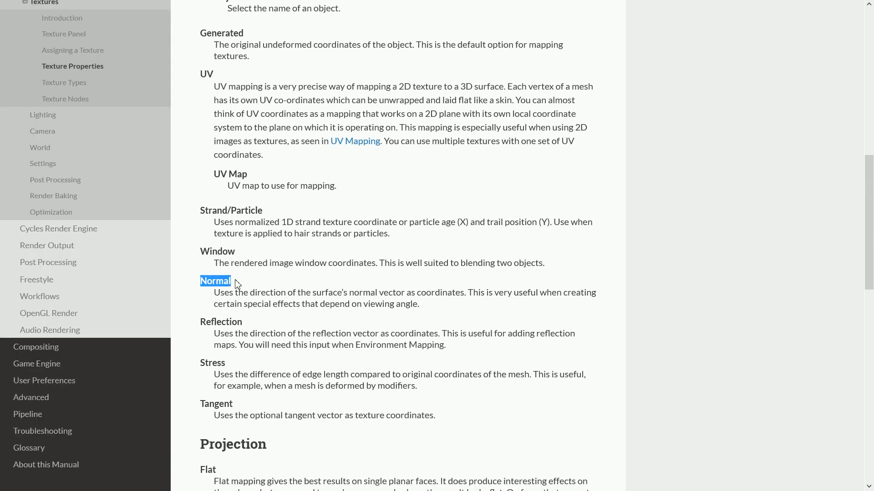
{"action": "mouse_move", "coordinate": [299, 296]}
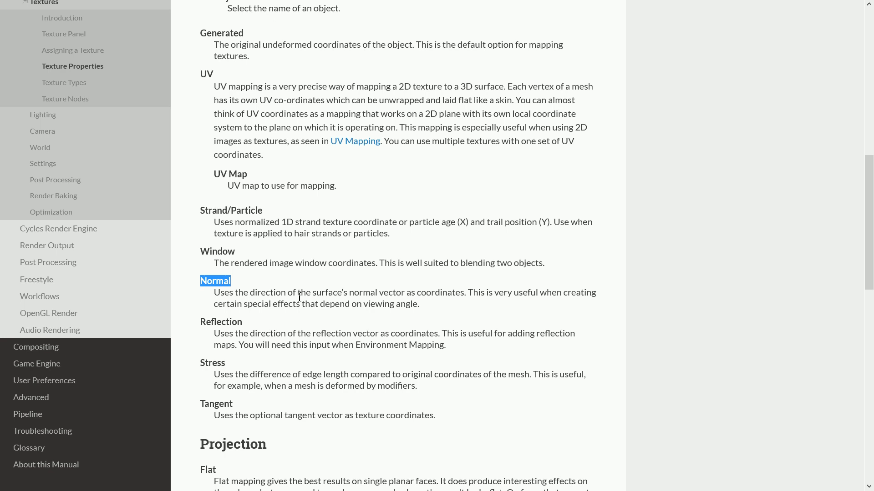
{"action": "double_click", "coordinate": [362, 292]}
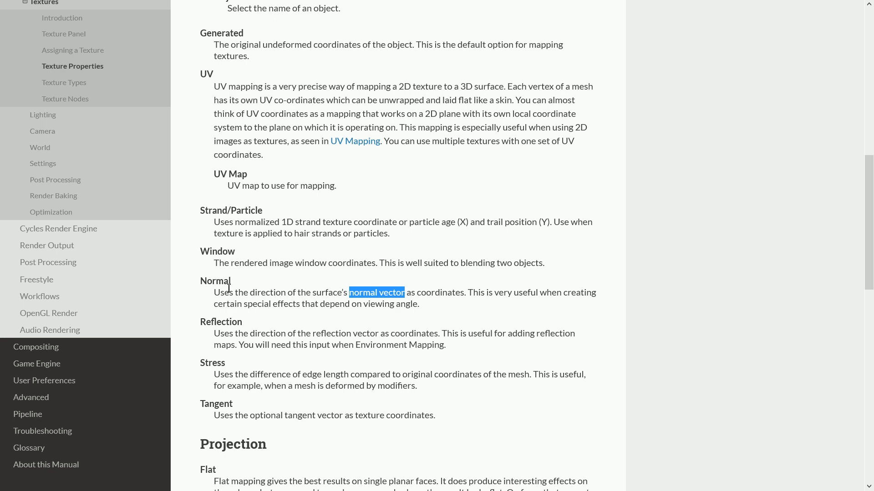
{"action": "mouse_move", "coordinate": [362, 305]}
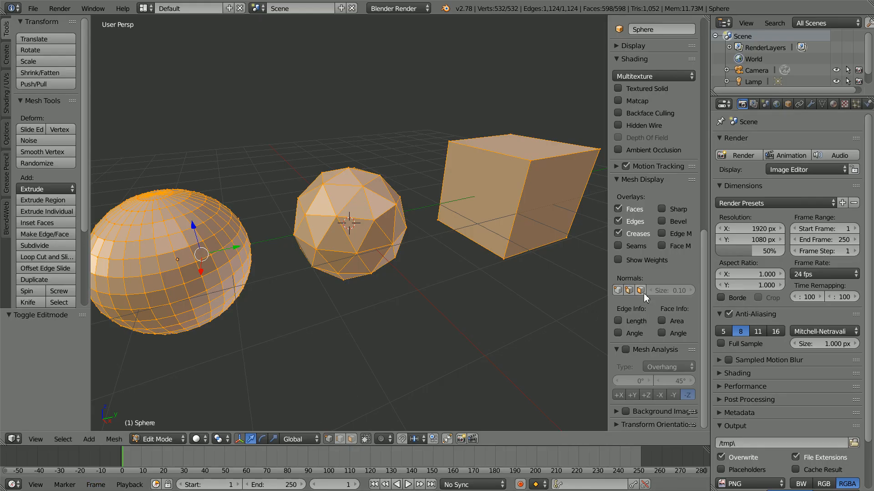
{"action": "left_click", "coordinate": [617, 290]}
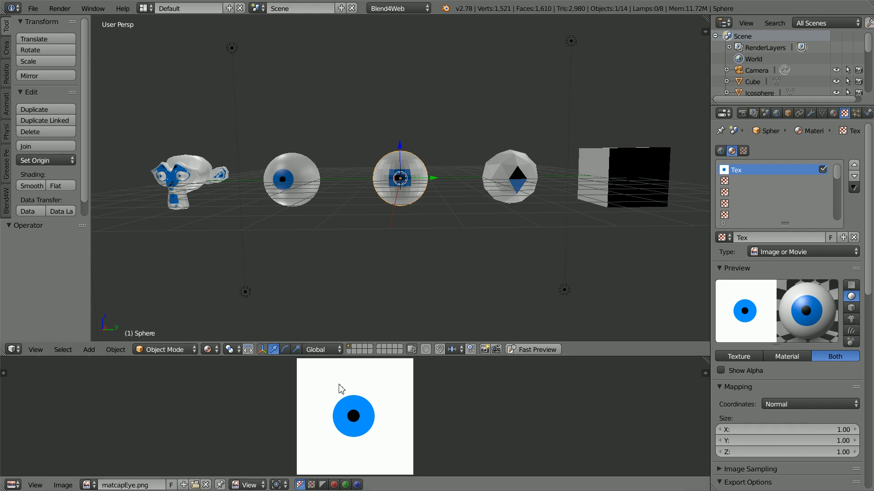
{"action": "mouse_move", "coordinate": [183, 188]}
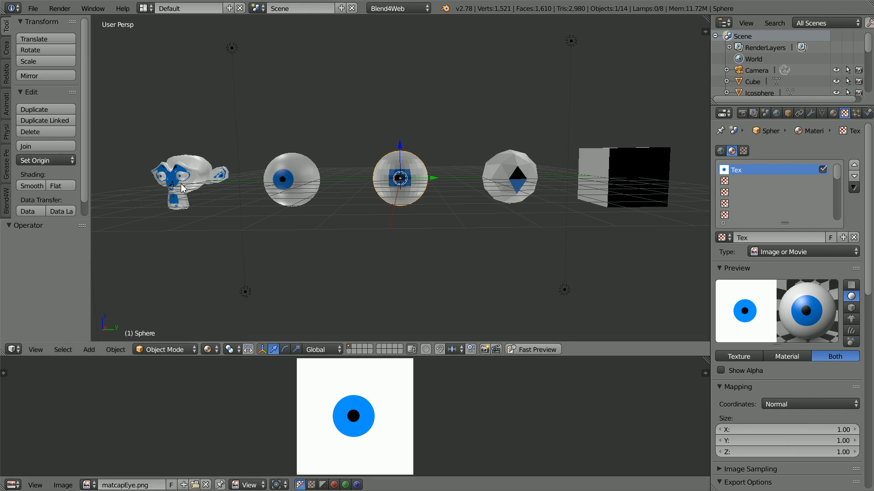
{"action": "mouse_move", "coordinate": [692, 331]}
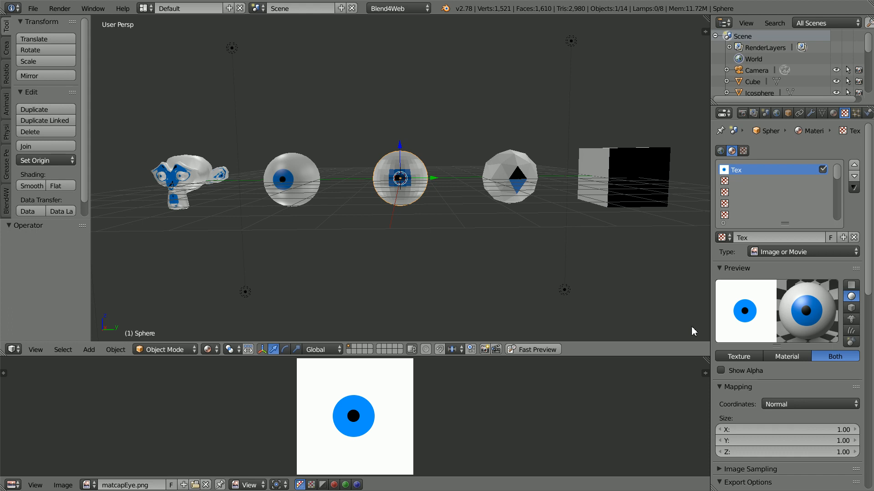
{"action": "mouse_move", "coordinate": [453, 124]}
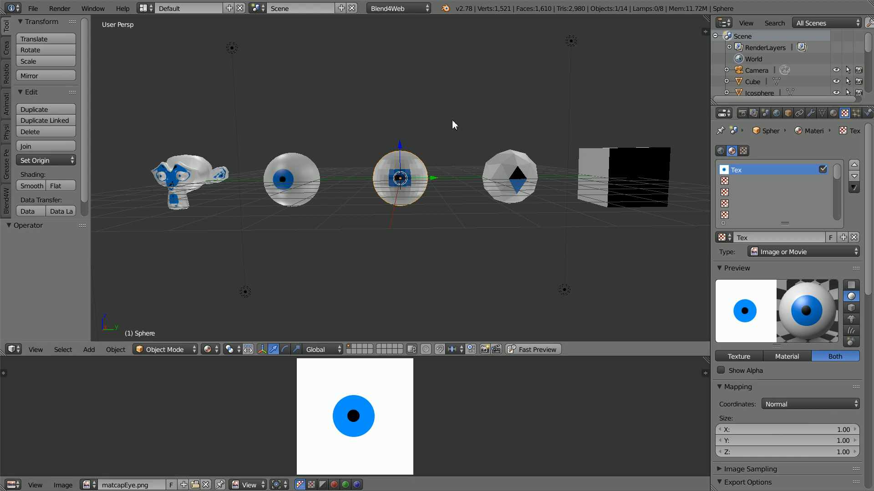
{"action": "mouse_move", "coordinate": [663, 276]}
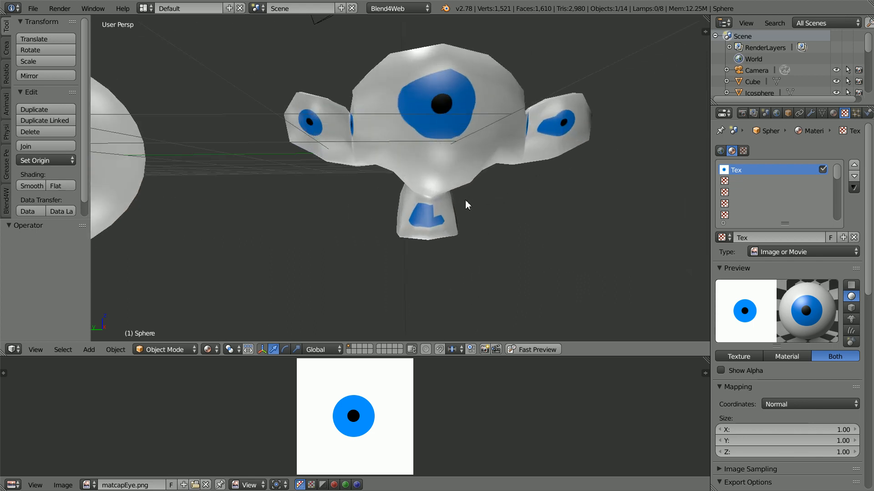
{"action": "mouse_move", "coordinate": [561, 118]}
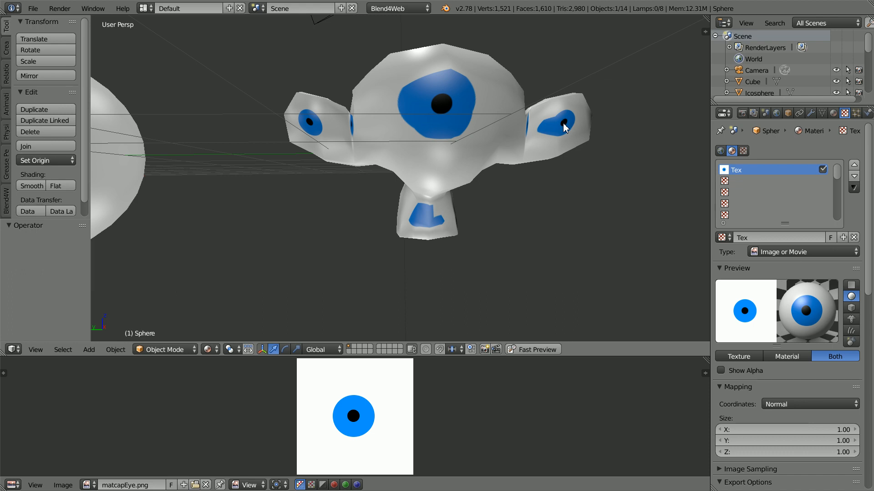
{"action": "mouse_move", "coordinate": [354, 418]}
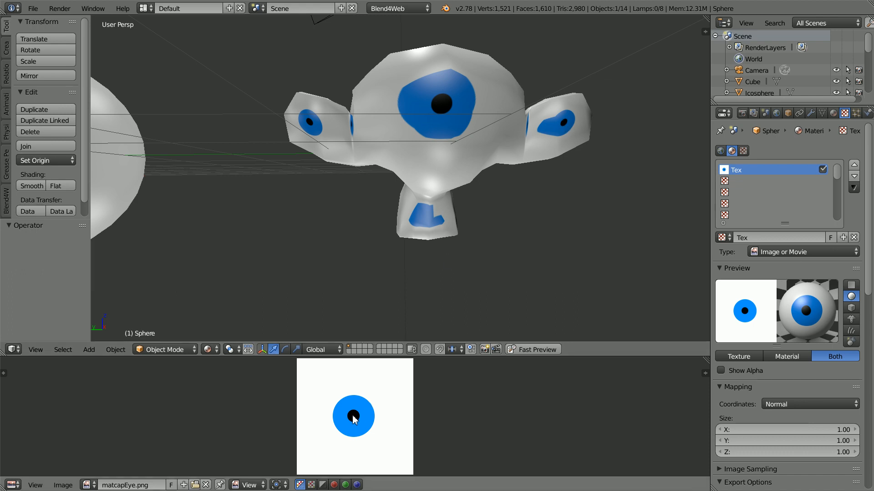
{"action": "mouse_move", "coordinate": [564, 118]}
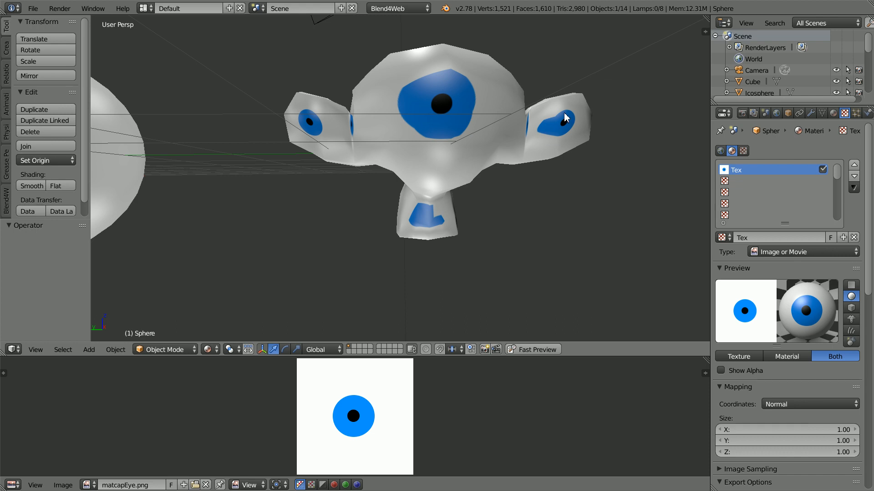
{"action": "mouse_move", "coordinate": [562, 100]}
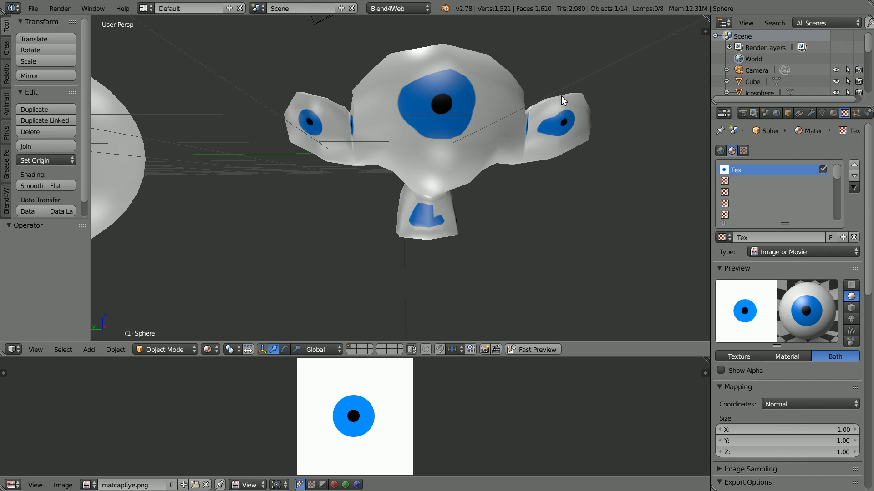
{"action": "mouse_move", "coordinate": [402, 418]}
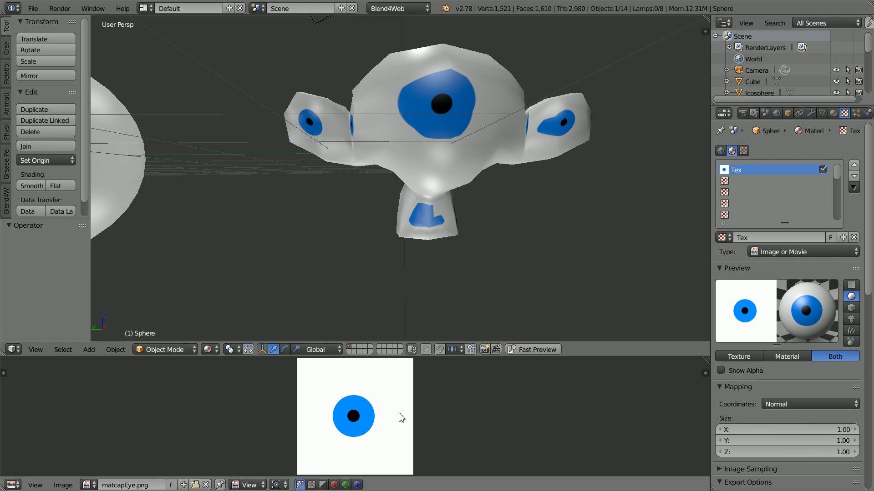
{"action": "mouse_move", "coordinate": [435, 349]}
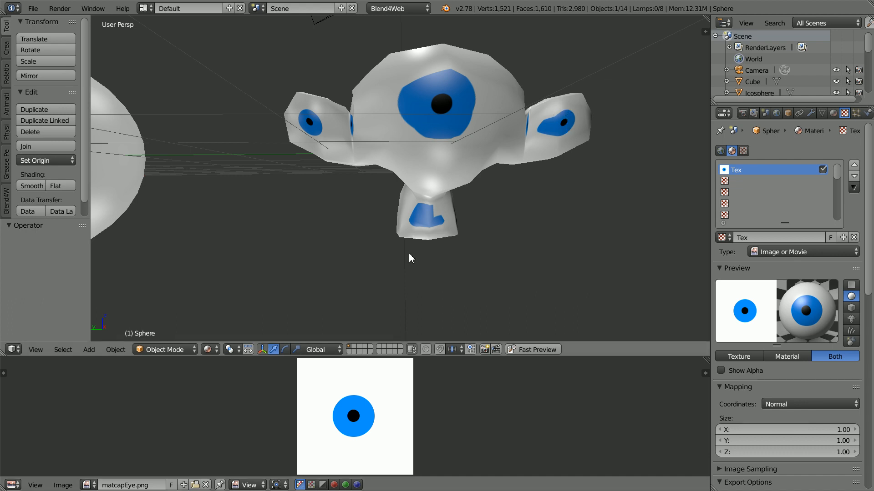
{"action": "mouse_move", "coordinate": [388, 27]}
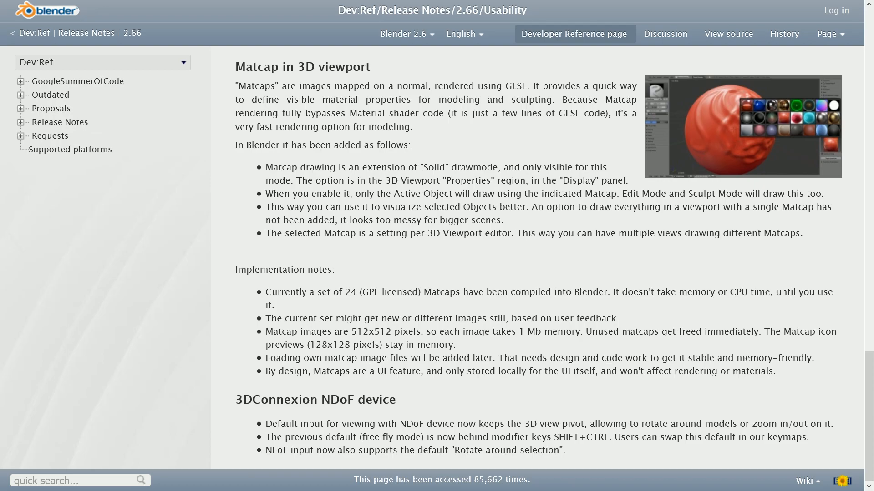
{"action": "mouse_move", "coordinate": [567, 102]}
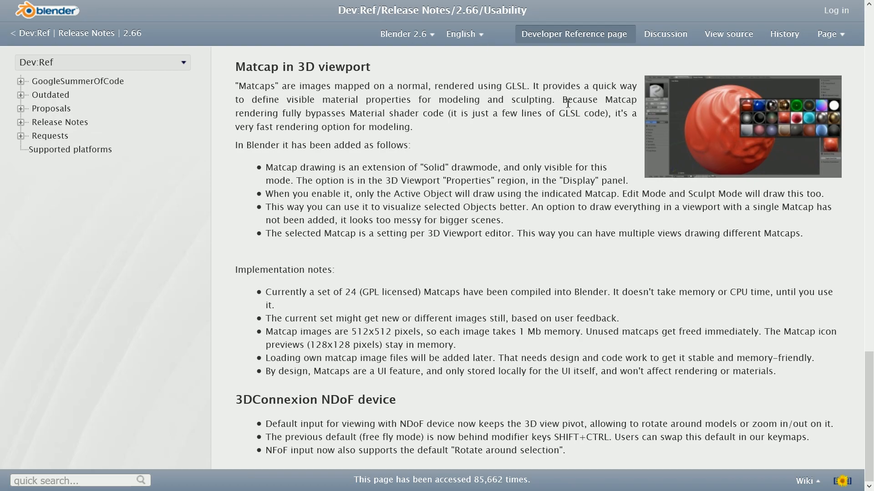
{"action": "mouse_move", "coordinate": [247, 114]}
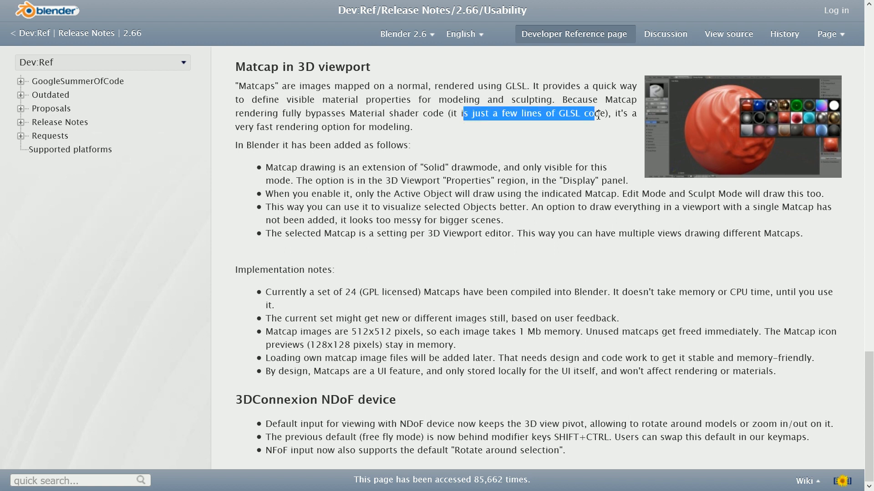
- Highlight passages in the wiki's Matcap in 3D viewport release notes
{"action": "double_click", "coordinate": [569, 113]}
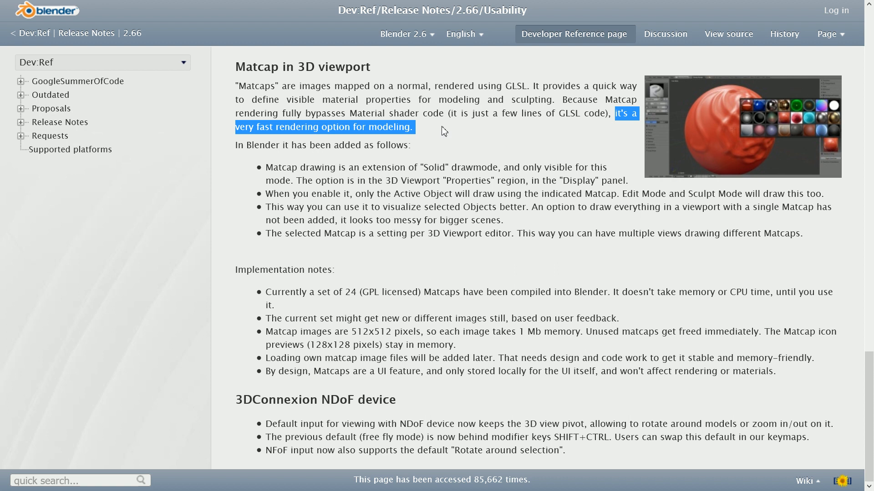
{"action": "mouse_move", "coordinate": [403, 129]}
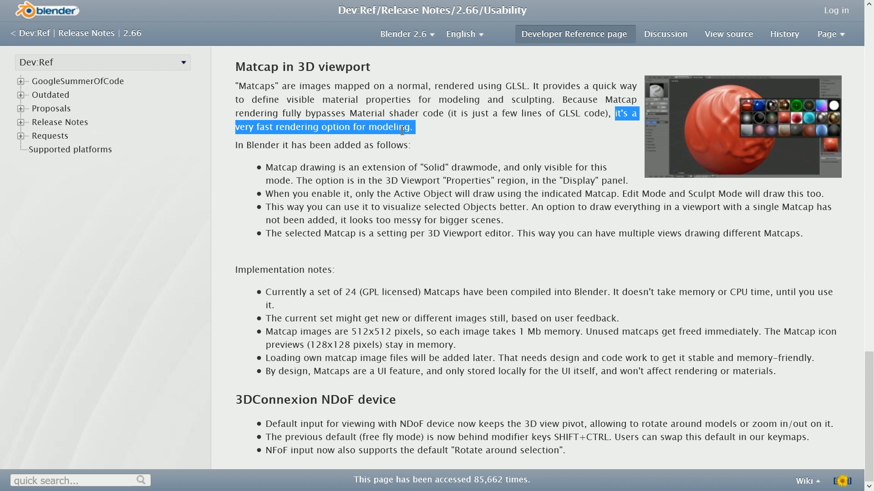
{"action": "mouse_move", "coordinate": [406, 73]}
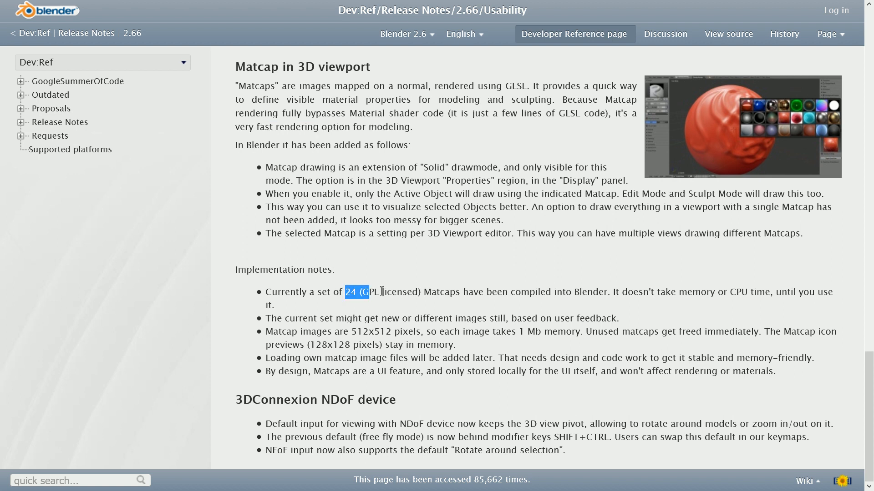
{"action": "double_click", "coordinate": [499, 292]}
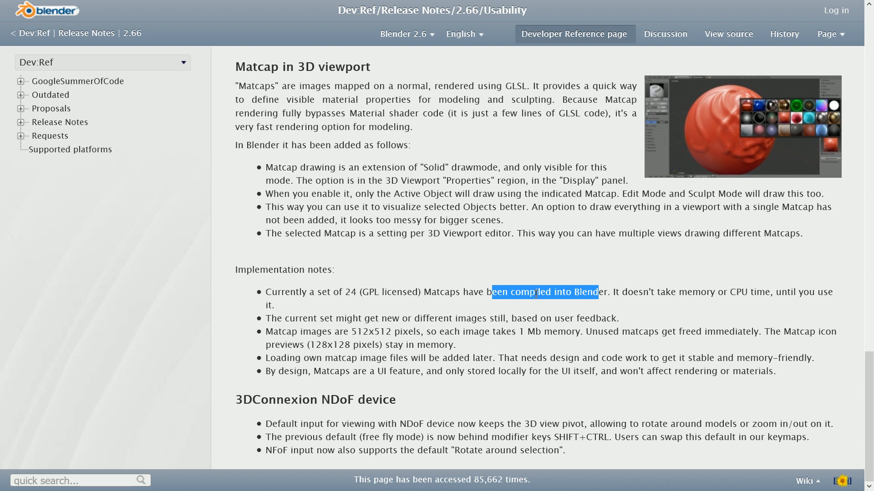
{"action": "mouse_move", "coordinate": [448, 247]}
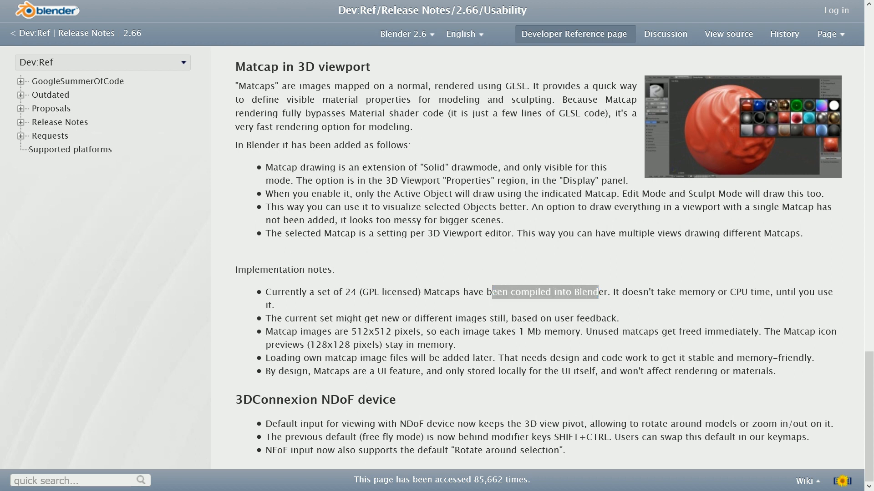
{"action": "mouse_move", "coordinate": [749, 134]}
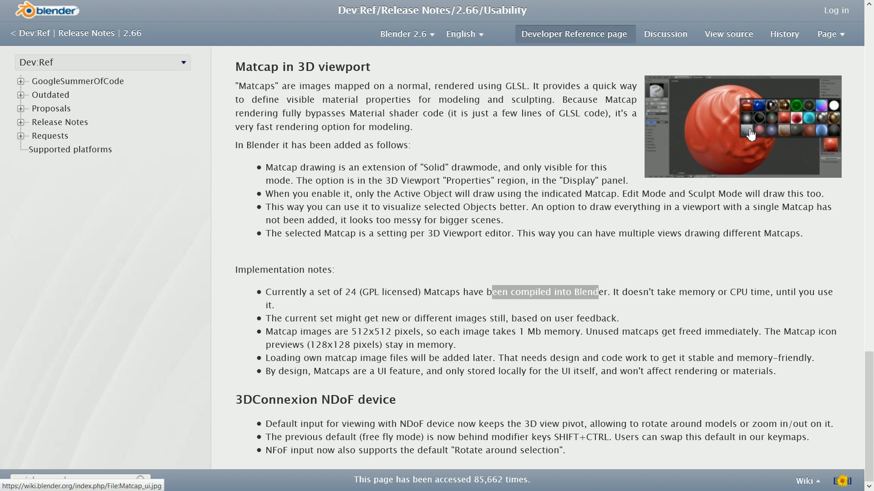
{"action": "mouse_move", "coordinate": [834, 109]}
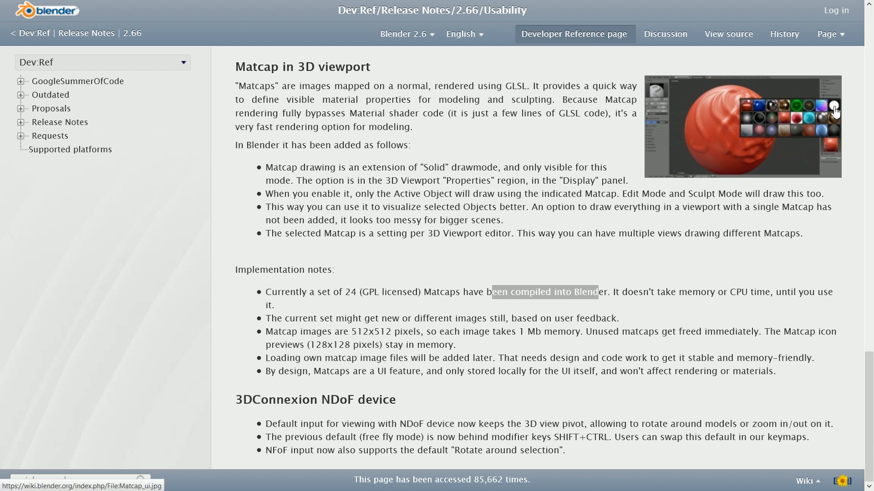
{"action": "mouse_move", "coordinate": [746, 119]}
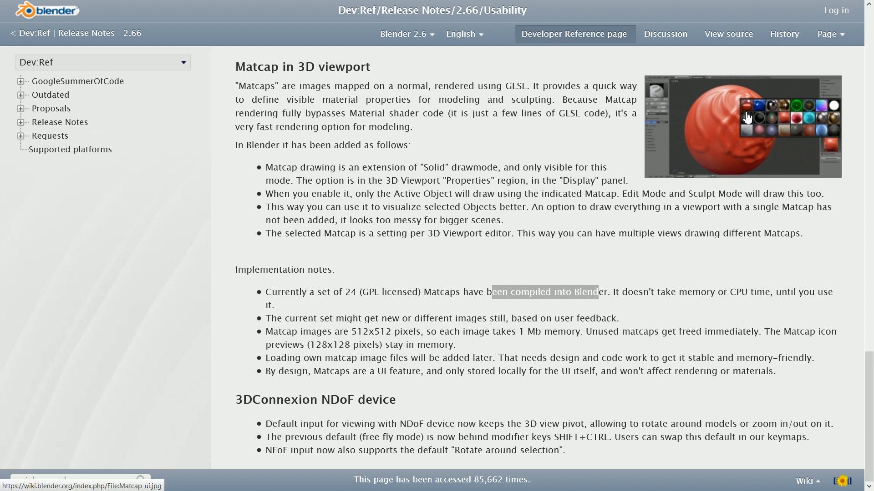
{"action": "mouse_move", "coordinate": [819, 138]}
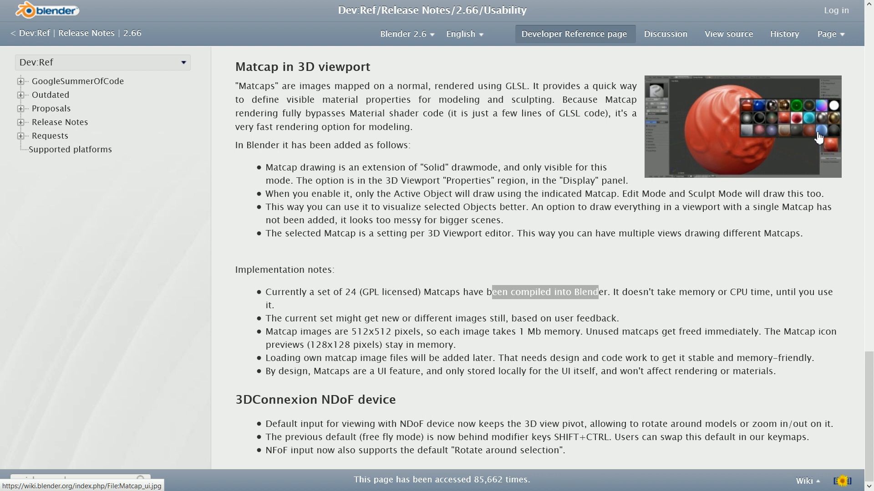
{"action": "mouse_move", "coordinate": [803, 107]}
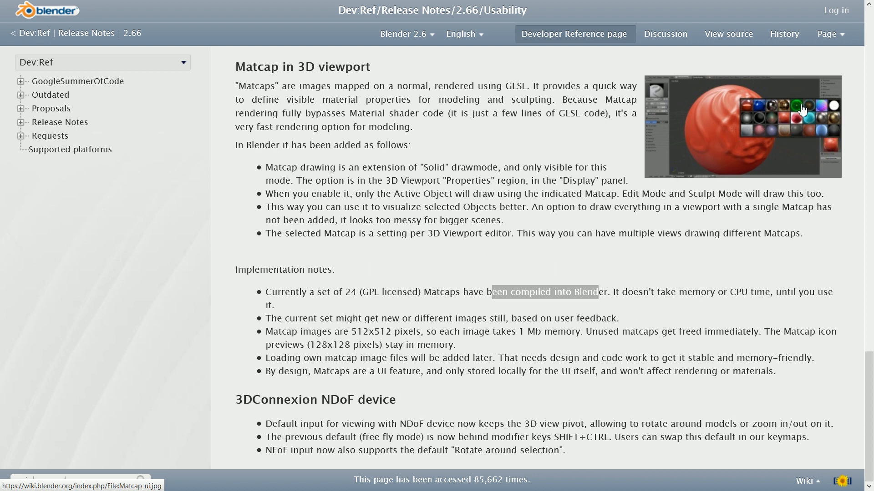
{"action": "mouse_move", "coordinate": [751, 108]}
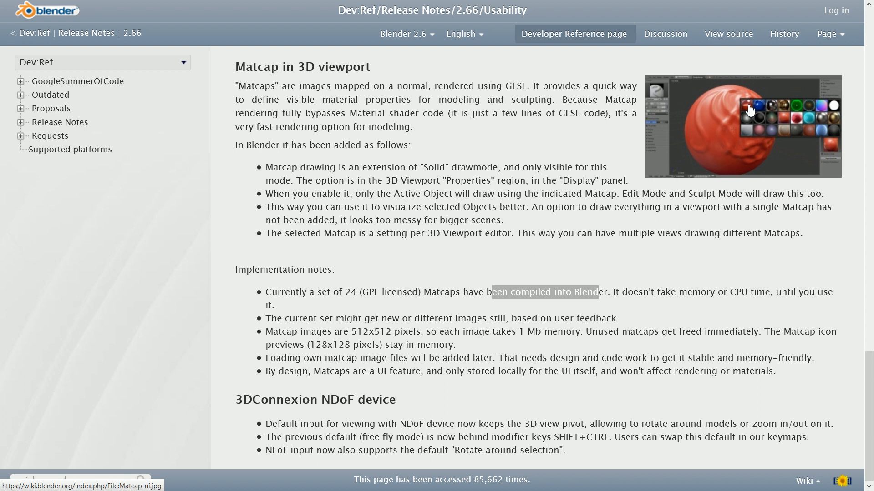
{"action": "mouse_move", "coordinate": [85, 181]}
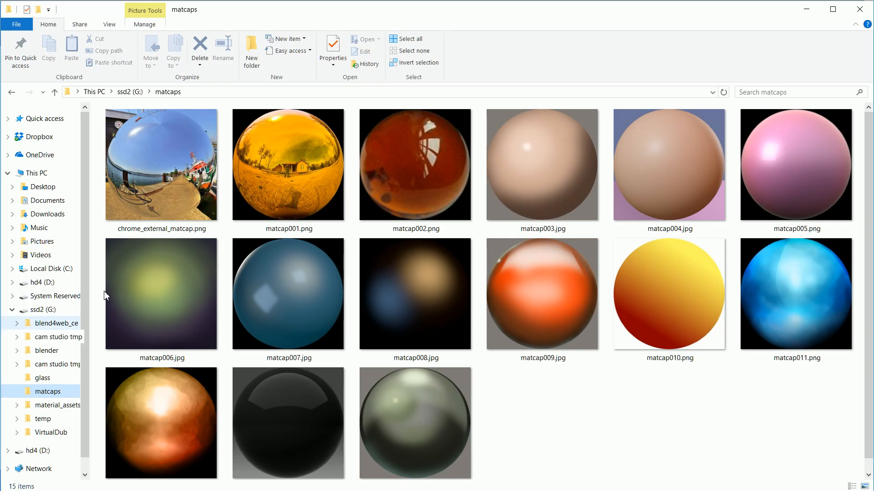
{"action": "mouse_move", "coordinate": [264, 155]}
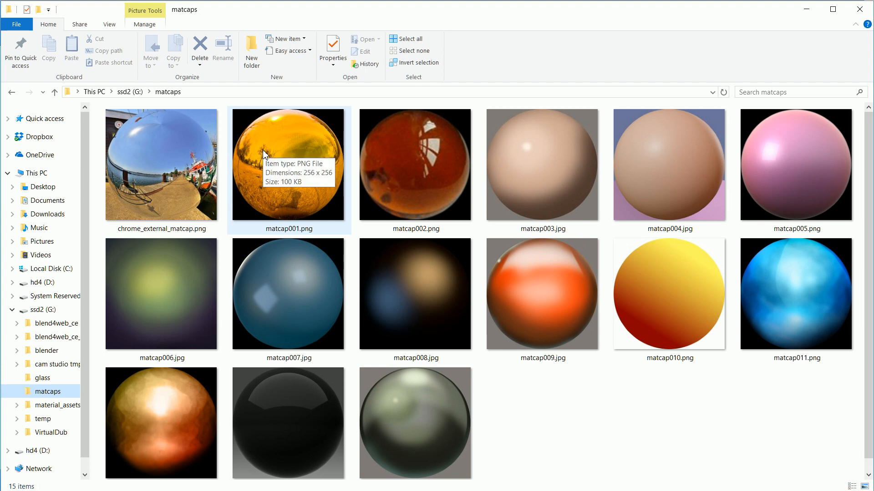
{"action": "mouse_move", "coordinate": [287, 163]}
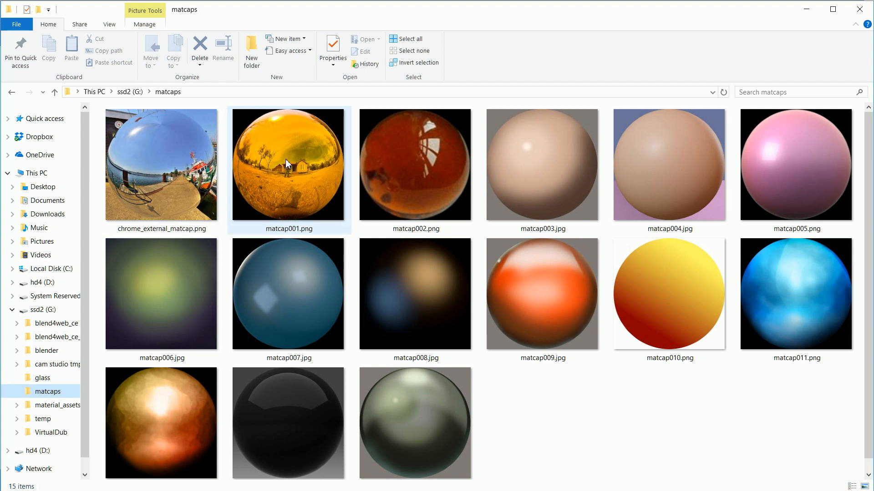
{"action": "mouse_move", "coordinate": [258, 173]}
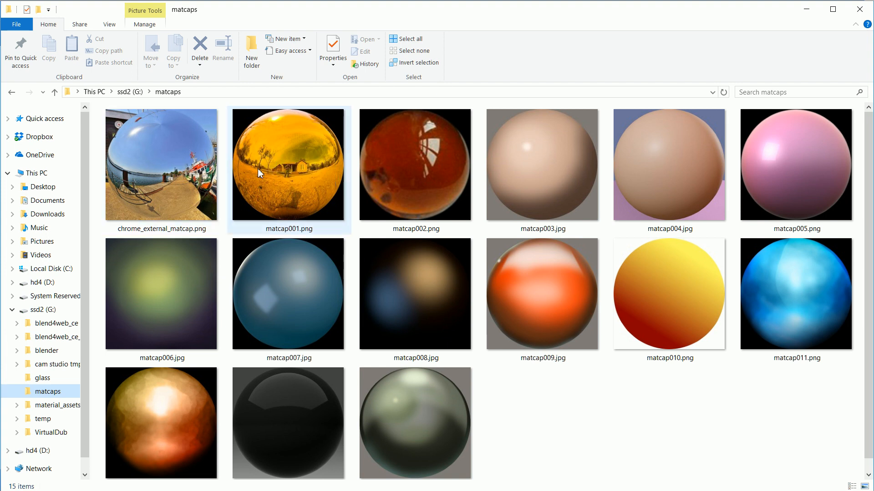
- Navigate File Explorer to the ssd2 (G:) matcaps folder shown as thumbnails
{"action": "left_click", "coordinate": [542, 165]}
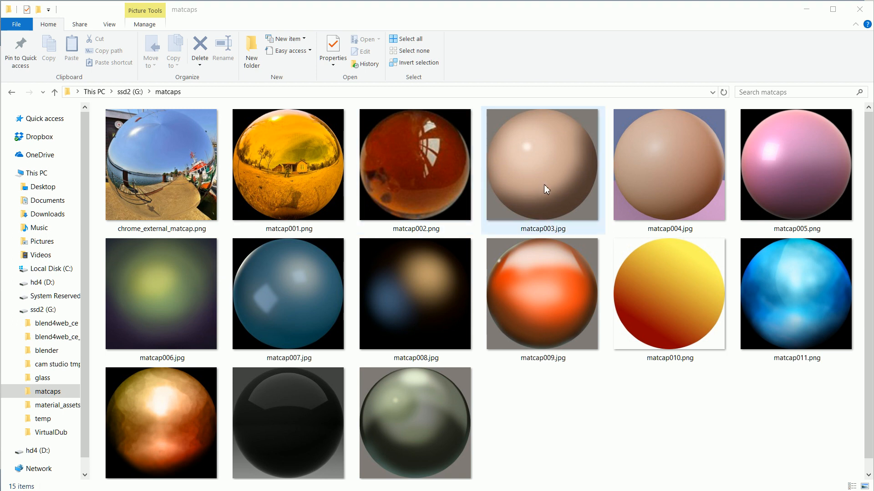
{"action": "mouse_move", "coordinate": [552, 183]}
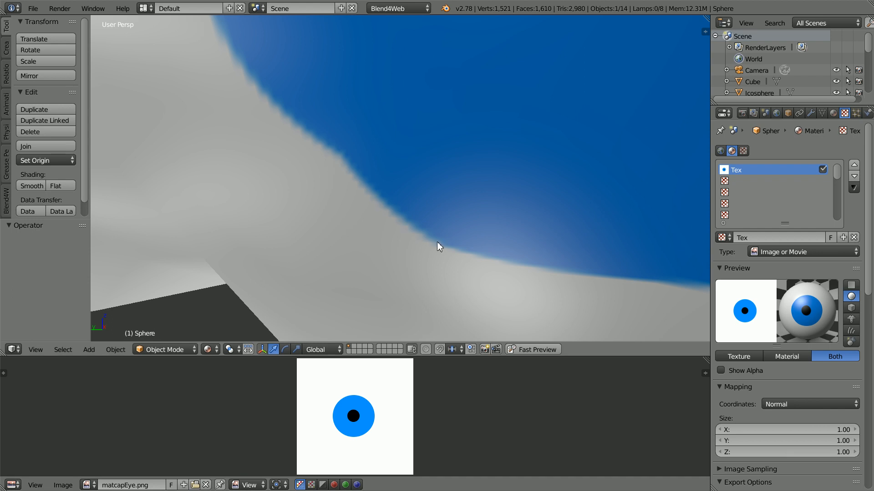
{"action": "mouse_move", "coordinate": [428, 246]}
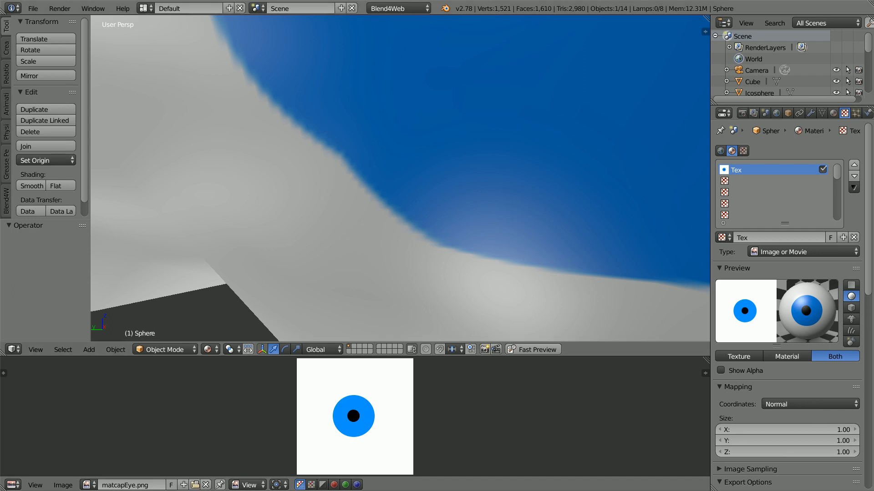
{"action": "mouse_move", "coordinate": [431, 177]}
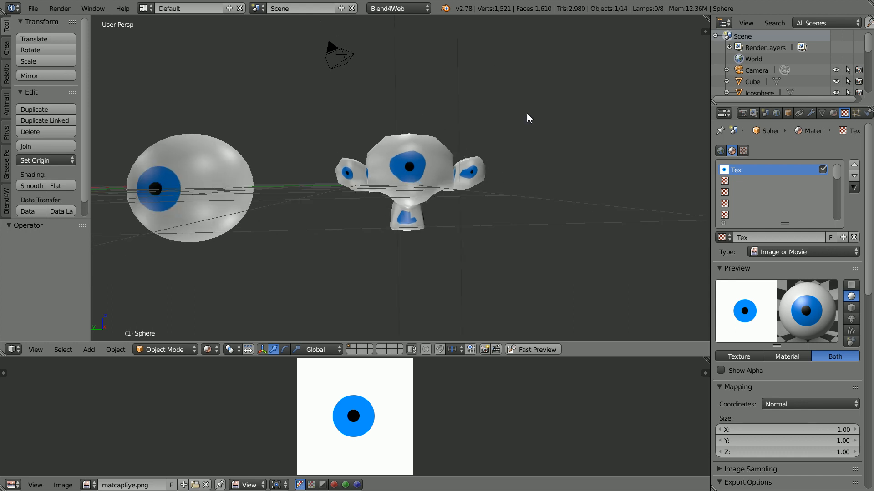
{"action": "mouse_move", "coordinate": [678, 80]}
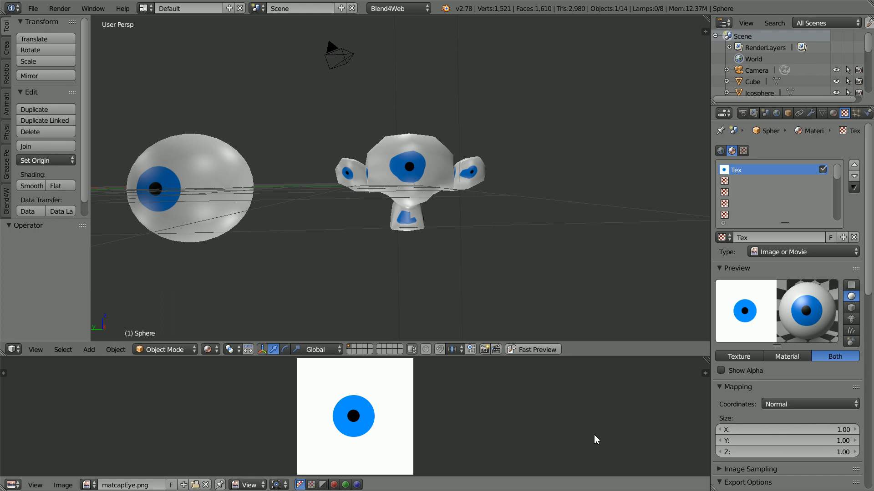
{"action": "mouse_move", "coordinate": [686, 460]}
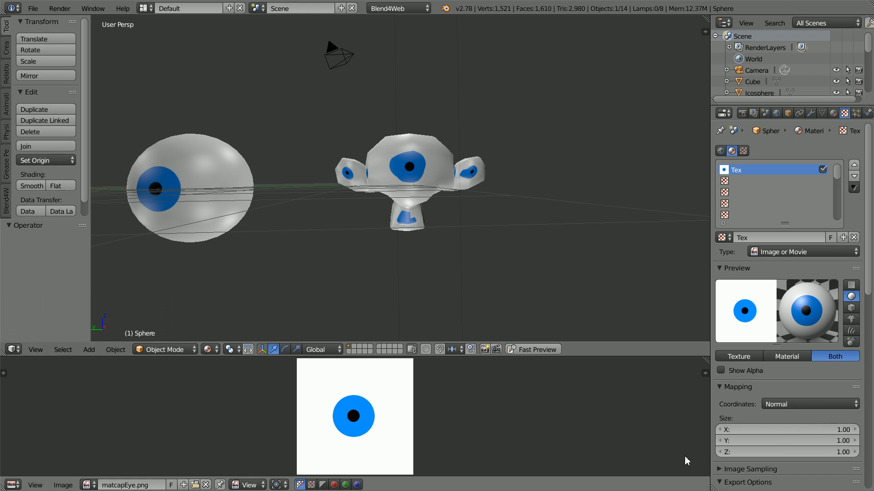
{"action": "mouse_move", "coordinate": [246, 376]}
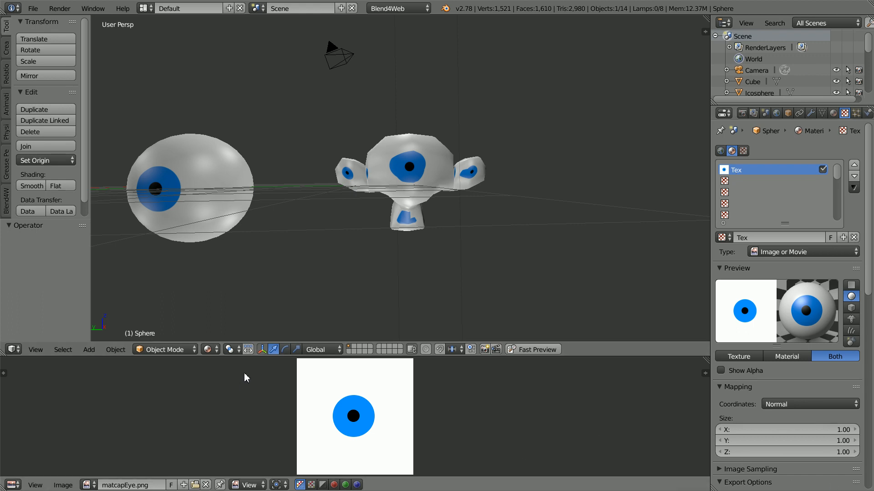
{"action": "mouse_move", "coordinate": [247, 455]}
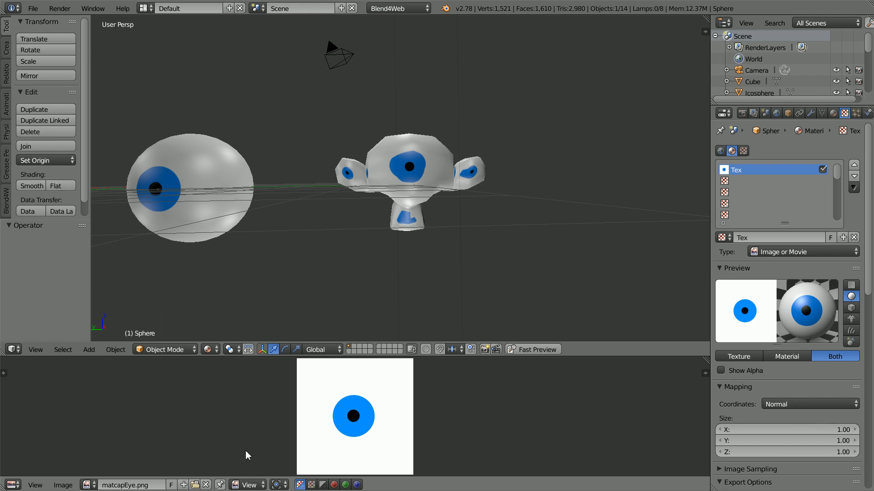
{"action": "mouse_move", "coordinate": [389, 103]}
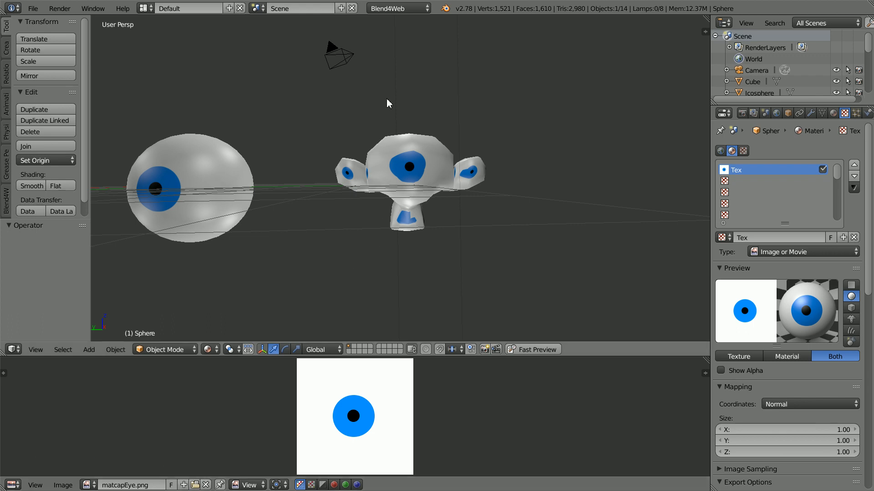